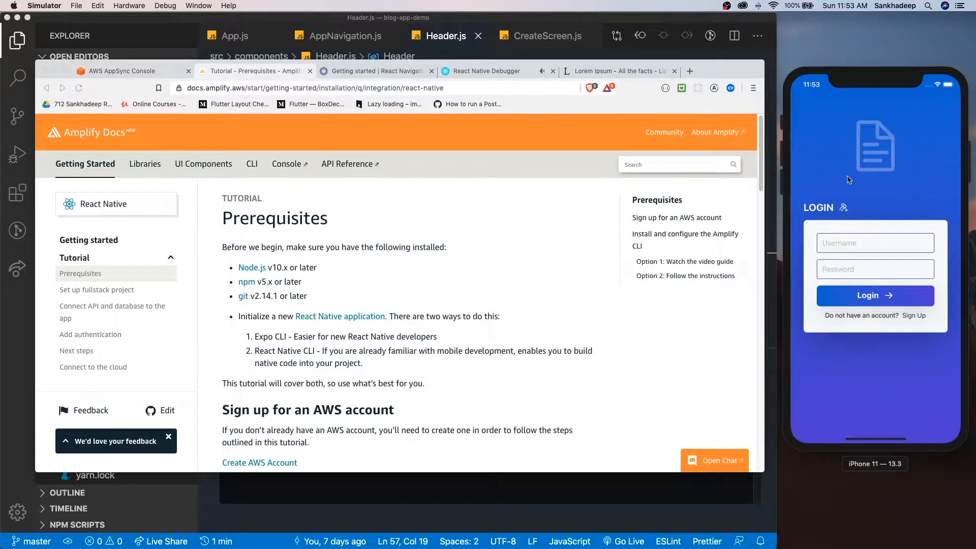
pyautogui.moveTo(877, 264)
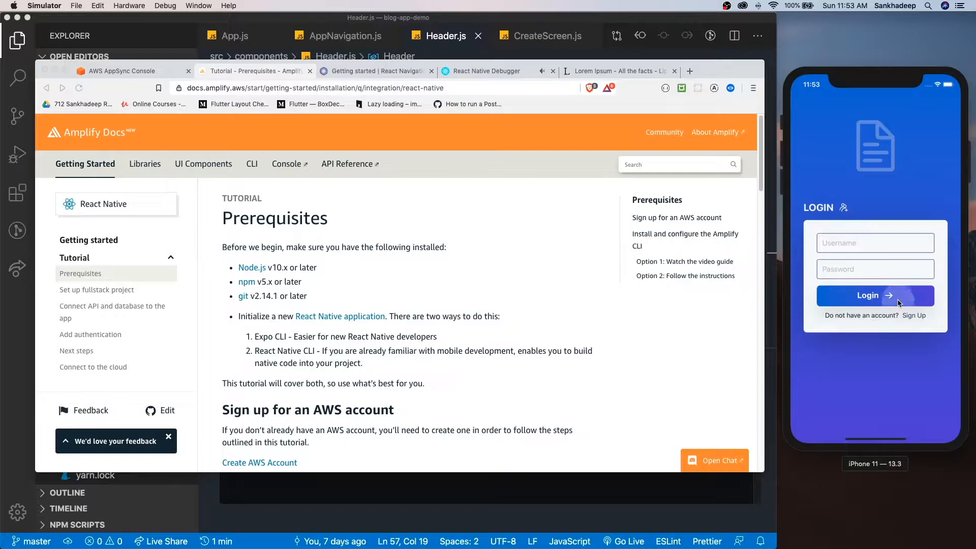
# Sign into the running blog app demo and sign back out twice to check the auth flow.
pyautogui.click(874, 295)
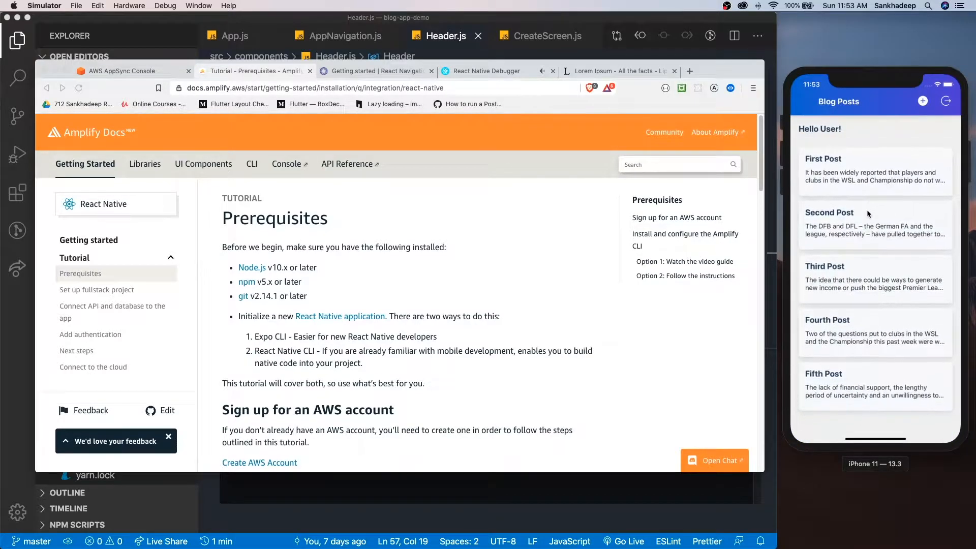
pyautogui.click(874, 231)
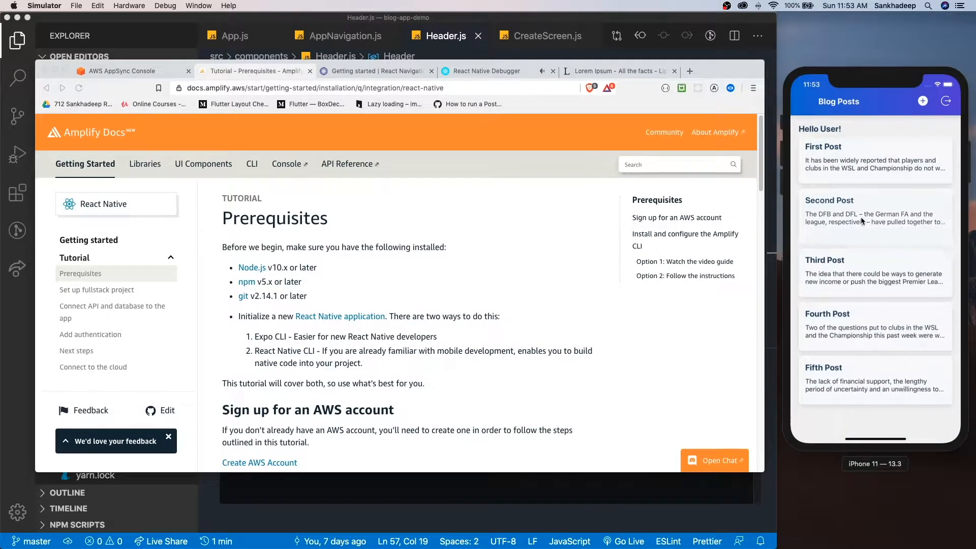
pyautogui.scroll(-3)
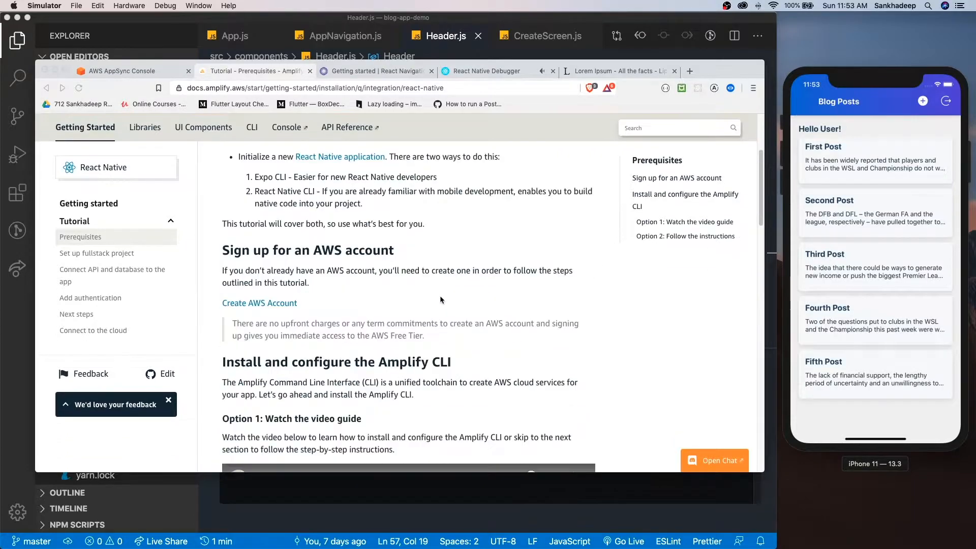
pyautogui.scroll(3)
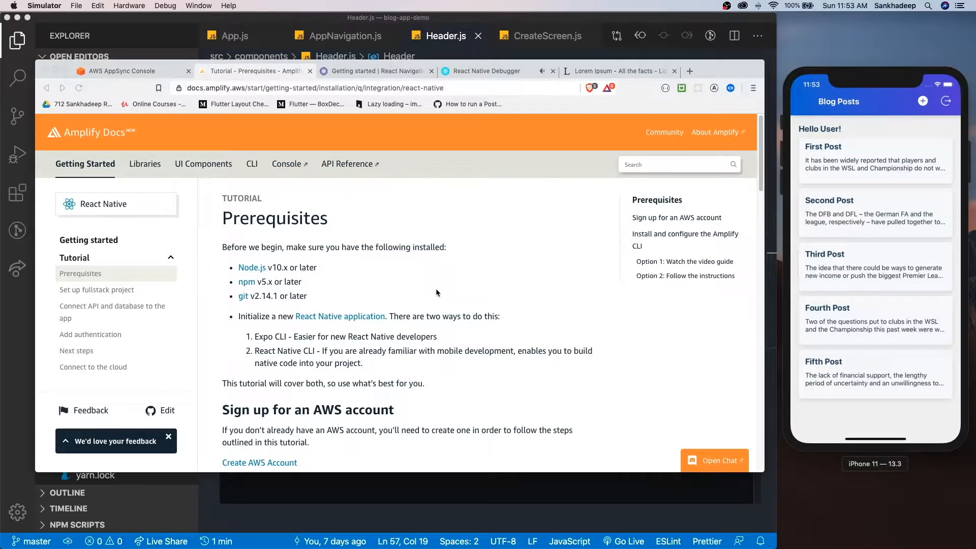
pyautogui.moveTo(684, 324)
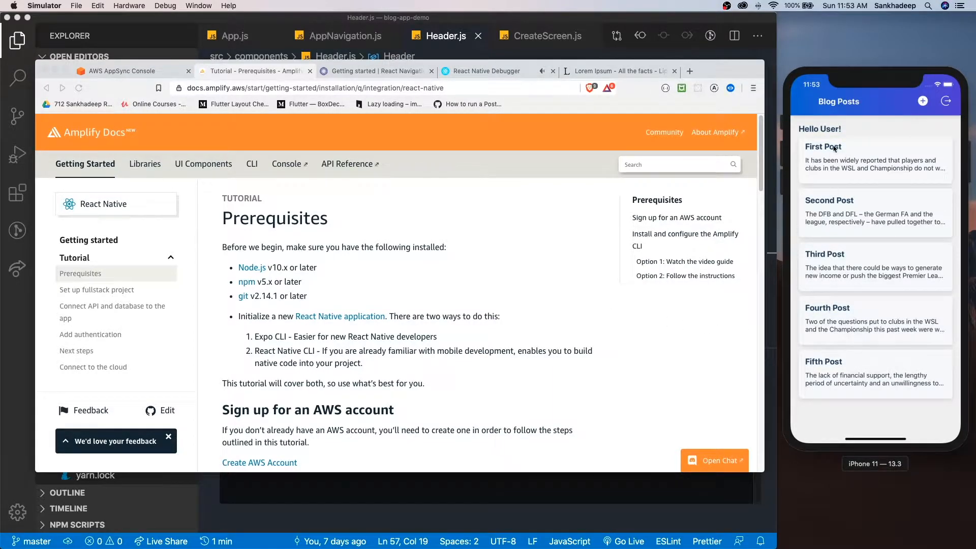
pyautogui.click(923, 101)
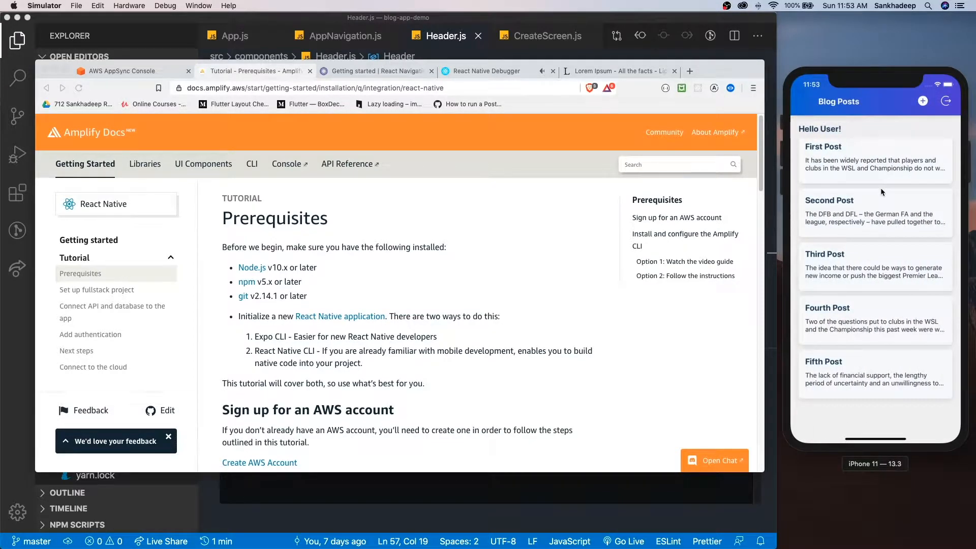
pyautogui.moveTo(793, 267)
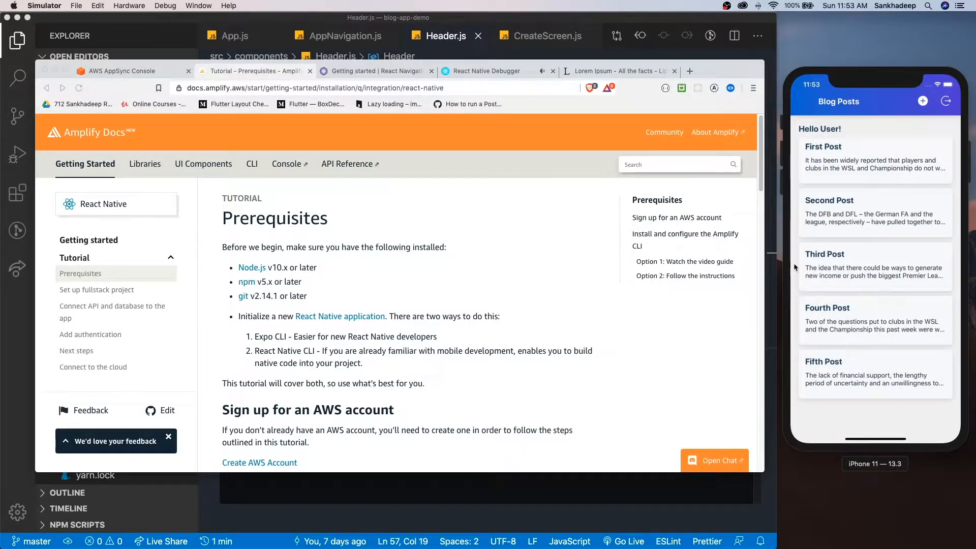
pyautogui.click(945, 101)
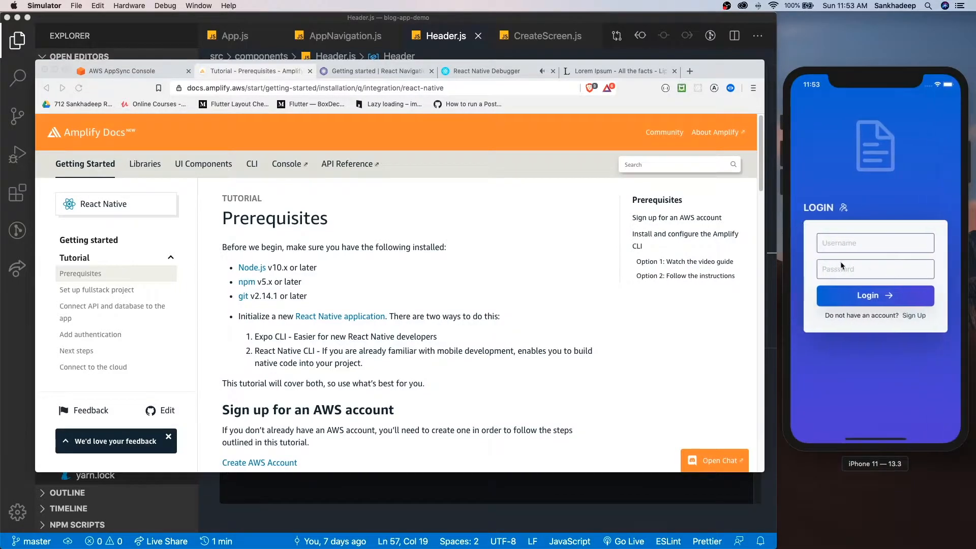
pyautogui.moveTo(858, 224)
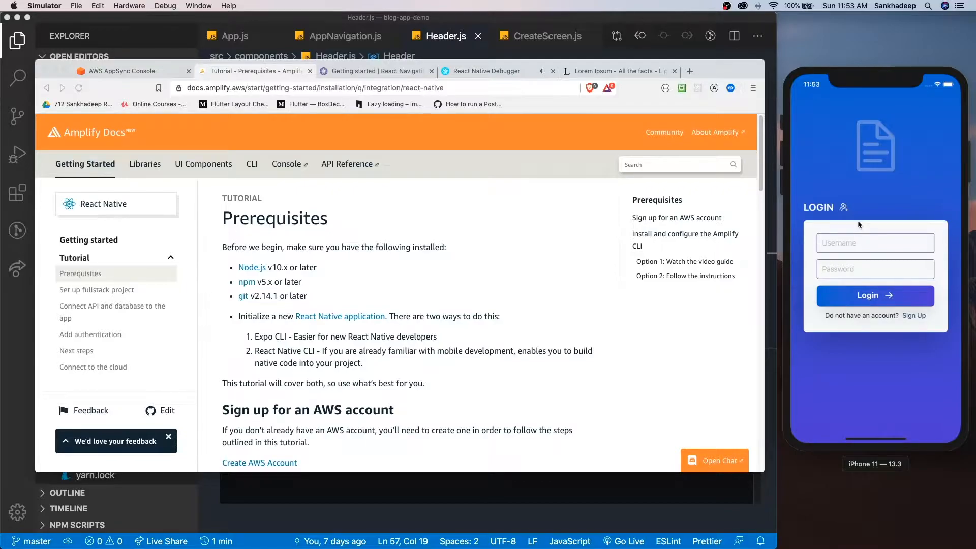
pyautogui.moveTo(863, 219)
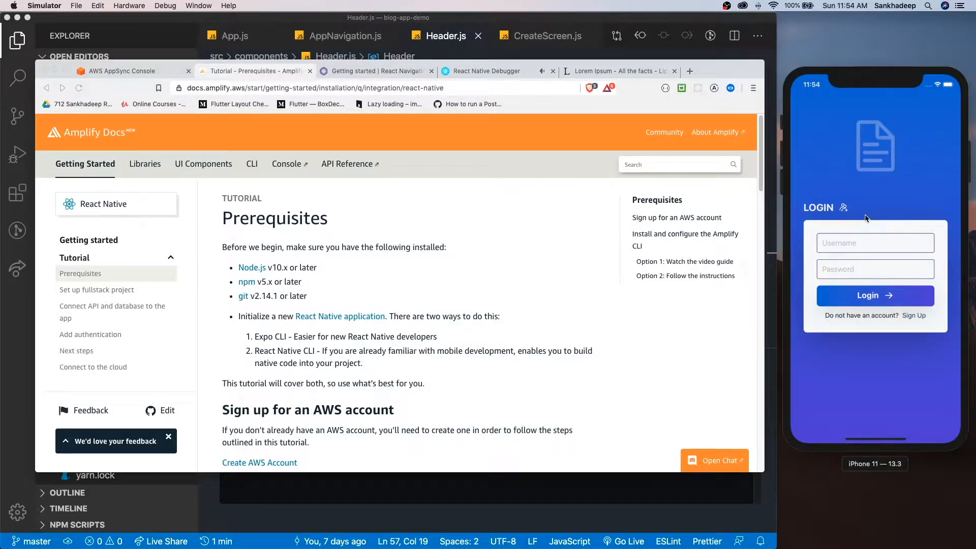
pyautogui.moveTo(871, 209)
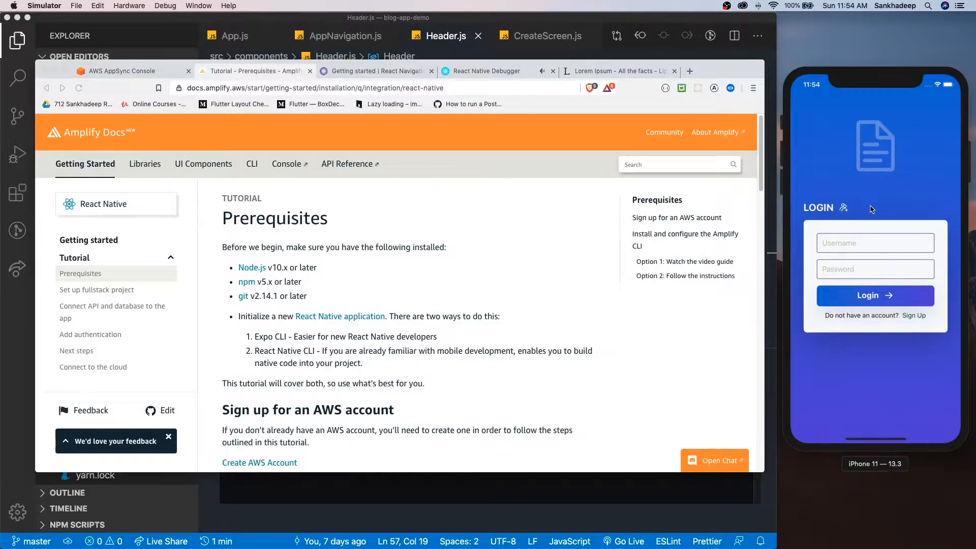
pyautogui.click(874, 295)
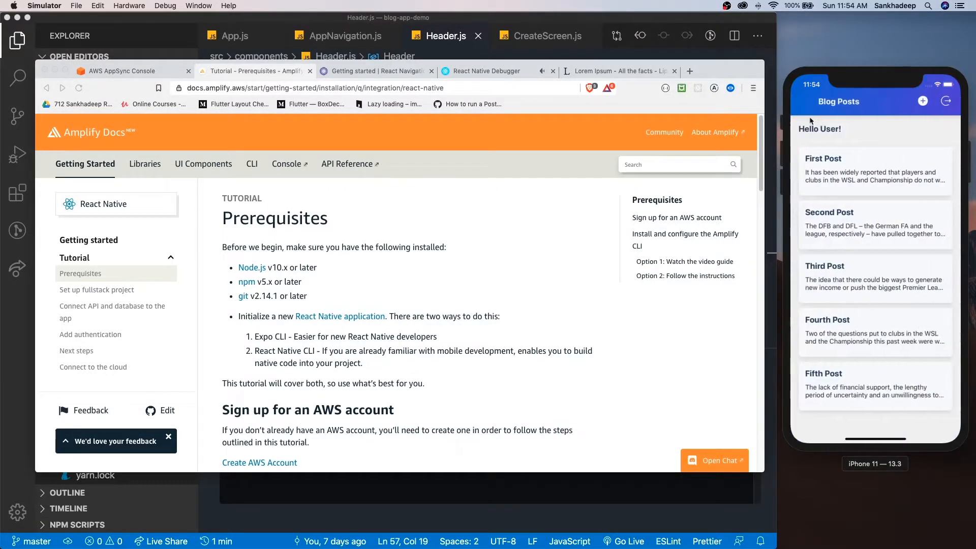
pyautogui.click(944, 100)
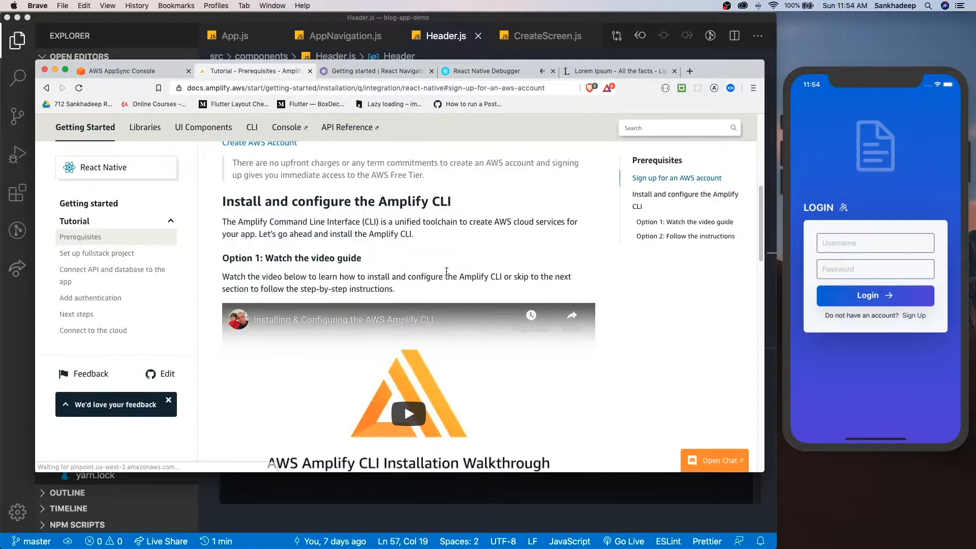
pyautogui.scroll(-3)
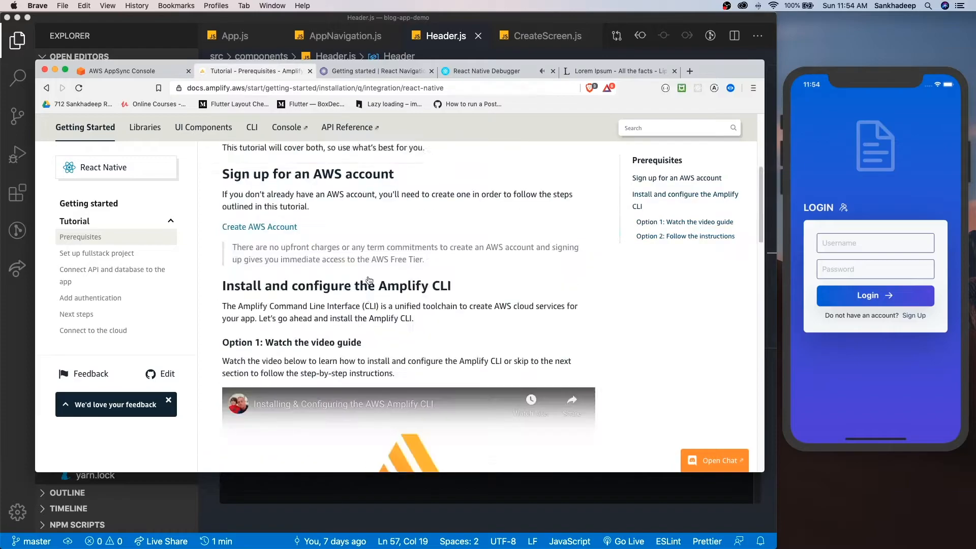
pyautogui.scroll(3)
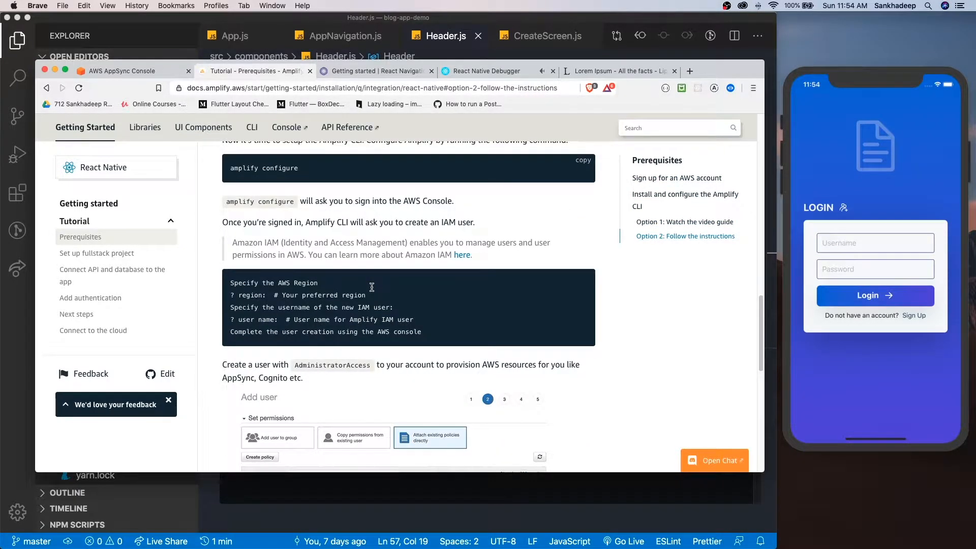
# Navigate the Amplify getting-started tutorial and choose its React Native version.
pyautogui.click(520, 398)
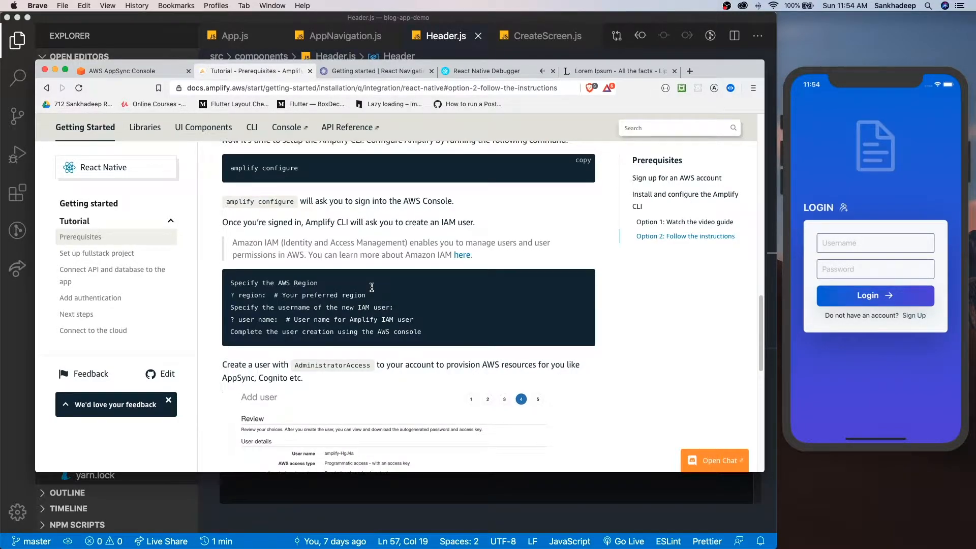
pyautogui.click(471, 398)
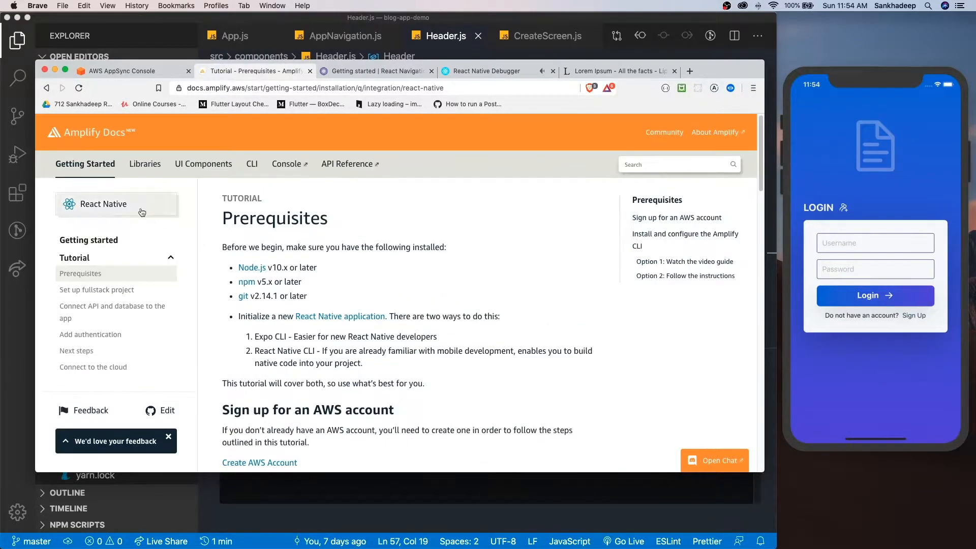
pyautogui.moveTo(426, 102)
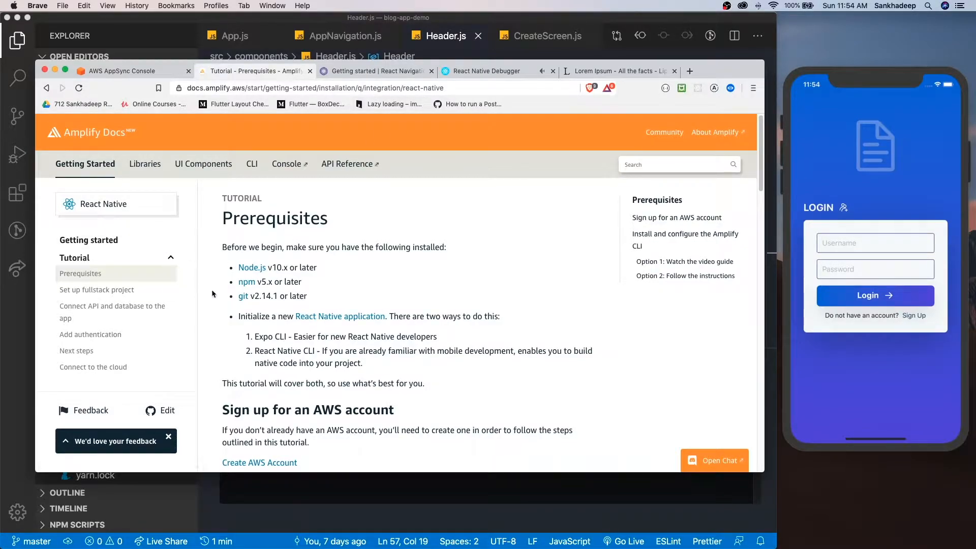
pyautogui.click(685, 276)
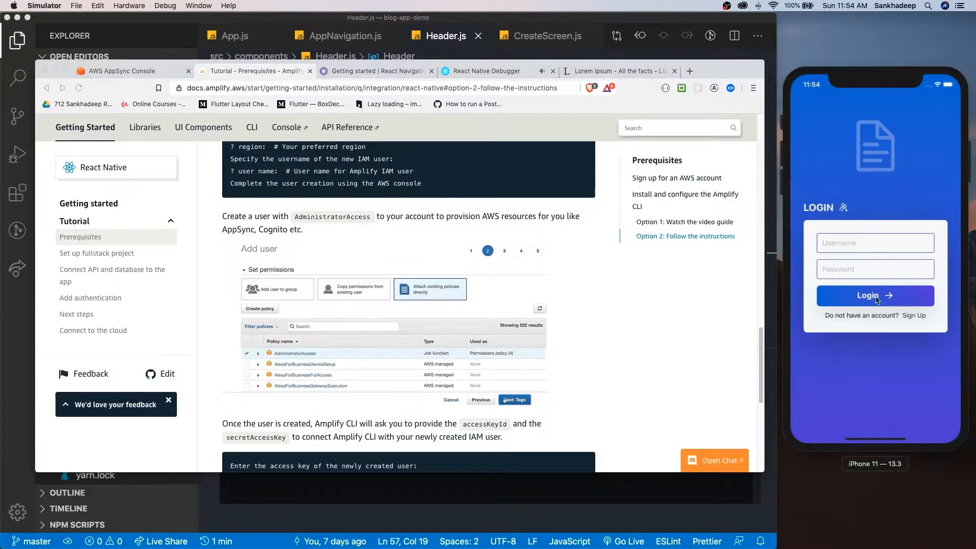
pyautogui.click(874, 296)
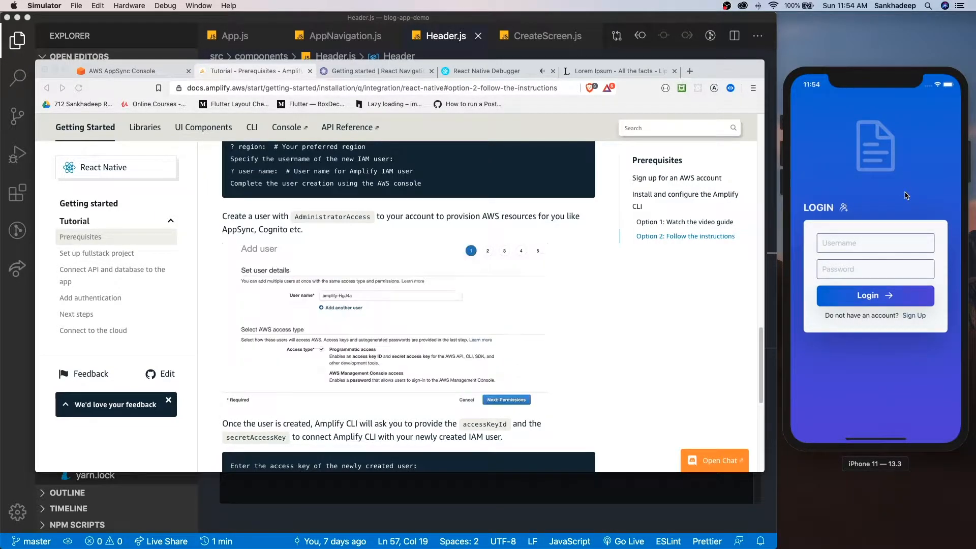
pyautogui.click(506, 398)
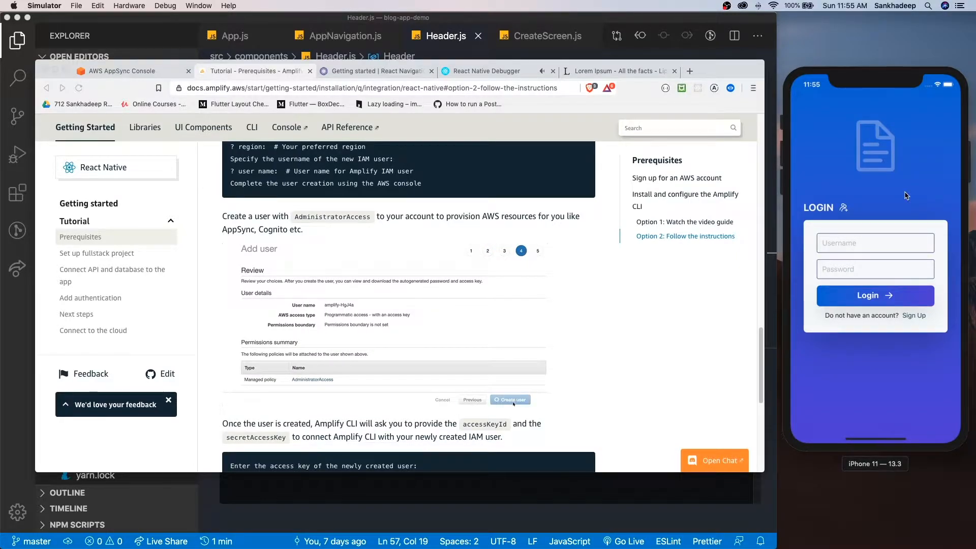
pyautogui.click(509, 400)
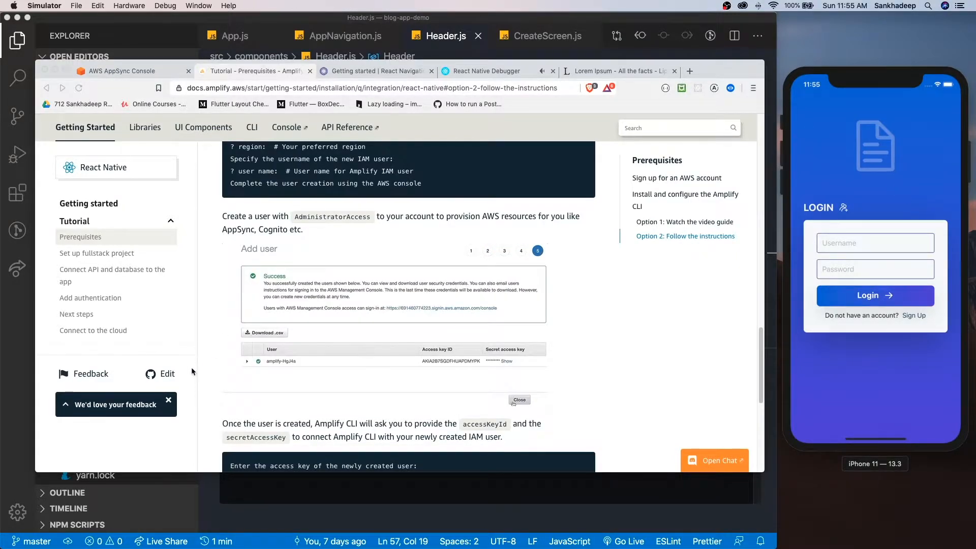
pyautogui.click(79, 236)
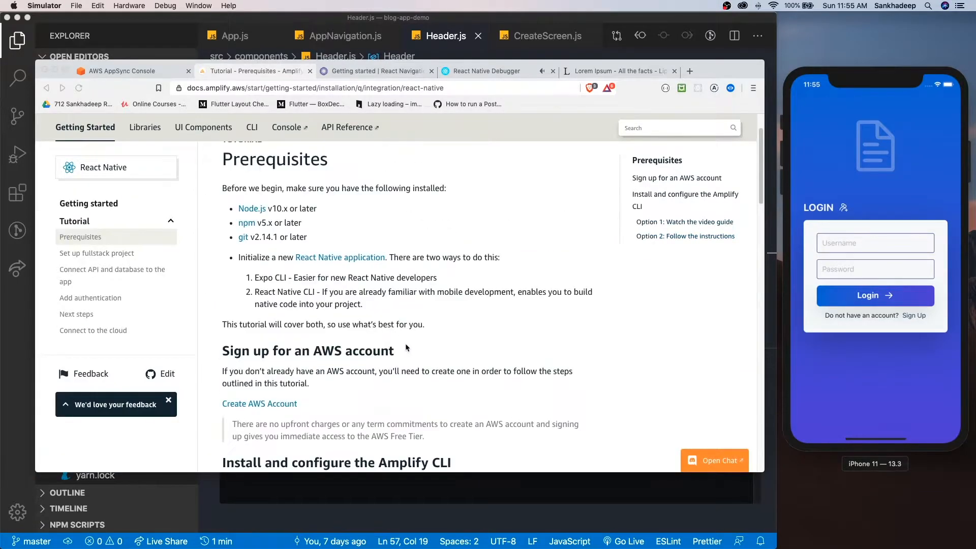
pyautogui.click(683, 222)
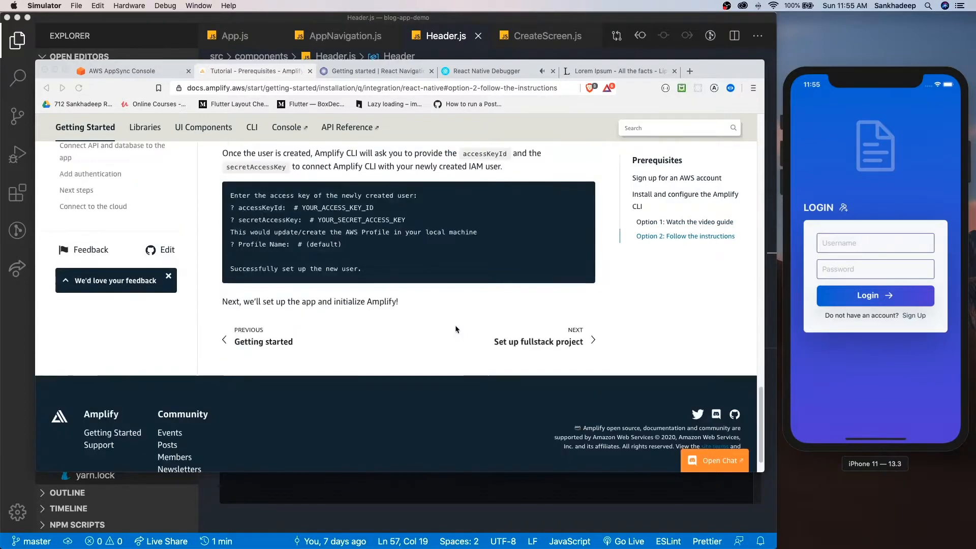
pyautogui.click(677, 177)
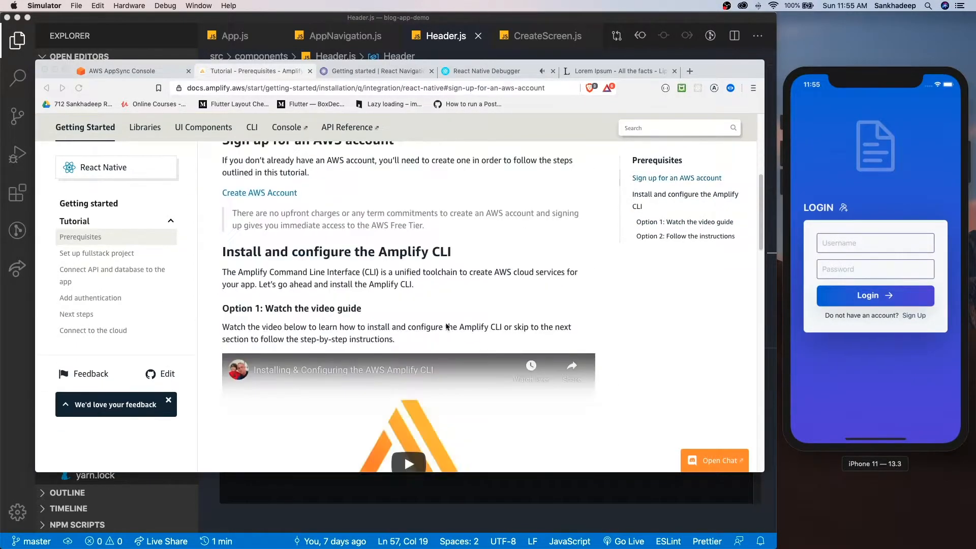
pyautogui.scroll(-3)
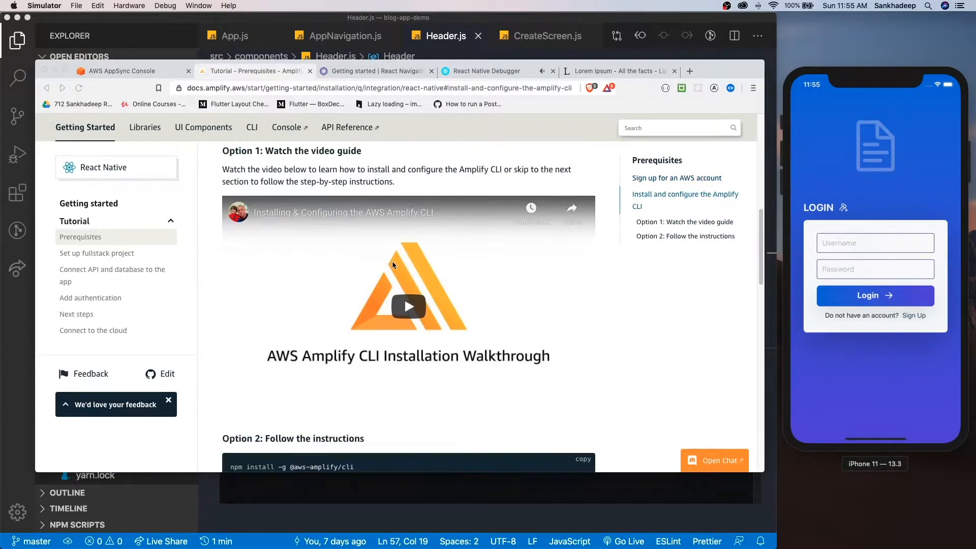
pyautogui.scroll(3)
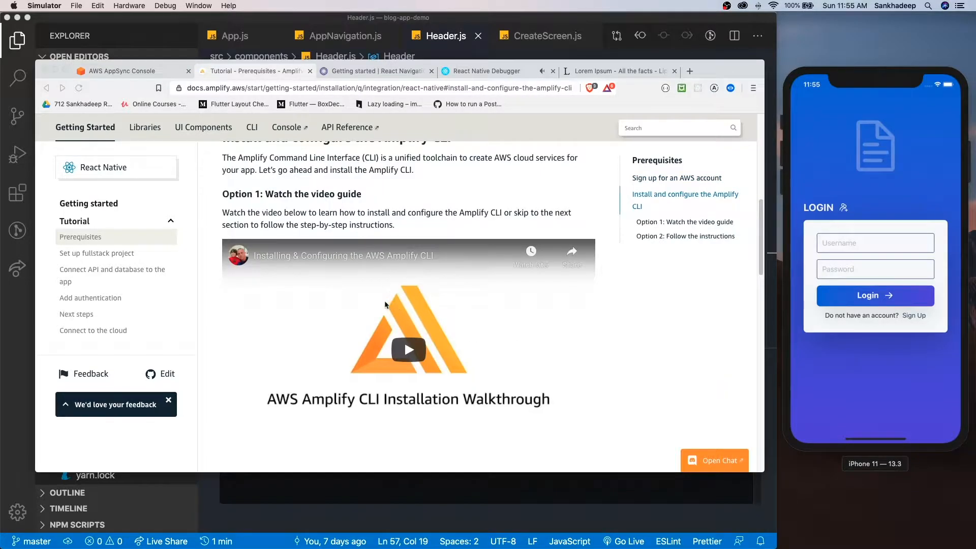
pyautogui.scroll(-3)
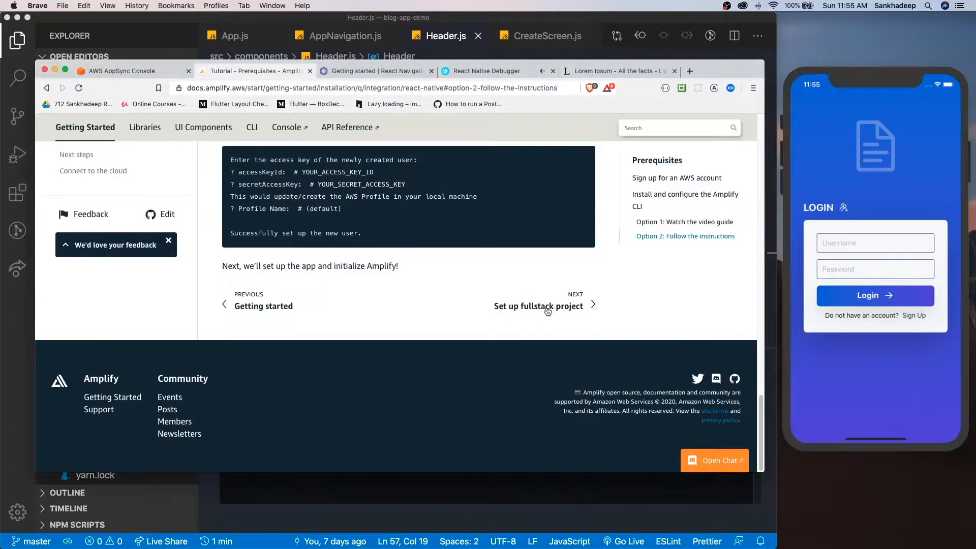
pyautogui.click(536, 306)
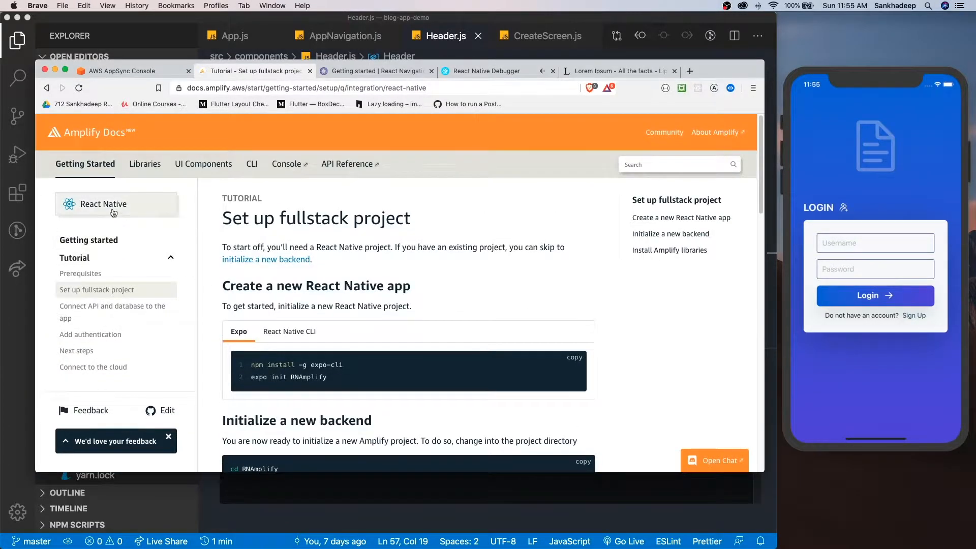
# Locate the expo-cli and Amplify CLI install commands in the tutorial.
pyautogui.scroll(-3)
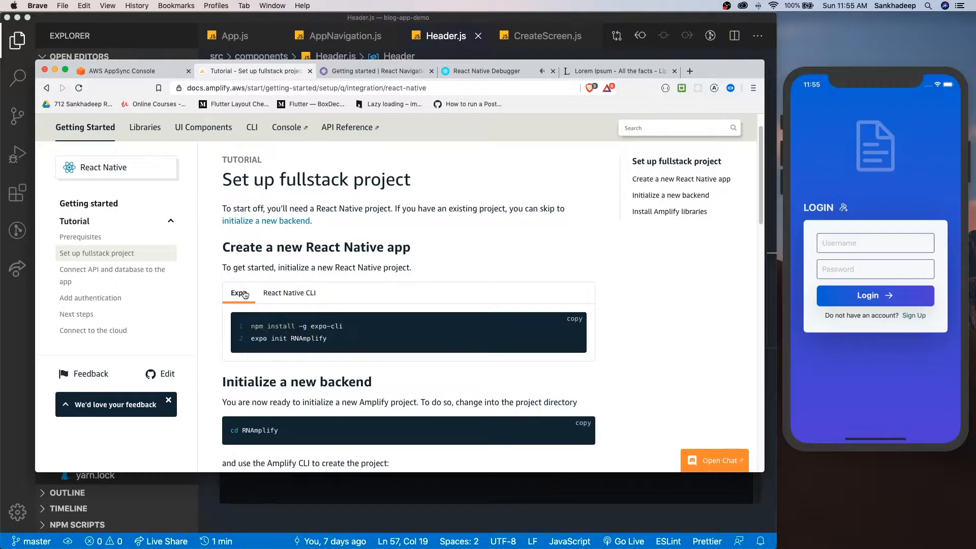
pyautogui.moveTo(365, 291)
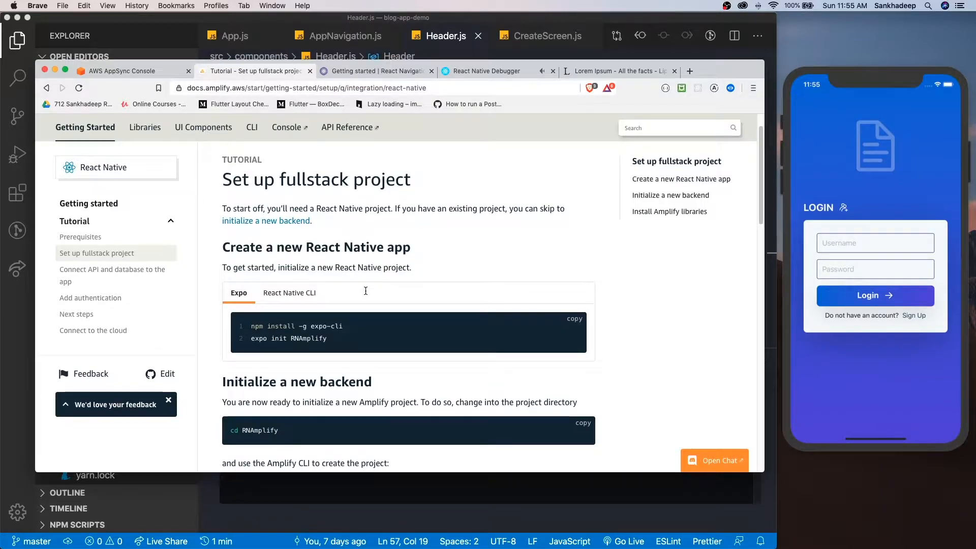
pyautogui.scroll(-3)
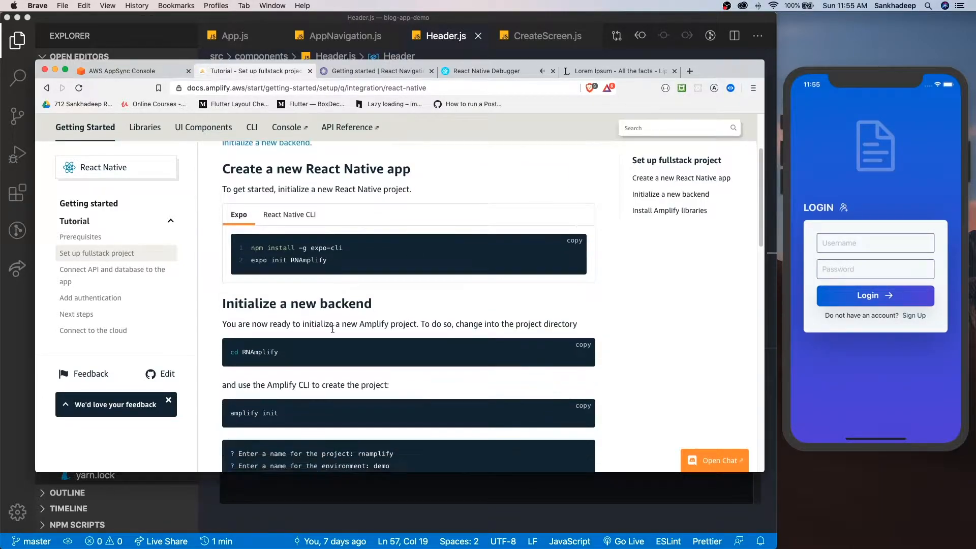
pyautogui.doubleClick(283, 248)
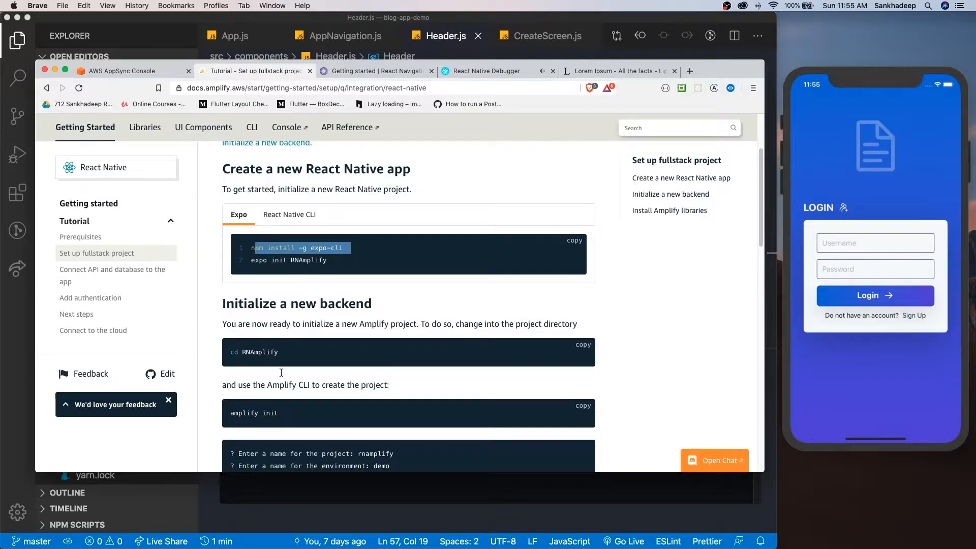
pyautogui.doubleClick(262, 352)
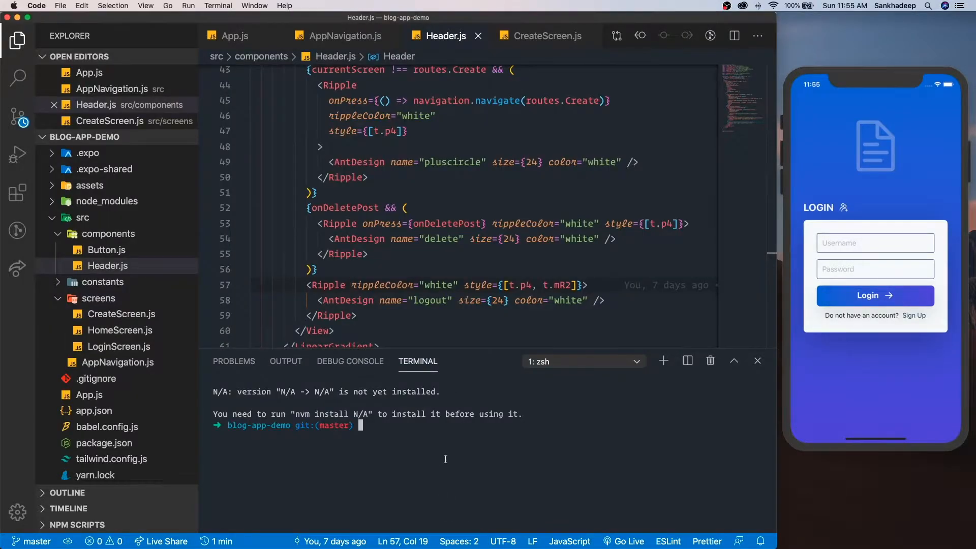
# Run amplify init with project blog-app-demo, environment dev, react-native framework and default paths/commands.
pyautogui.write('amplify')
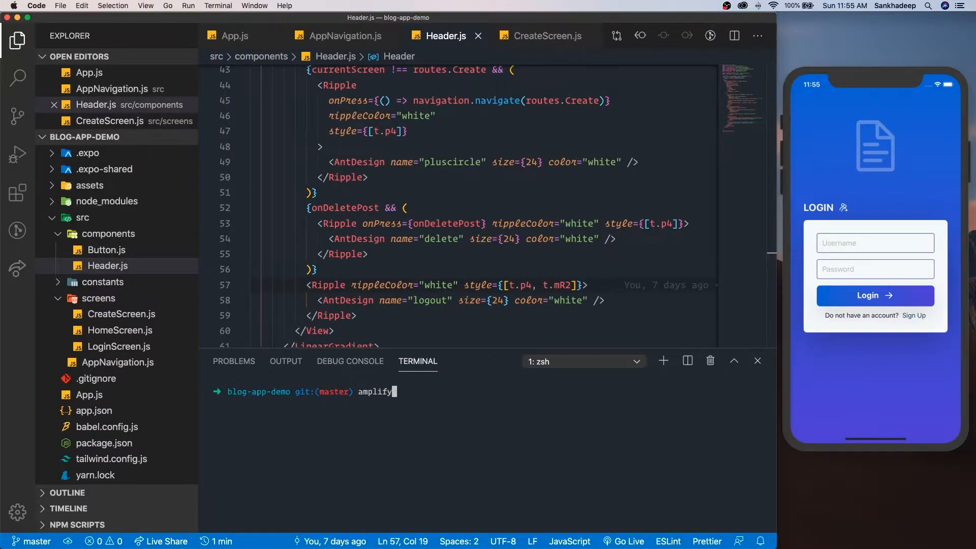
pyautogui.press('Return')
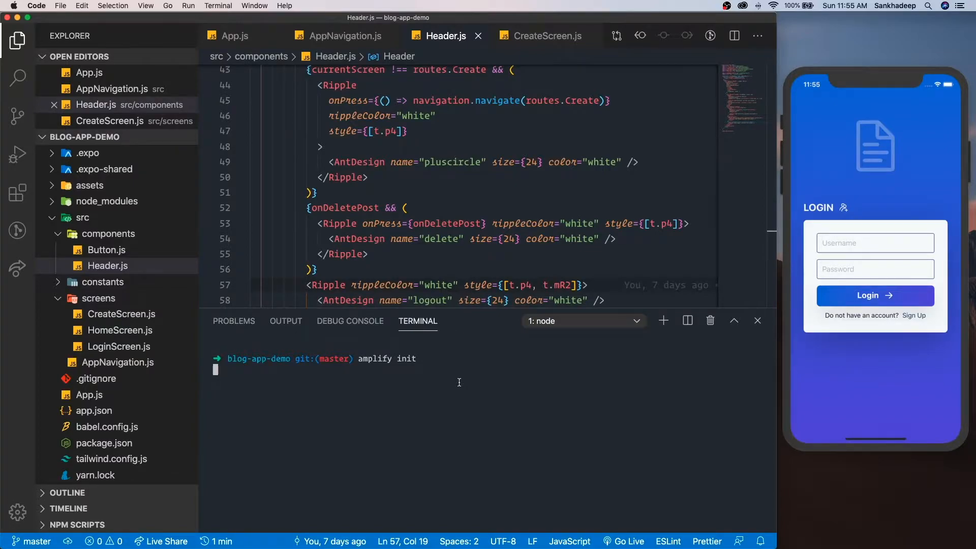
pyautogui.press('Return')
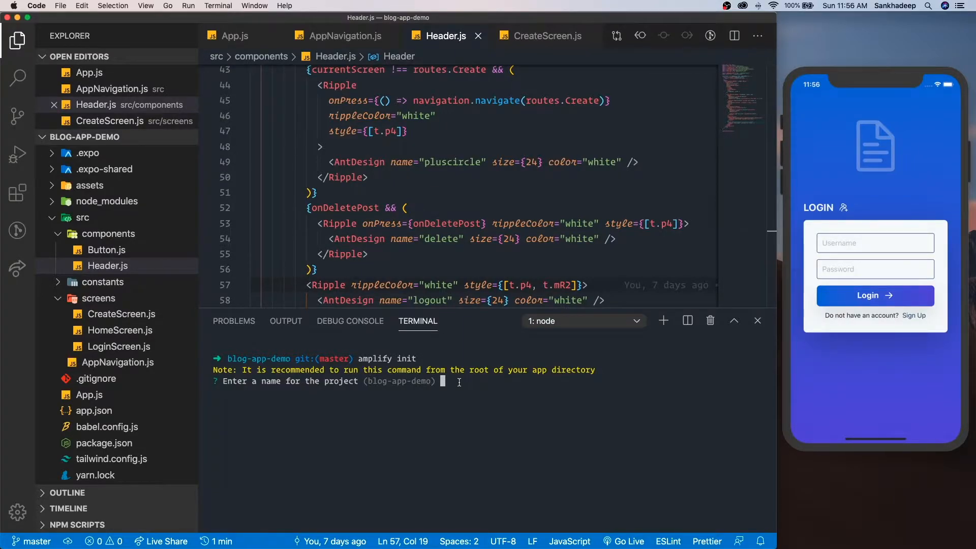
pyautogui.press('Return')
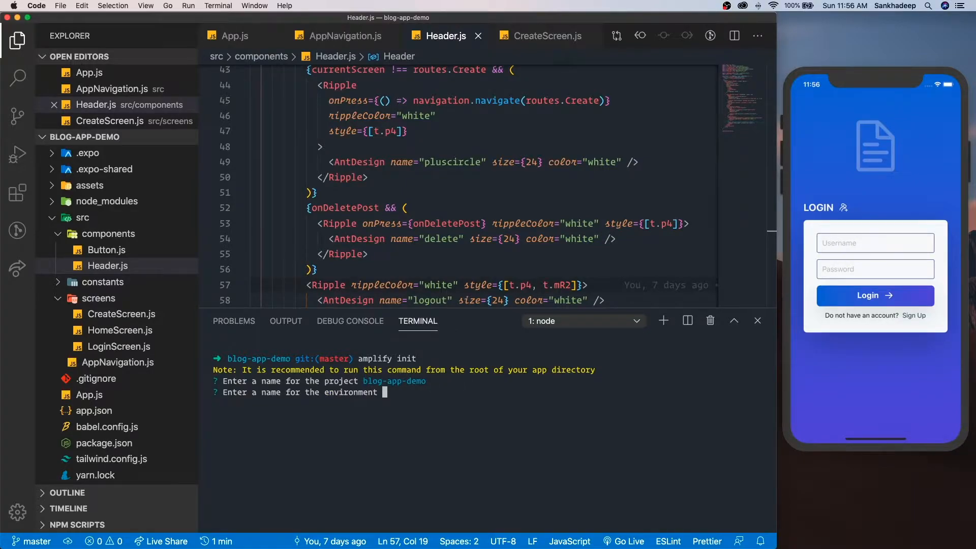
pyautogui.write('dev')
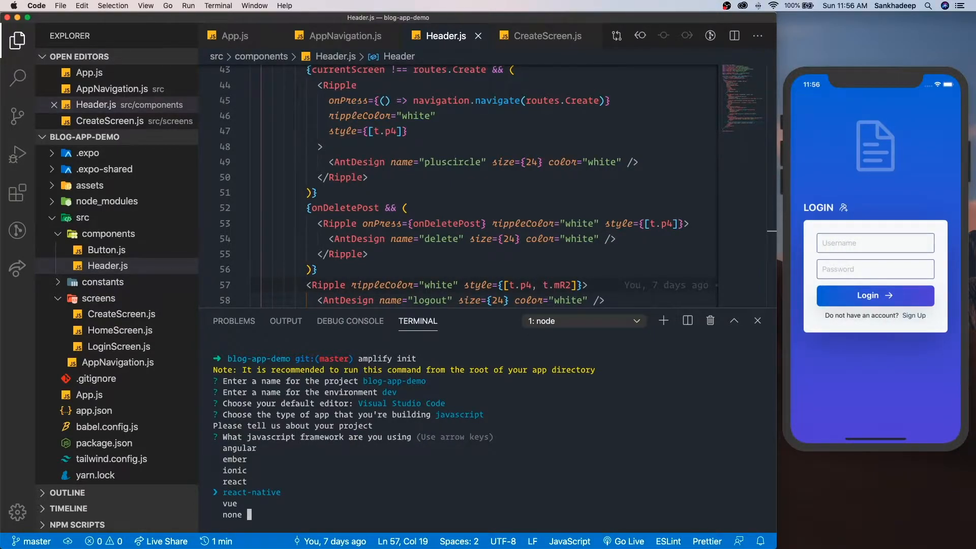
pyautogui.press('Return')
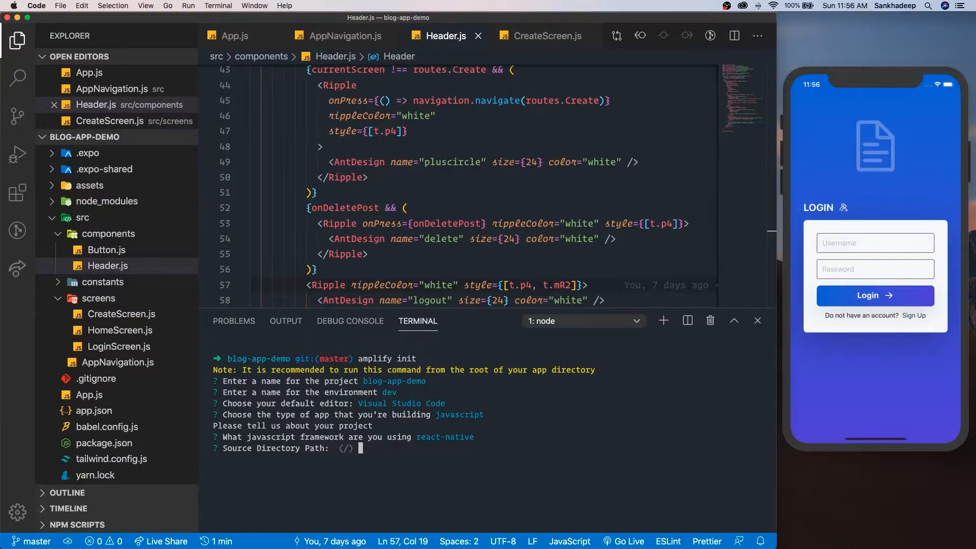
pyautogui.press('Return')
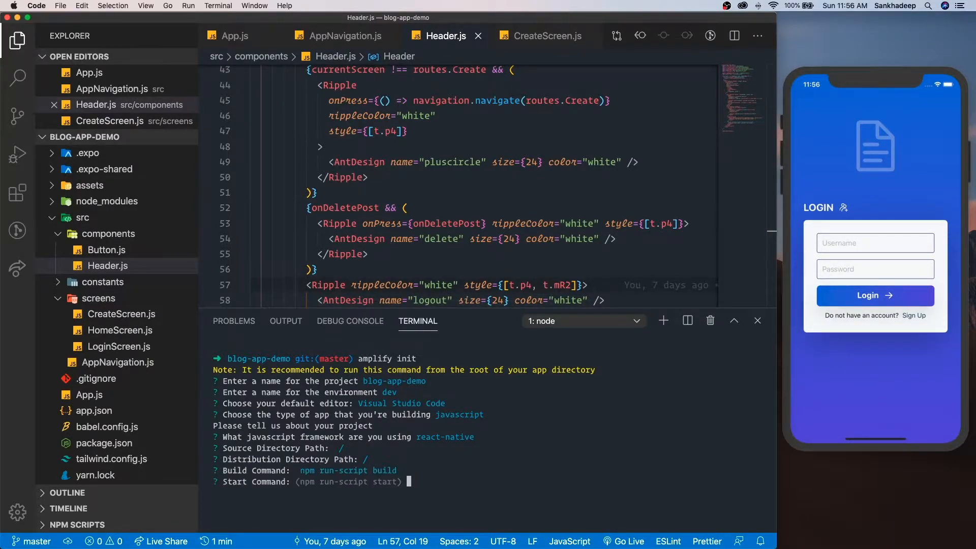
pyautogui.press('Return')
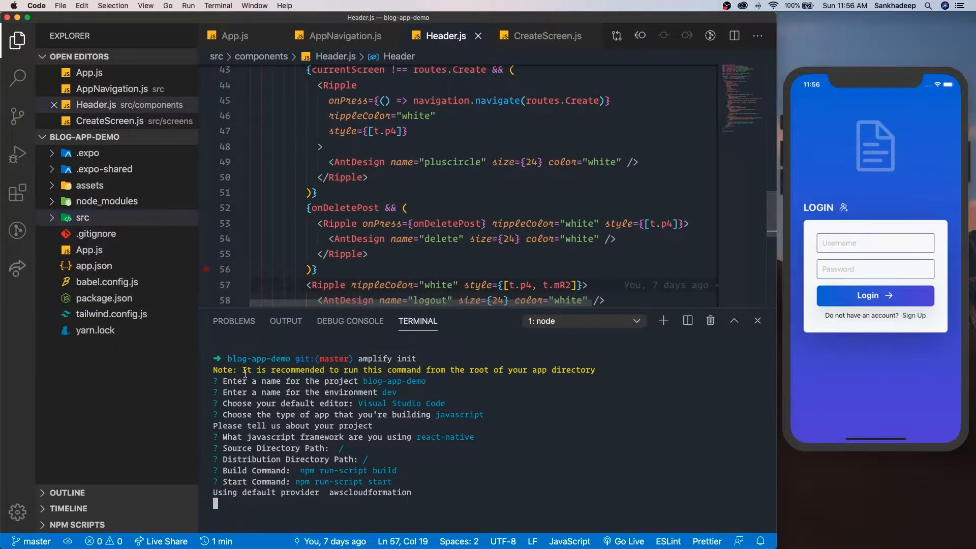
pyautogui.moveTo(514, 493)
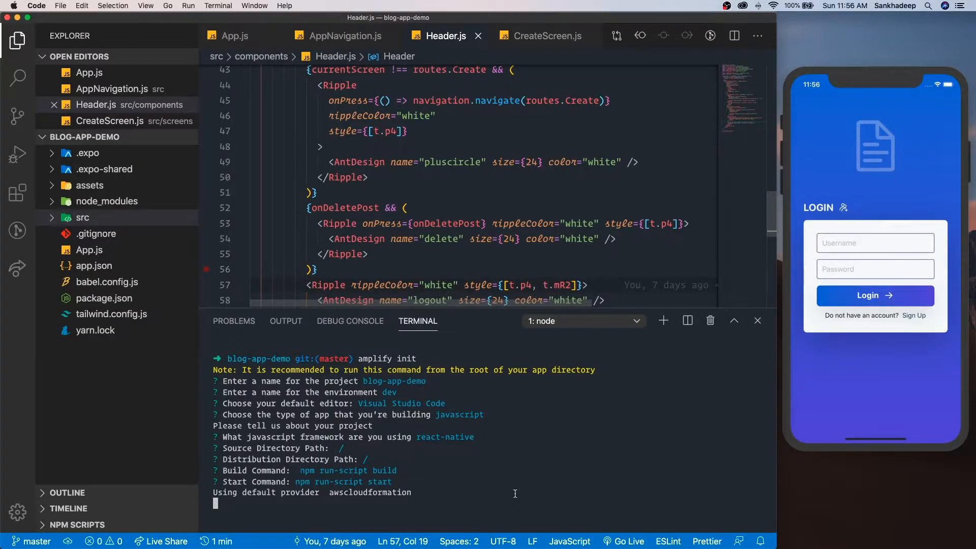
pyautogui.moveTo(290, 509)
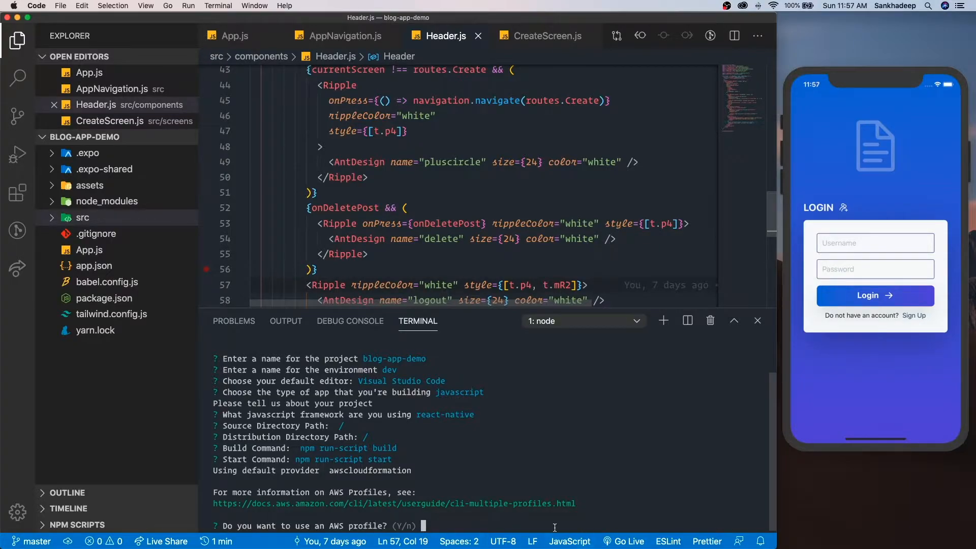
pyautogui.moveTo(480, 519)
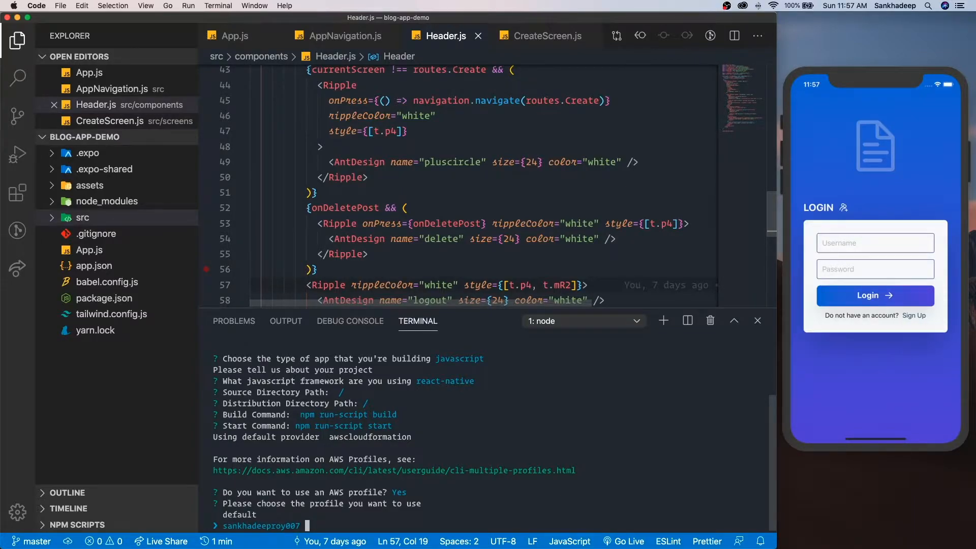
# Confirm the saved AWS profile so Amplify initialization completes.
pyautogui.press('Return')
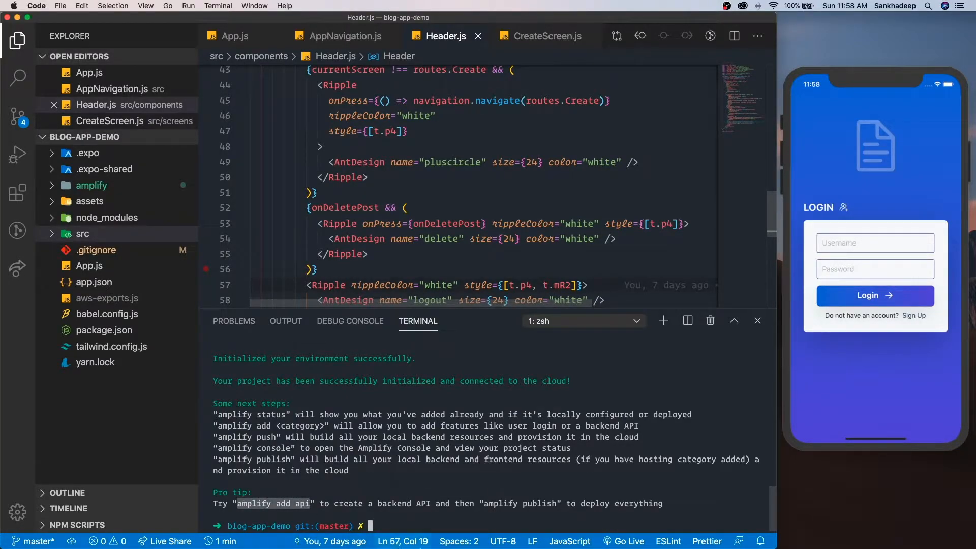
# Run amplify add api to add a GraphQL API named blogappdemo with Cognito User Pool auth and default settings.
pyautogui.write('amplify add api')
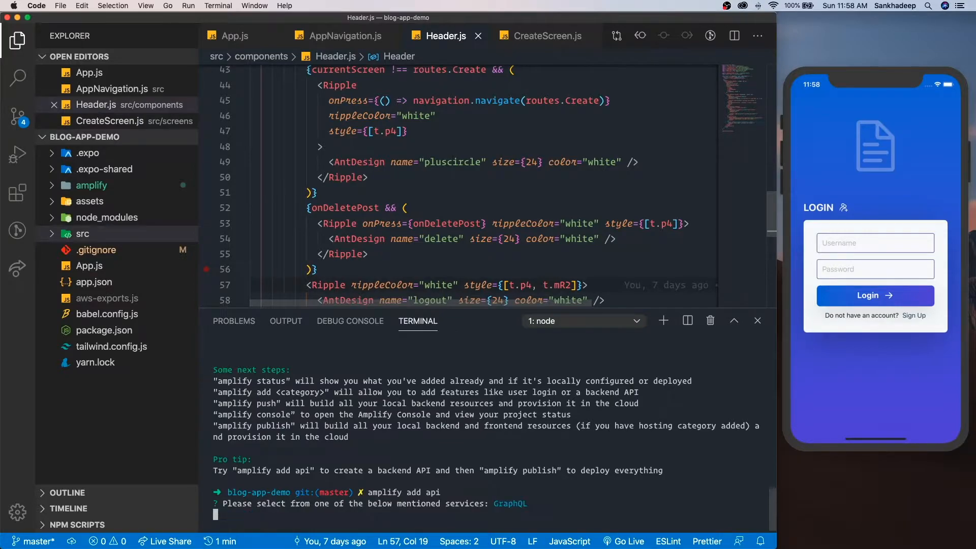
pyautogui.press('Return')
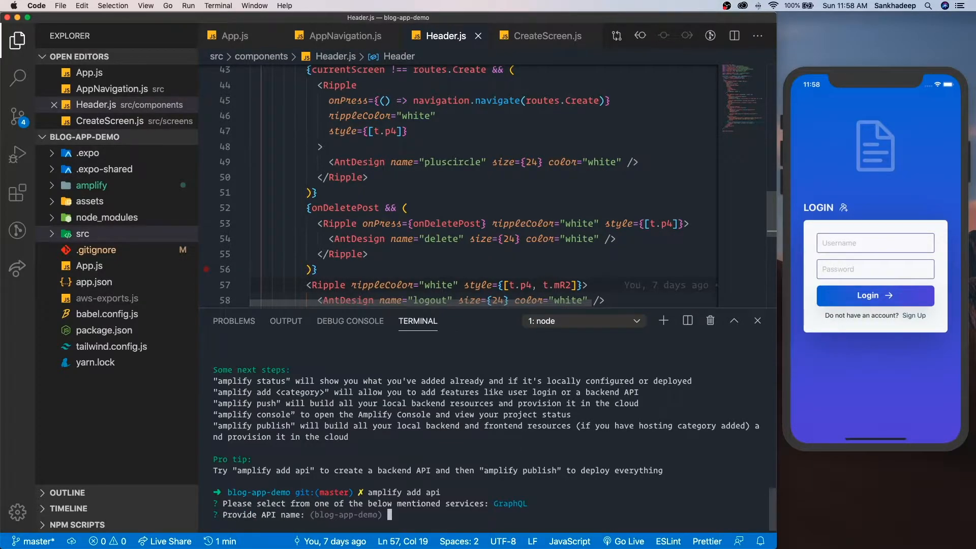
pyautogui.write('blog-app-demo')
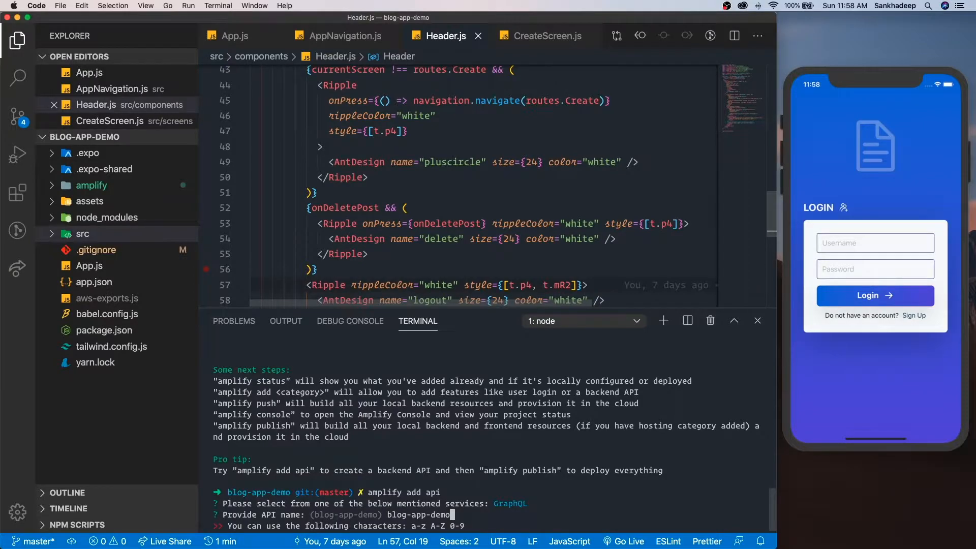
pyautogui.write('blog')
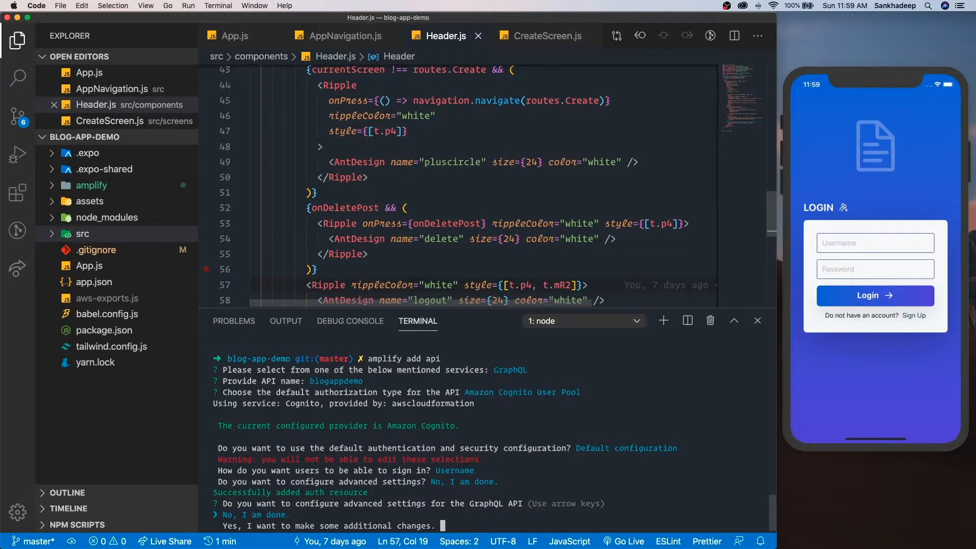
pyautogui.press('Return')
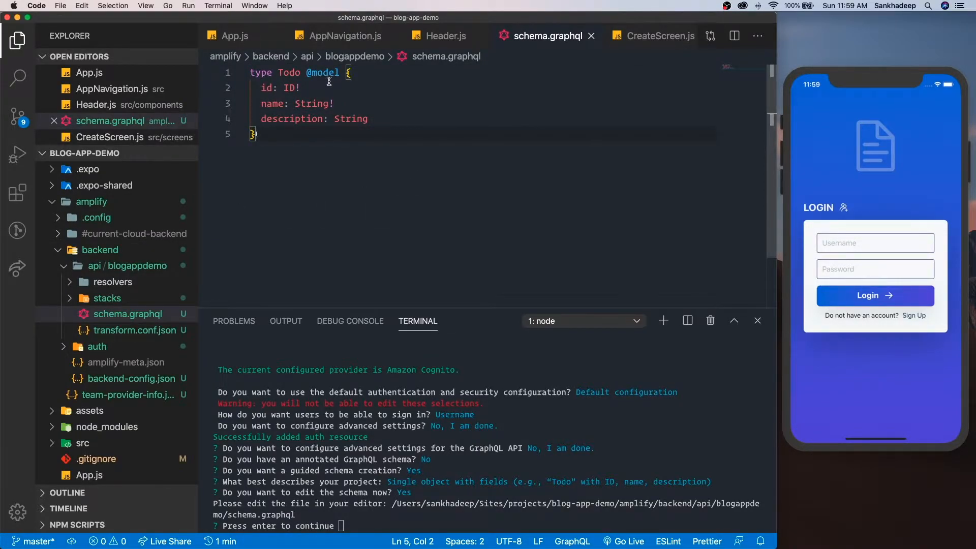
# Rename the Todo schema's name field to title in schema.graphql and save.
pyautogui.doubleClick(272, 104)
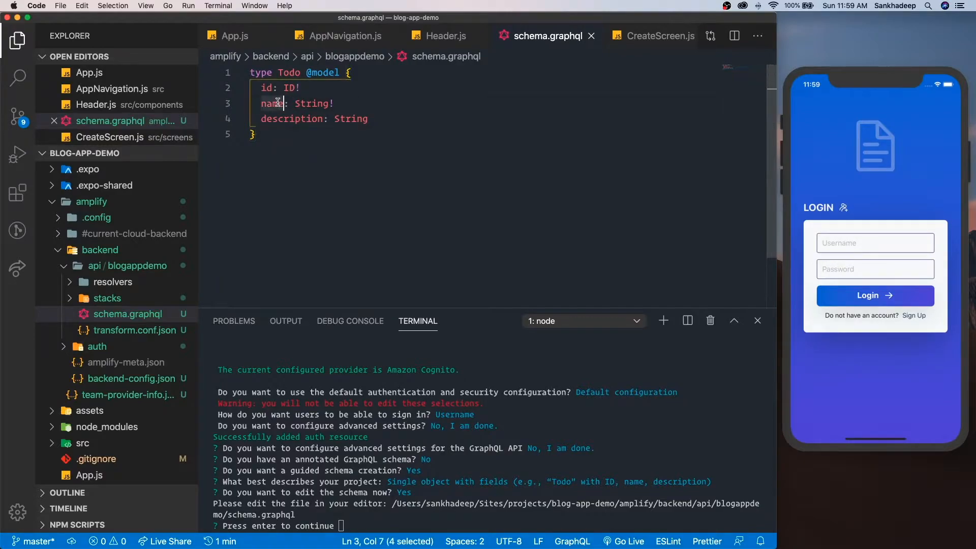
pyautogui.write('title')
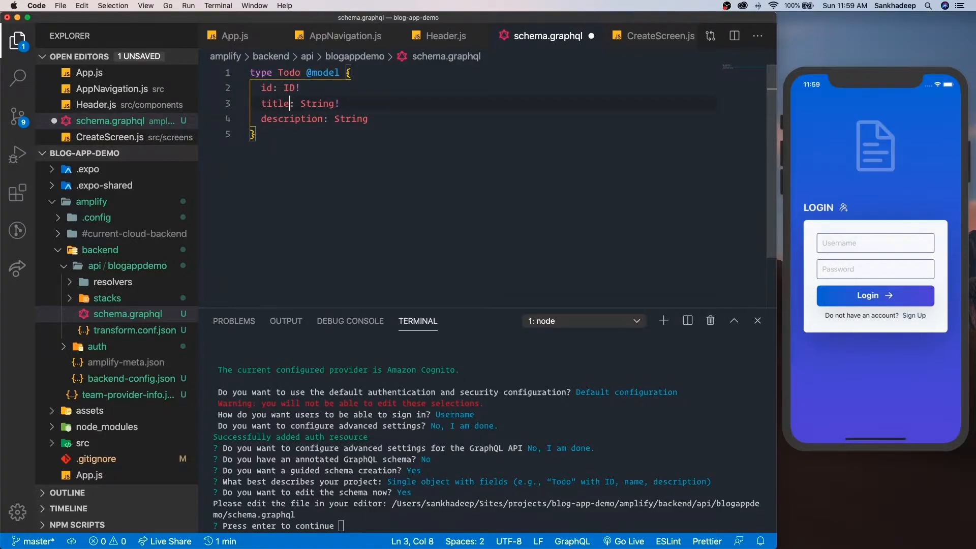
pyautogui.click(368, 119)
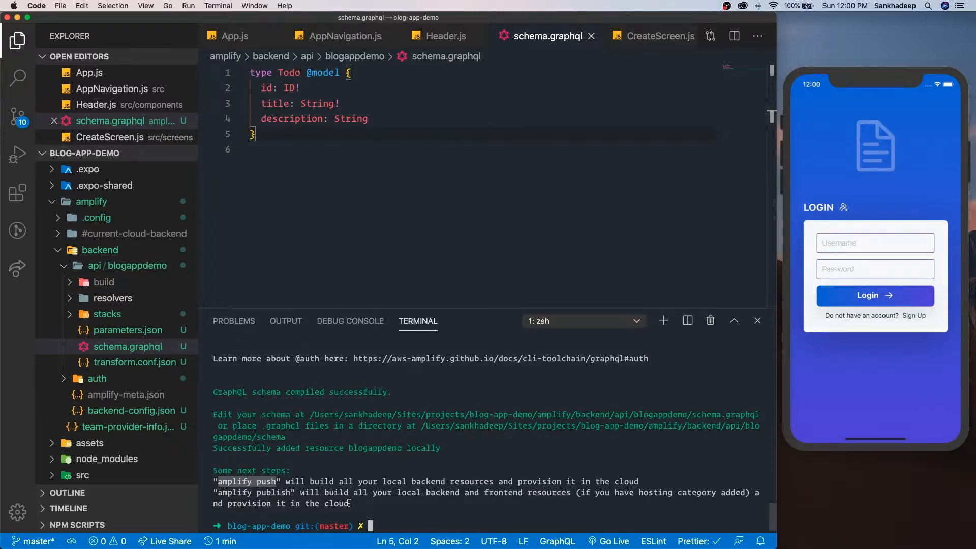
# Run amplify push, confirming code generation with javascript as the target language.
pyautogui.write('amplify push')
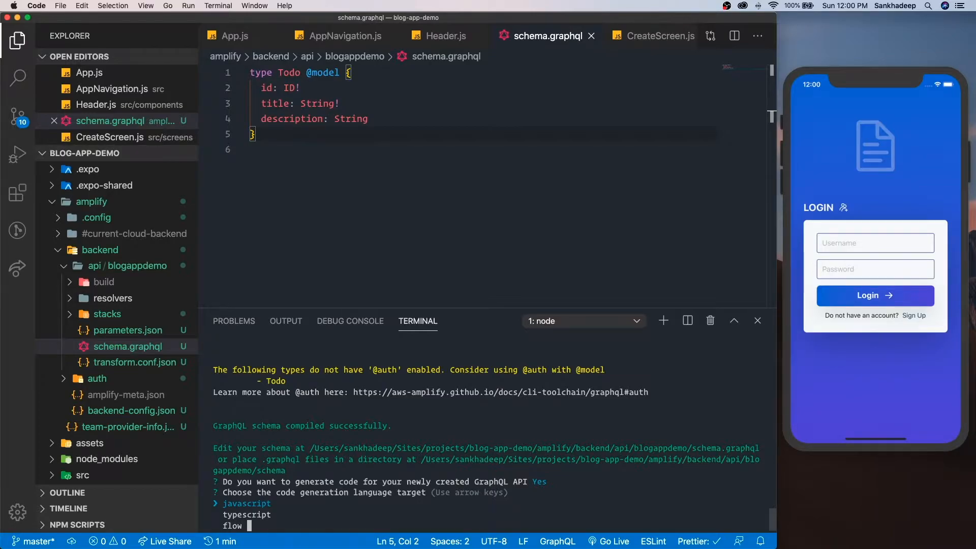
pyautogui.press('Return')
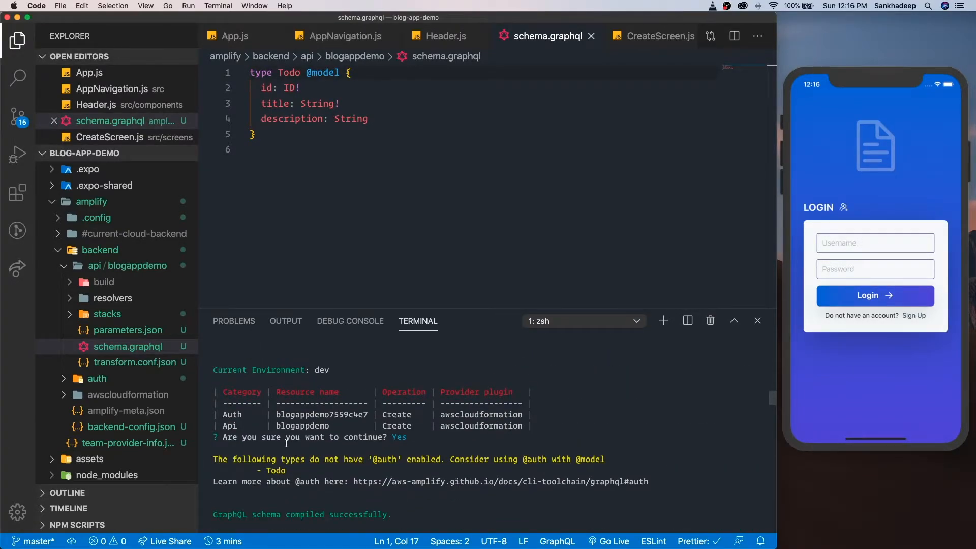
pyautogui.scroll(-3)
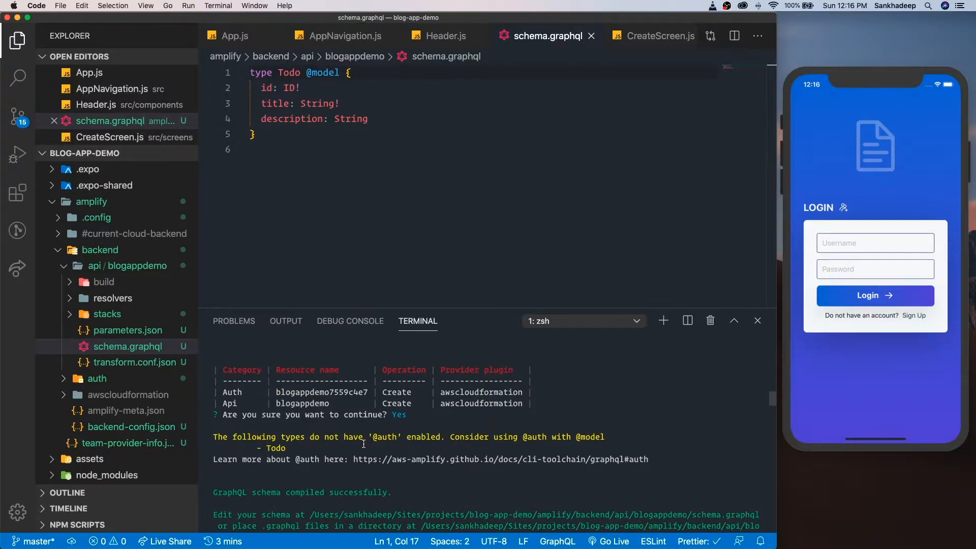
pyautogui.doubleClick(288, 72)
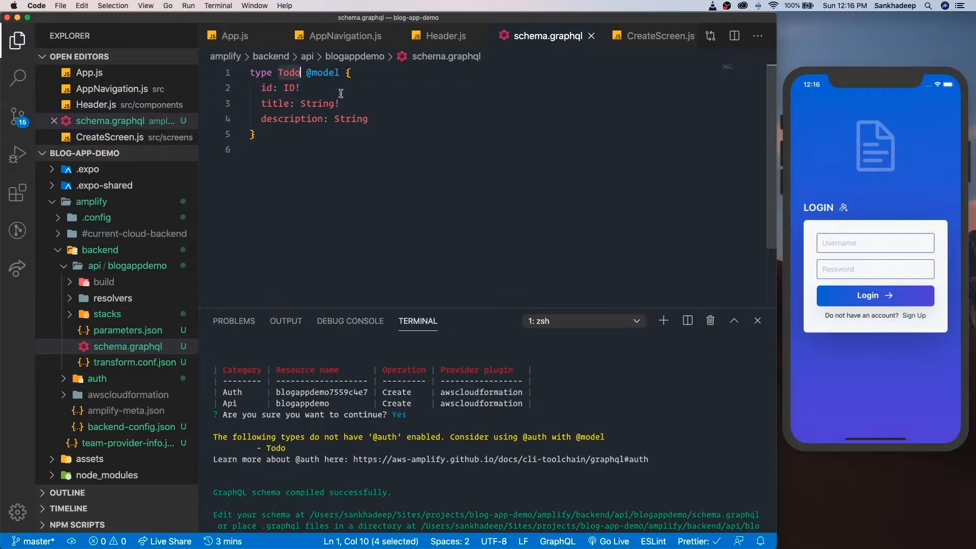
pyautogui.moveTo(356, 181)
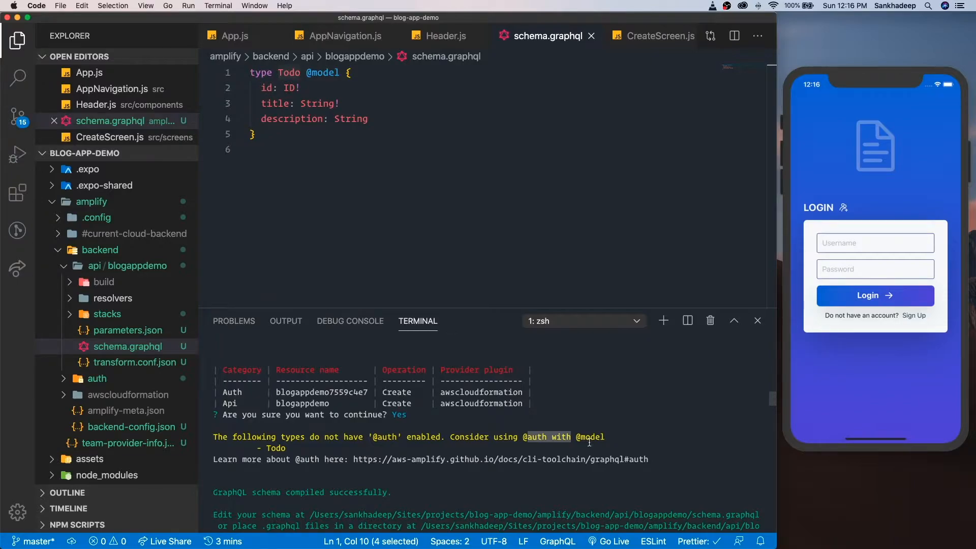
pyautogui.moveTo(475, 460)
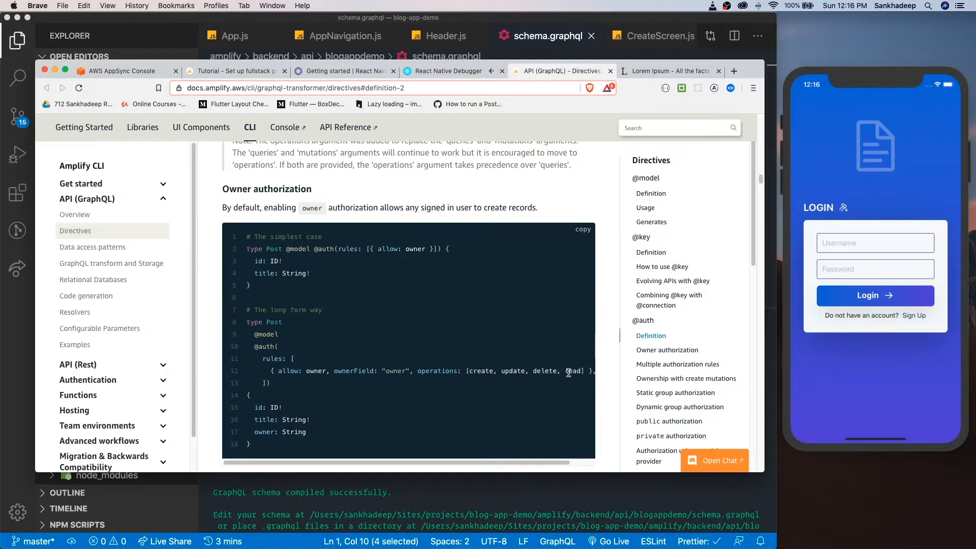
# Jump to the Owner authorization section and scroll through its schema examples and permission tables.
pyautogui.doubleClick(572, 371)
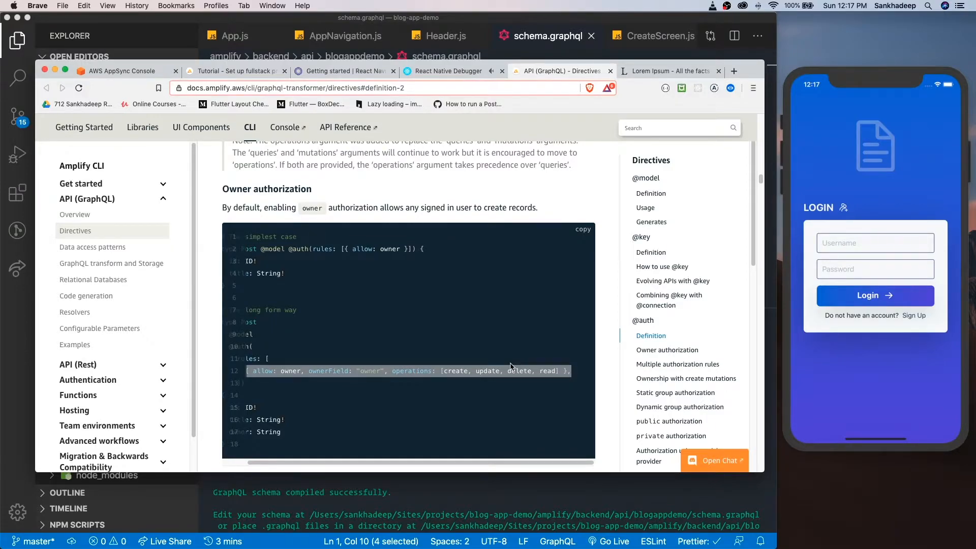
pyautogui.click(667, 350)
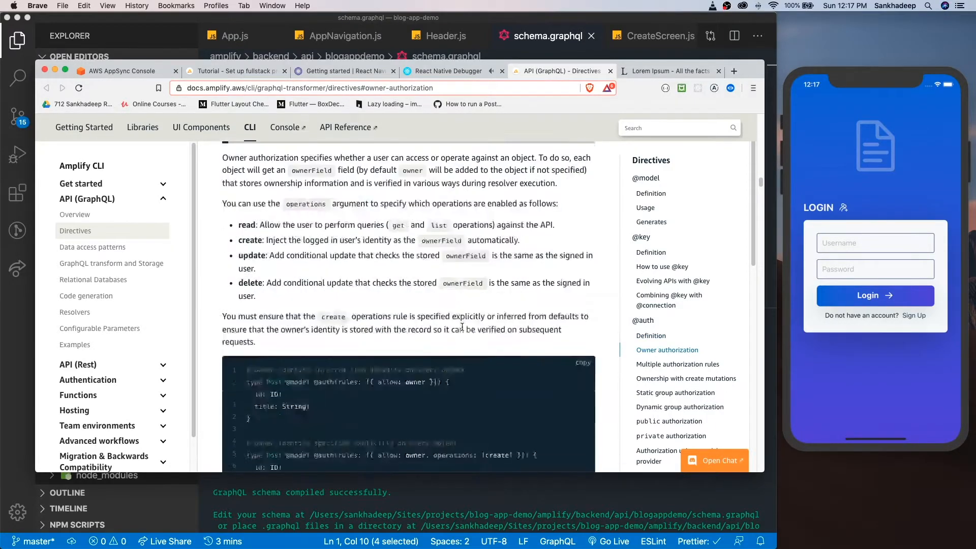
pyautogui.scroll(-3)
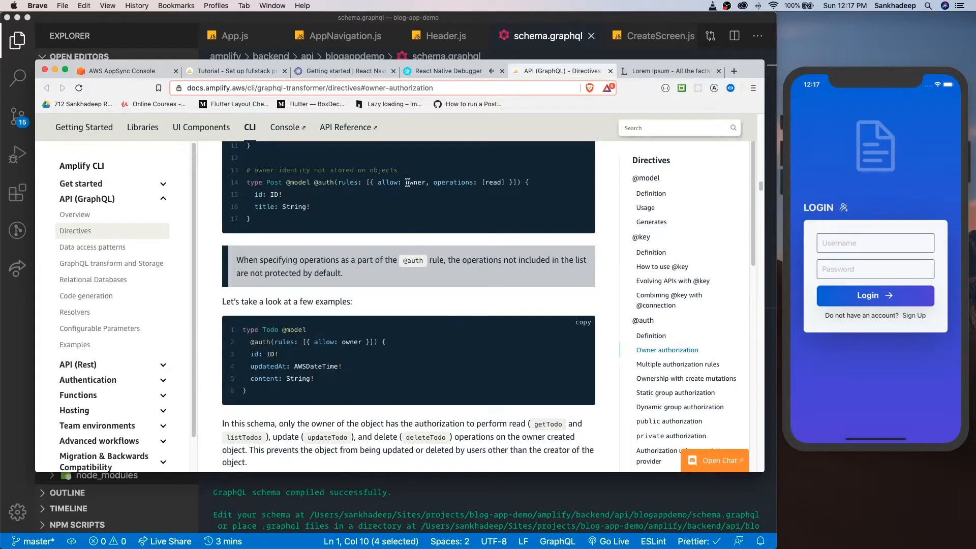
pyautogui.scroll(-3)
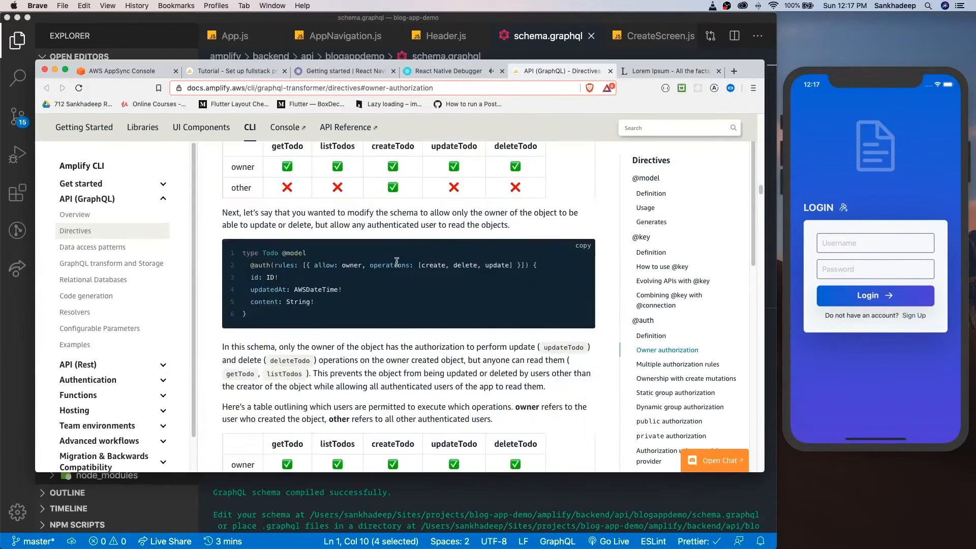
pyautogui.scroll(-3)
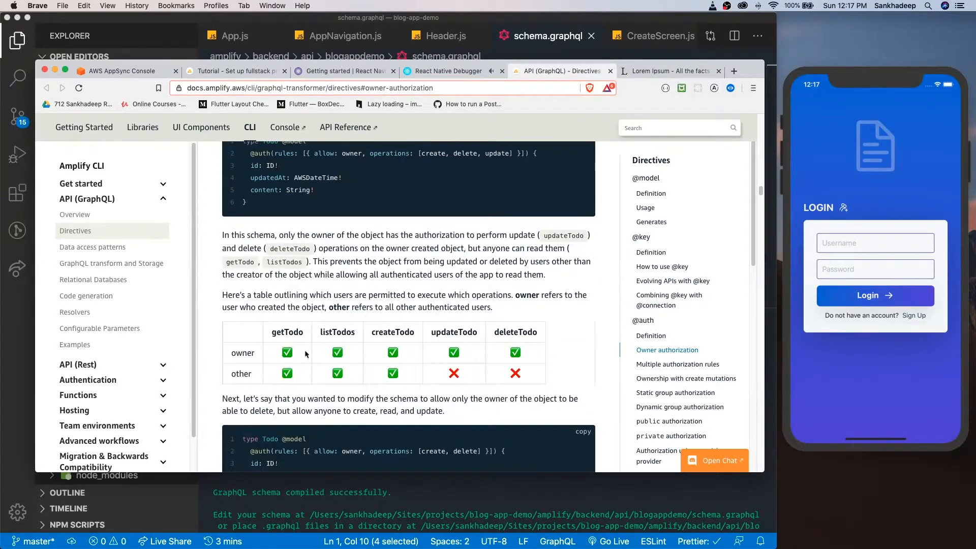
pyautogui.moveTo(276, 362)
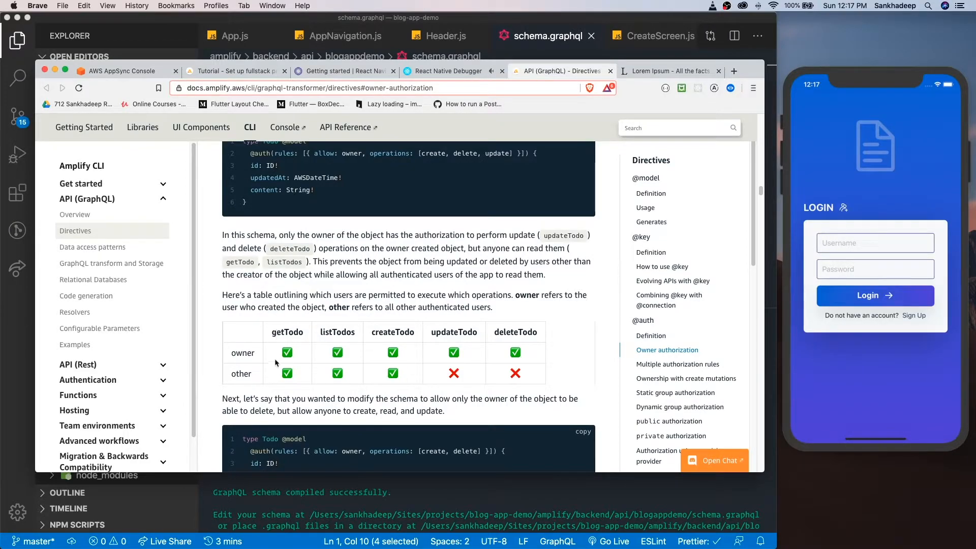
pyautogui.moveTo(406, 375)
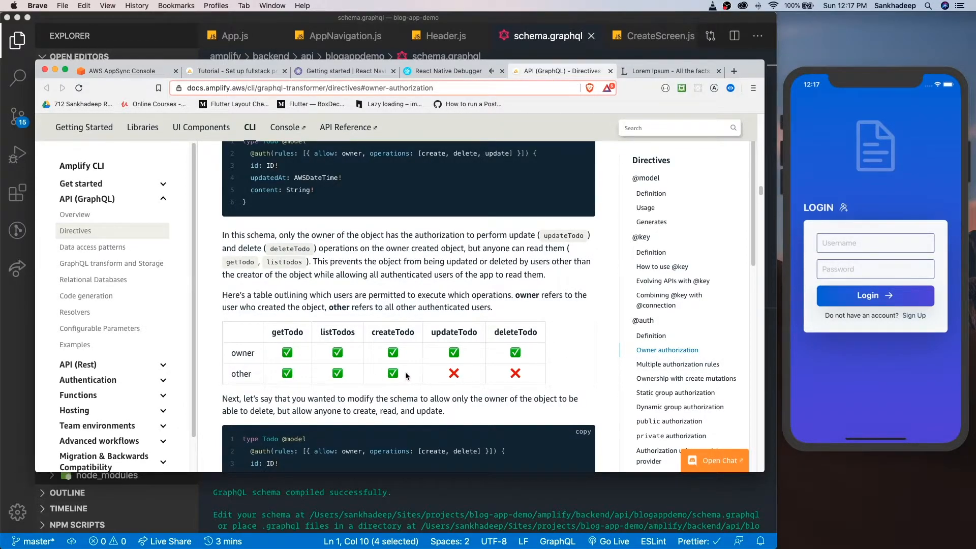
pyautogui.moveTo(284, 372)
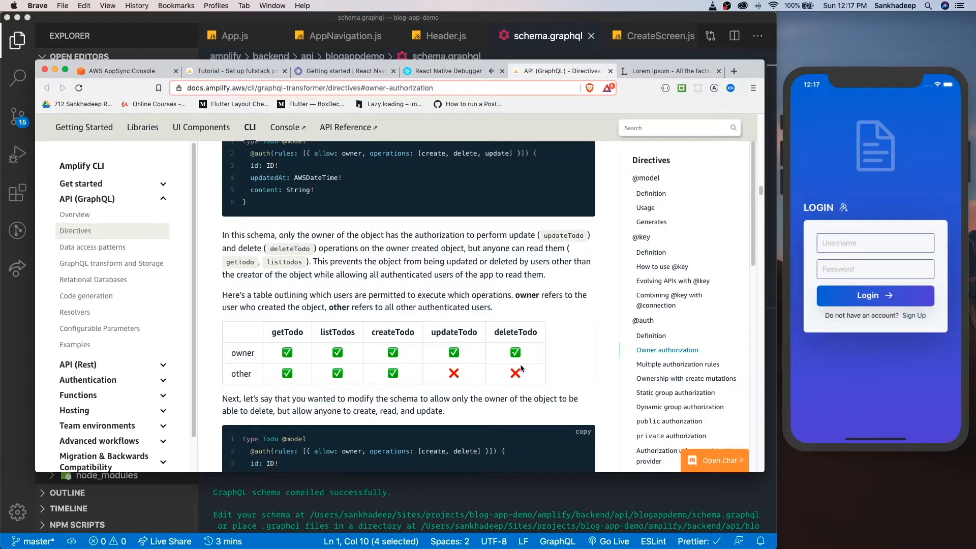
pyautogui.scroll(-3)
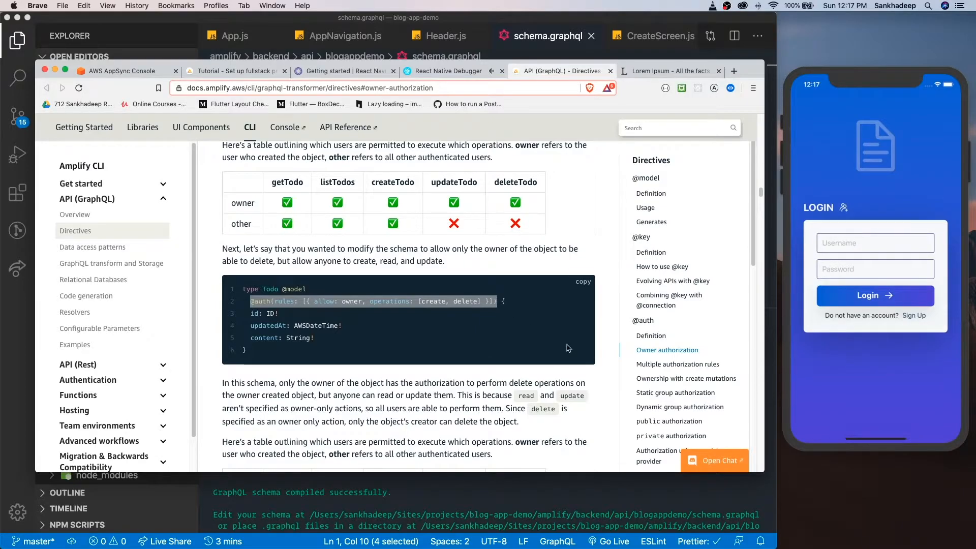
pyautogui.moveTo(564, 348)
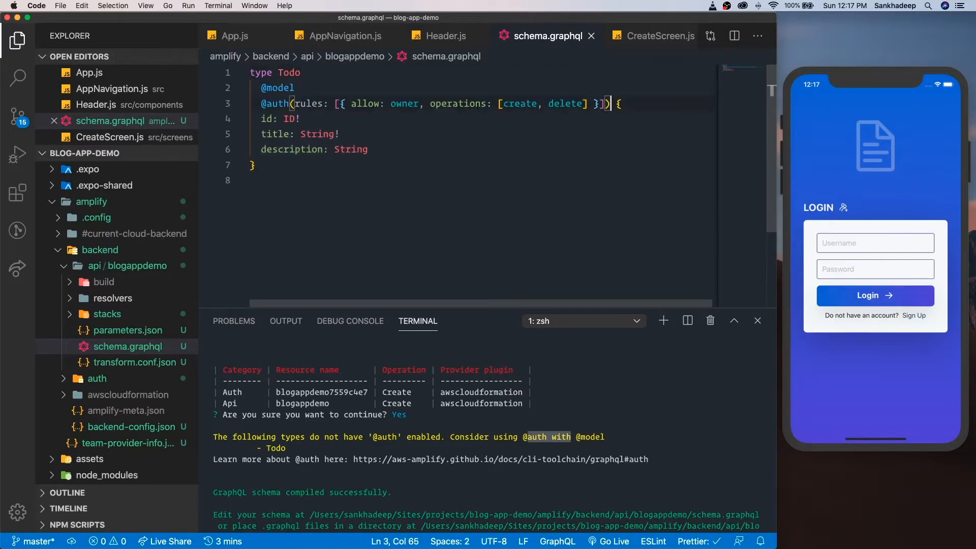
# Add an owner: String! field after description and rename the Todo type to Post.
pyautogui.click(436, 71)
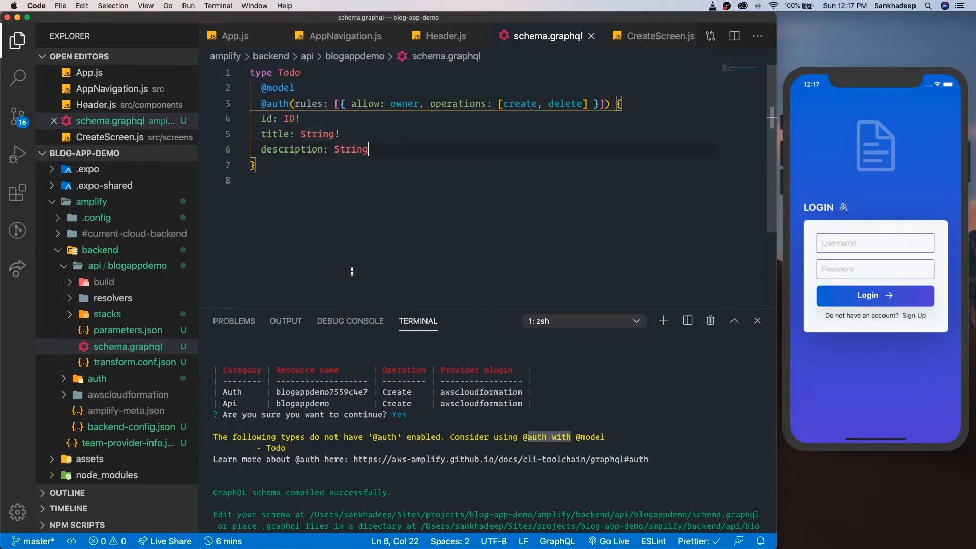
pyautogui.moveTo(407, 153)
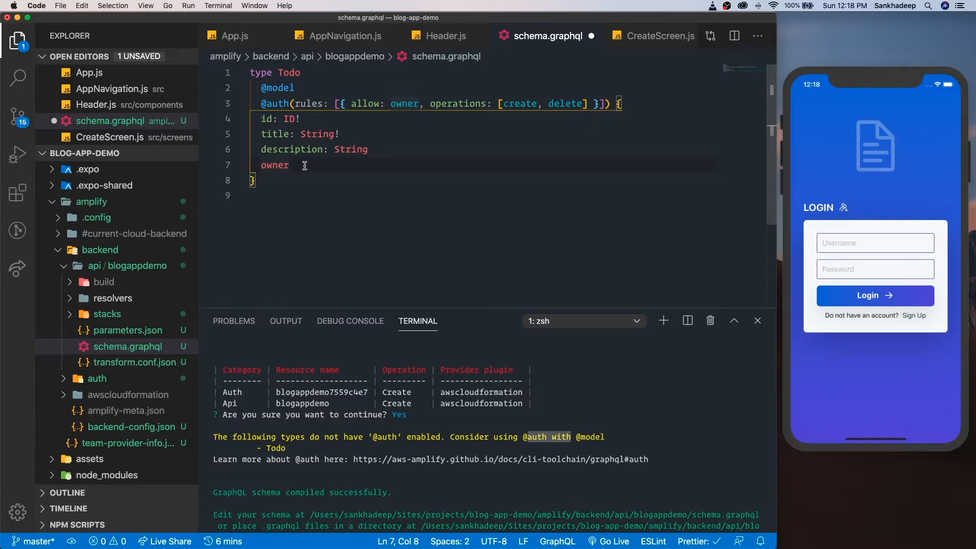
pyautogui.write(': String!')
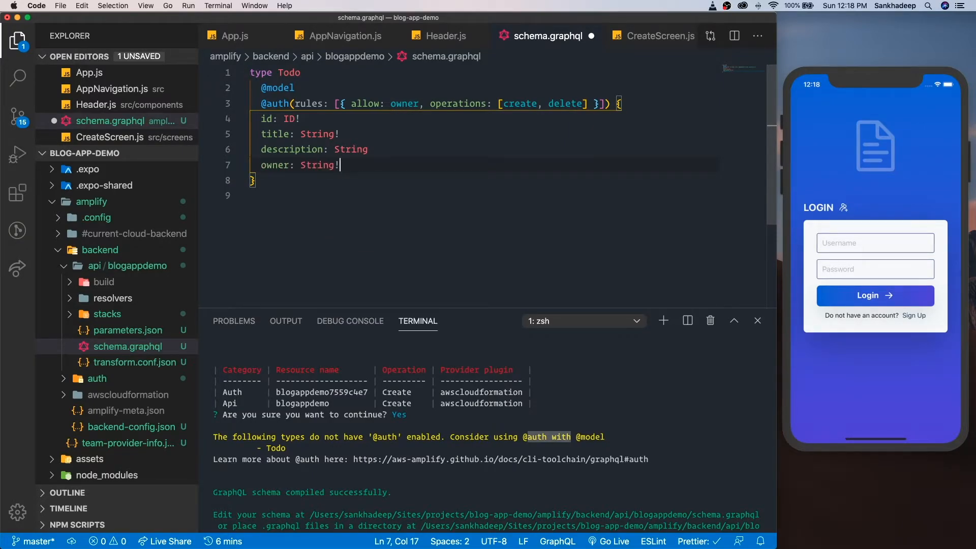
pyautogui.doubleClick(289, 72)
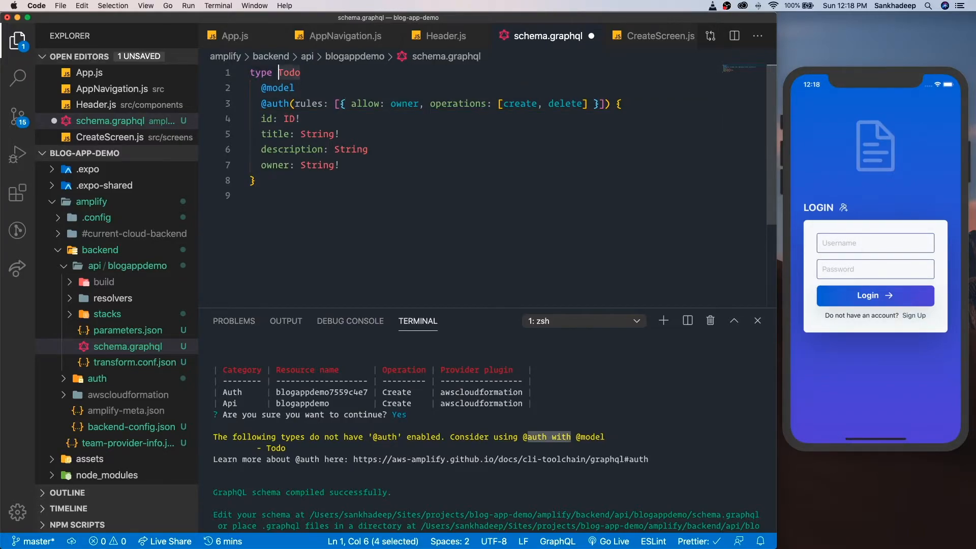
pyautogui.write('Post')
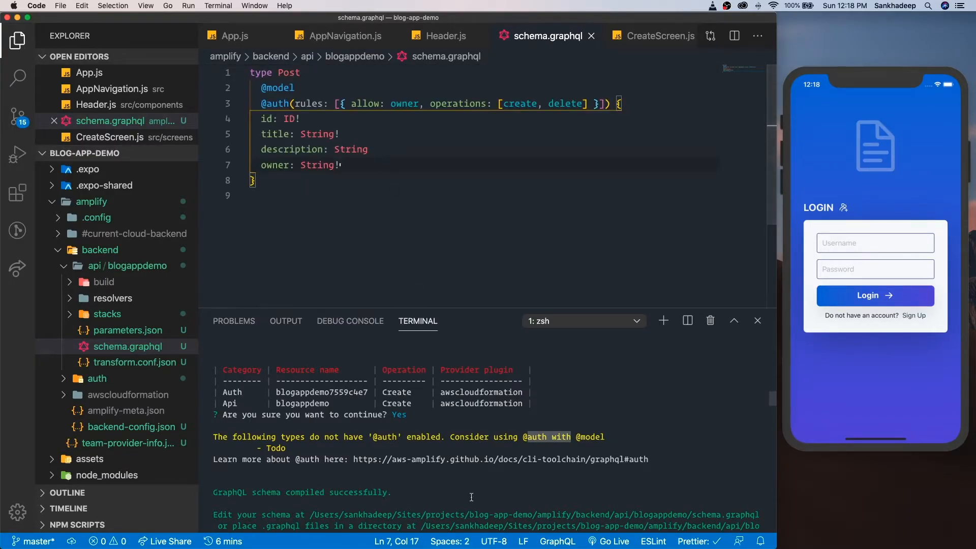
# Scroll the terminal to follow amplify push output until the GraphQL endpoint appears.
pyautogui.scroll(-3)
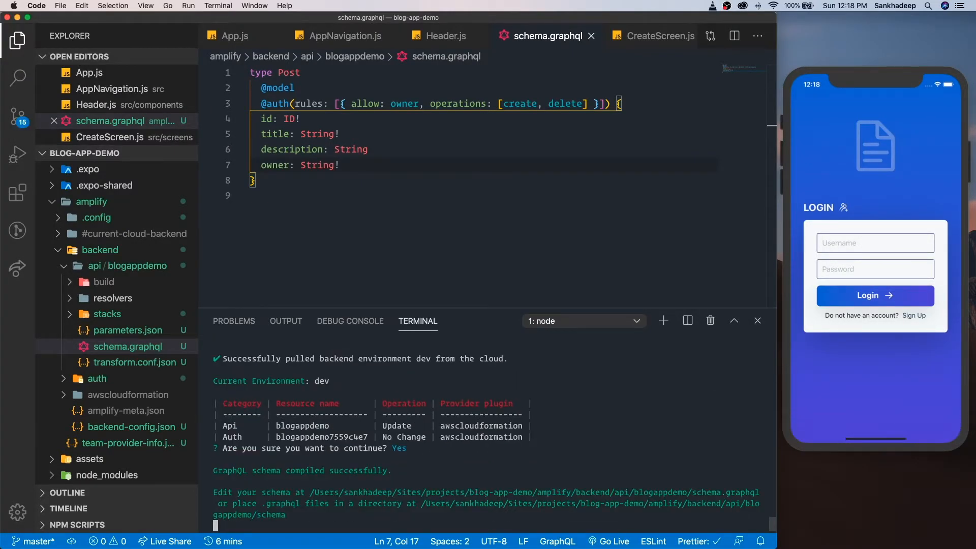
pyautogui.moveTo(383, 282)
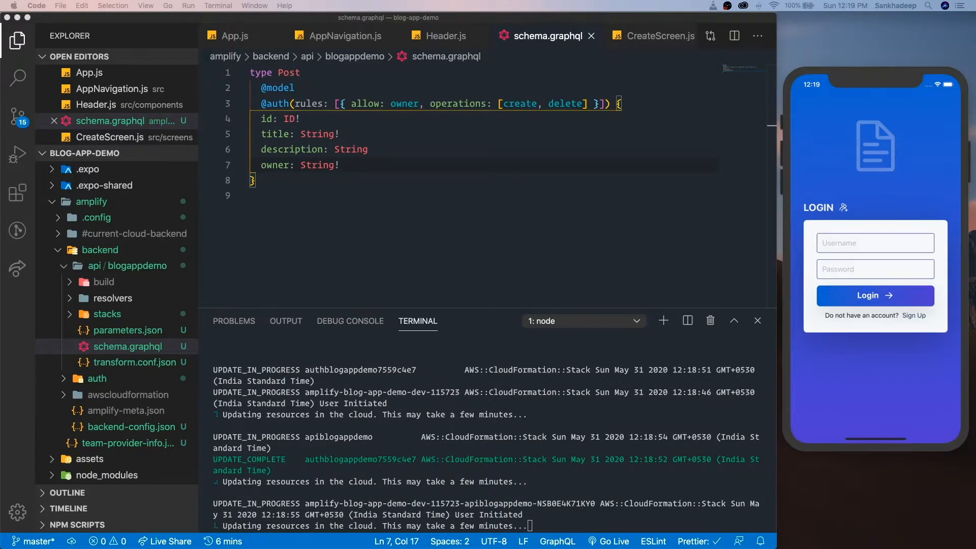
pyautogui.scroll(-3)
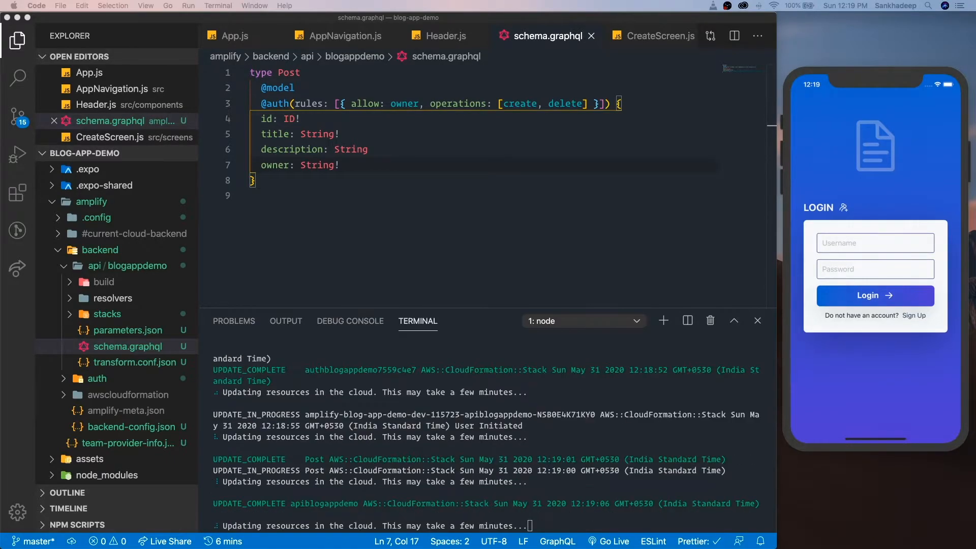
pyautogui.scroll(-3)
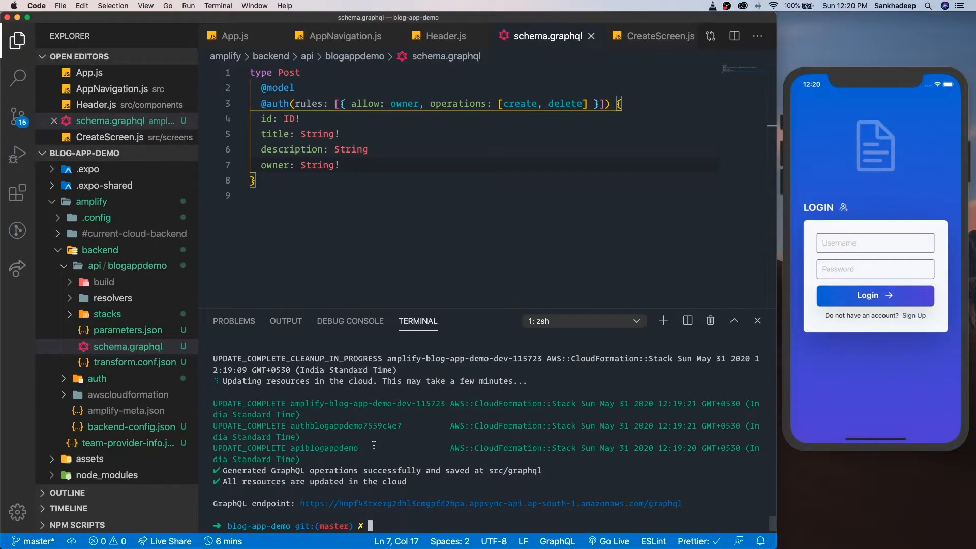
pyautogui.moveTo(395, 450)
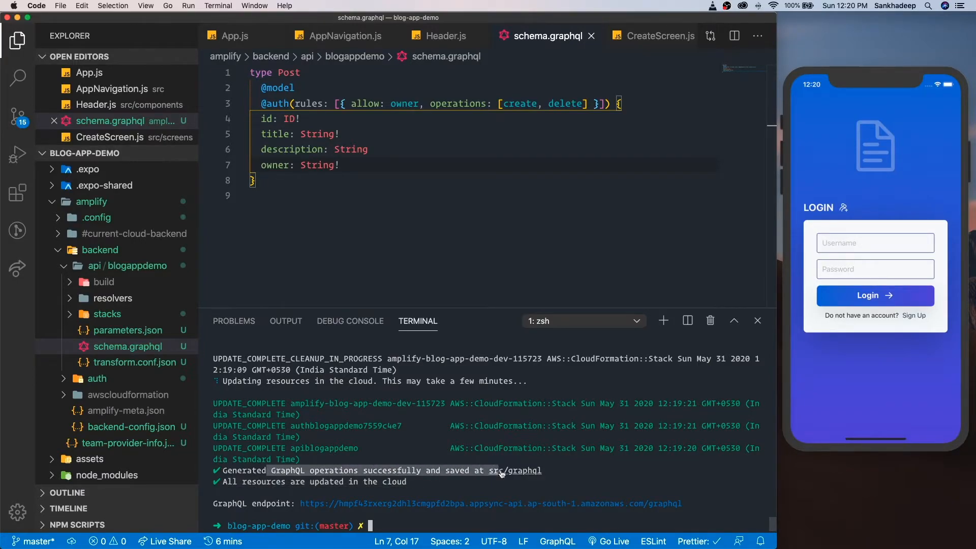
# Open the generated queries.js and mutations.js files from src/graphql.
pyautogui.click(57, 250)
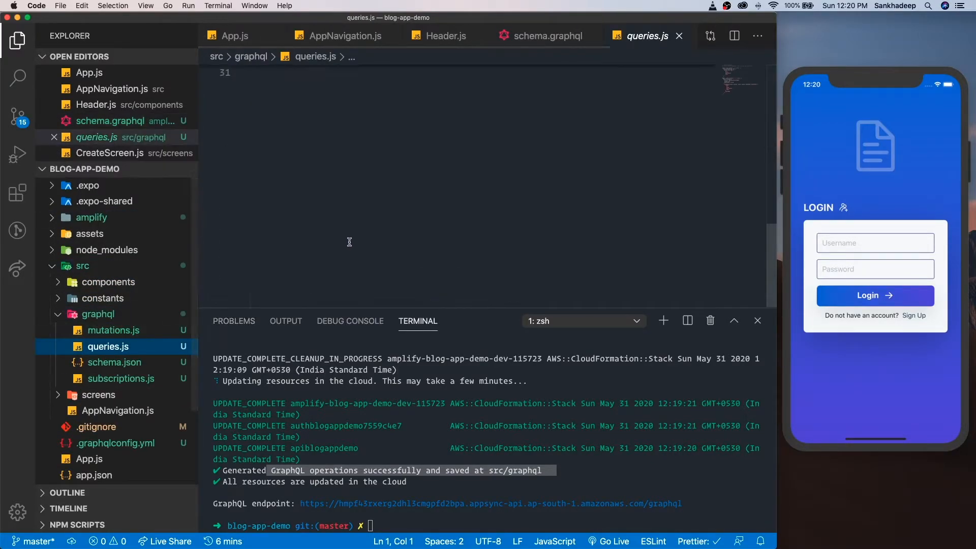
pyautogui.click(114, 329)
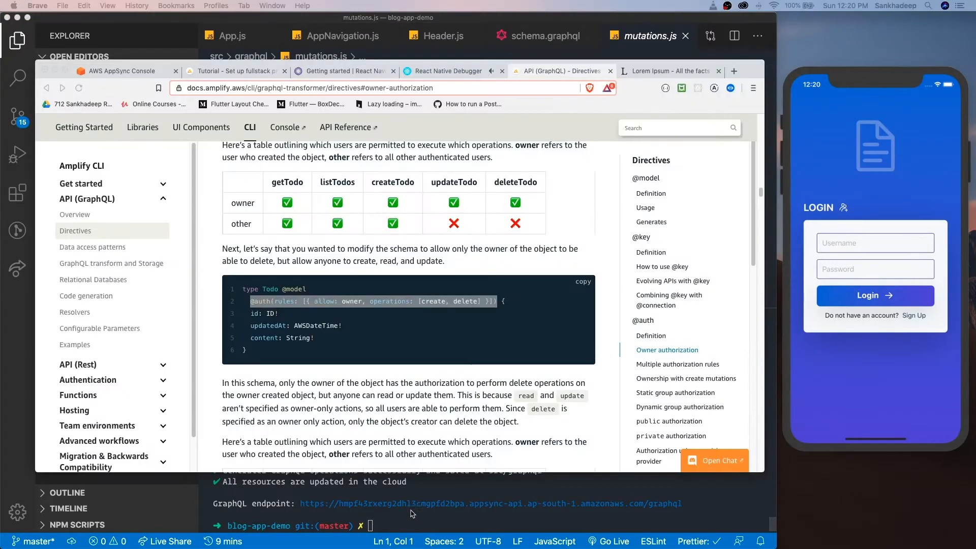
# Navigate to the AWS AppSync console and open the blogappdemo-dev API's Schema page.
pyautogui.click(121, 70)
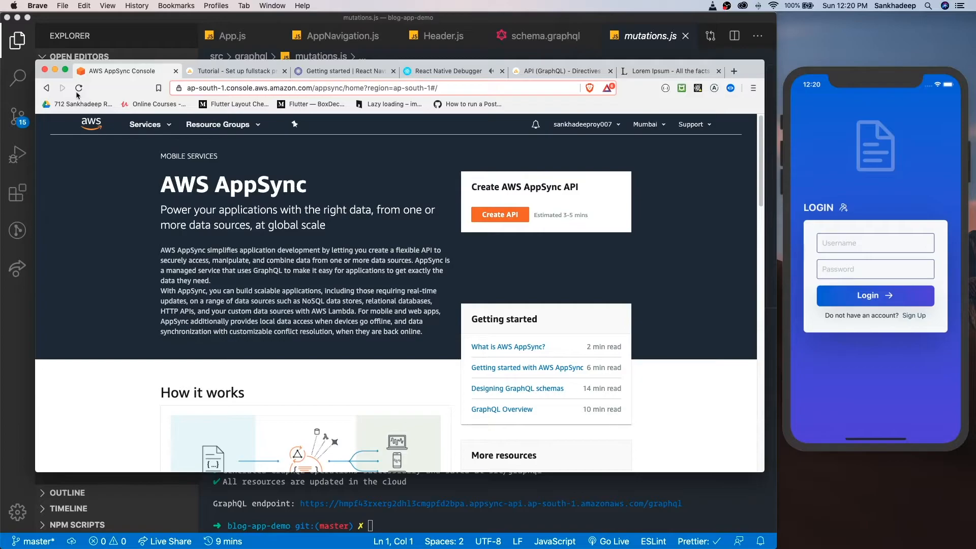
pyautogui.click(78, 88)
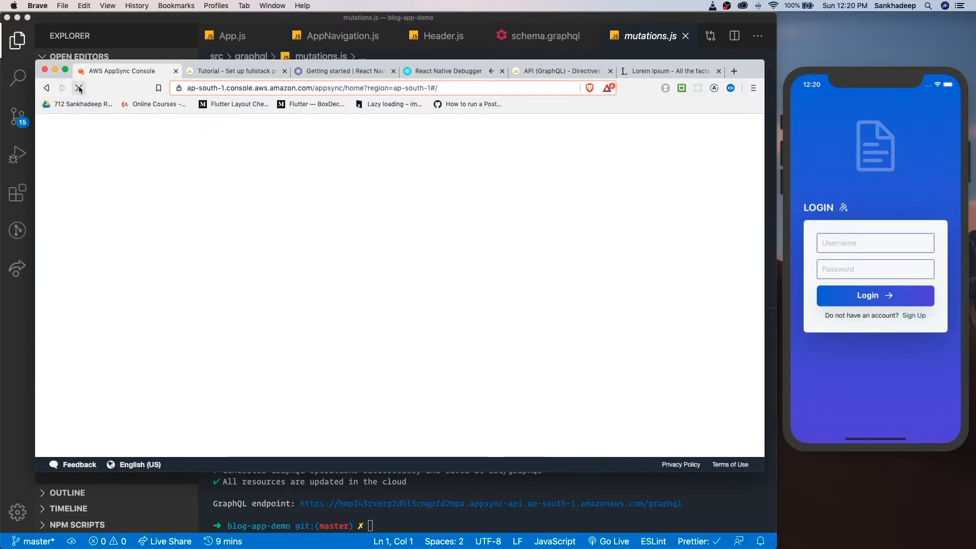
pyautogui.click(78, 87)
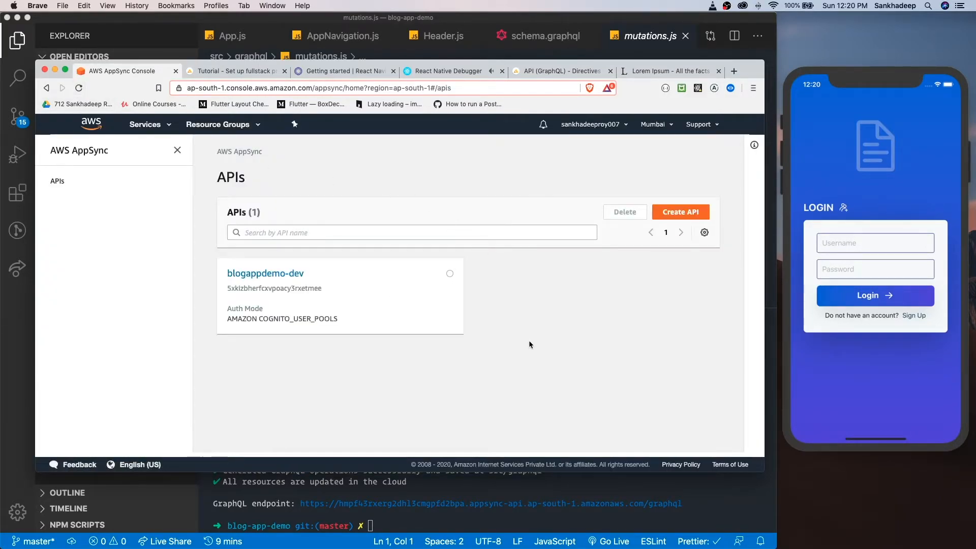
pyautogui.click(145, 124)
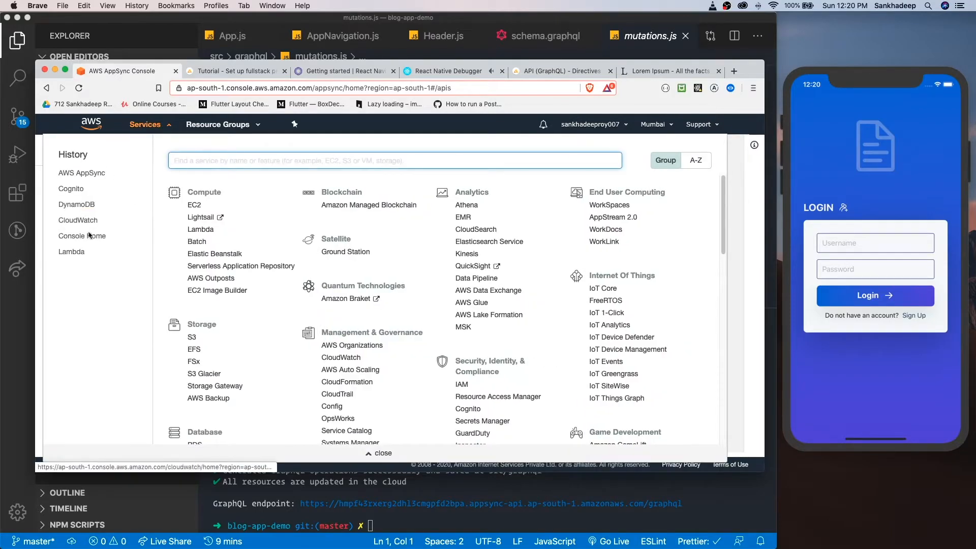
pyautogui.write('appsyn')
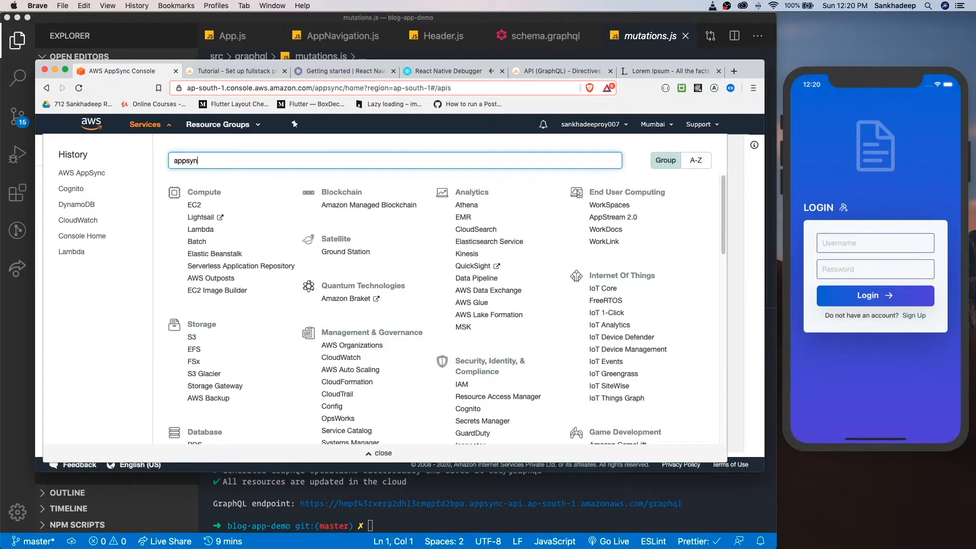
pyautogui.write('c')
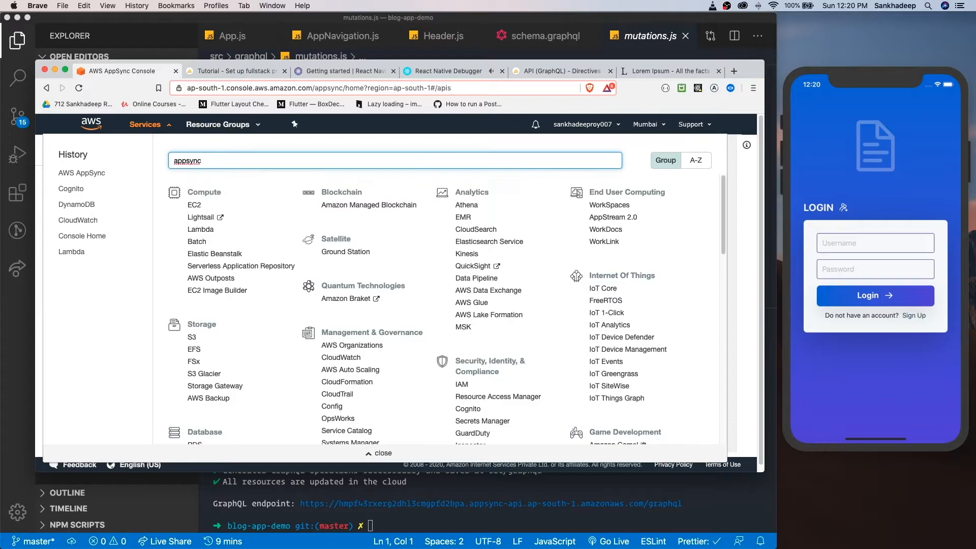
pyautogui.moveTo(77, 204)
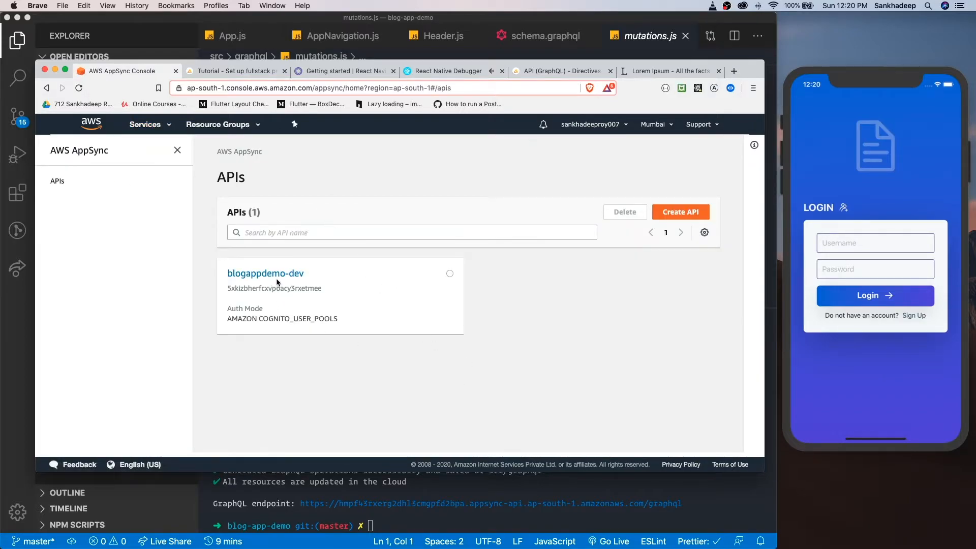
pyautogui.click(265, 273)
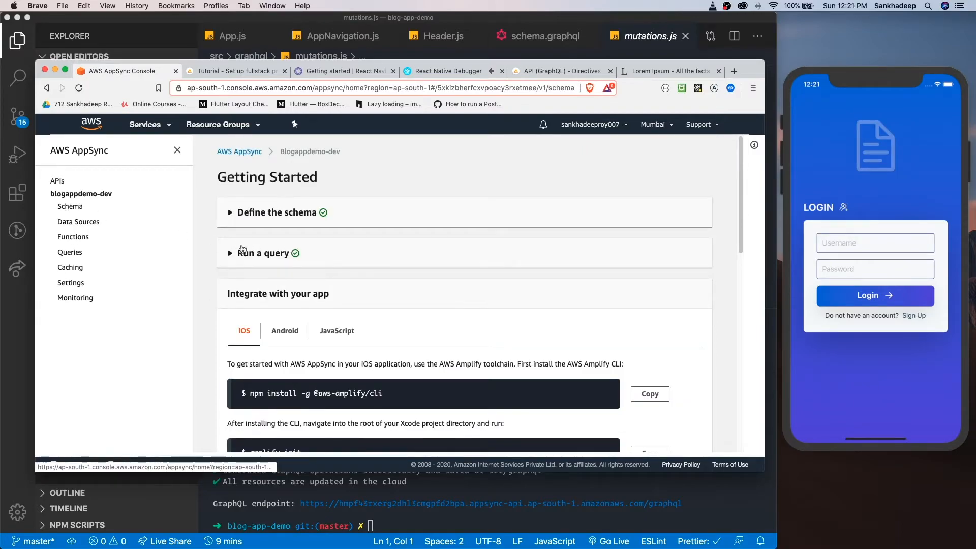
pyautogui.click(70, 207)
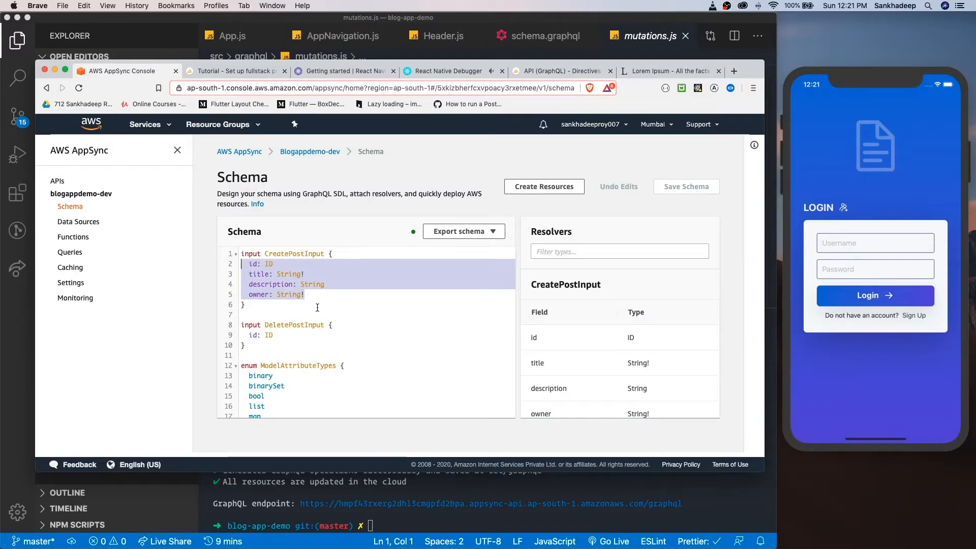
pyautogui.moveTo(182, 285)
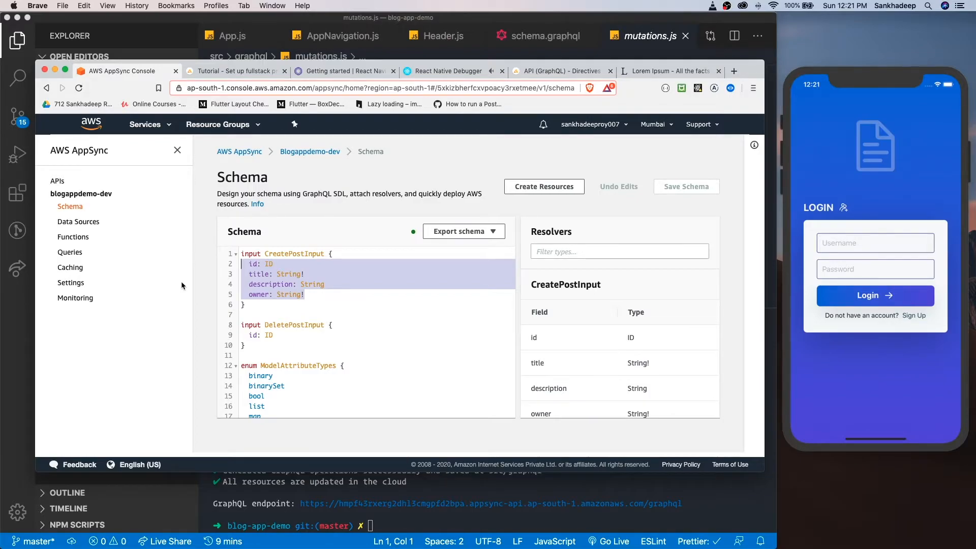
pyautogui.moveTo(70, 252)
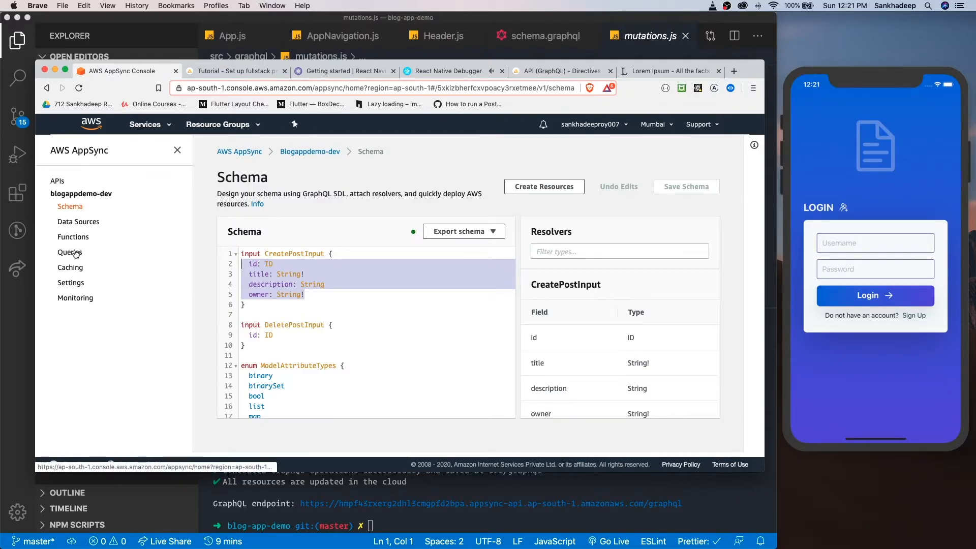
pyautogui.moveTo(77, 267)
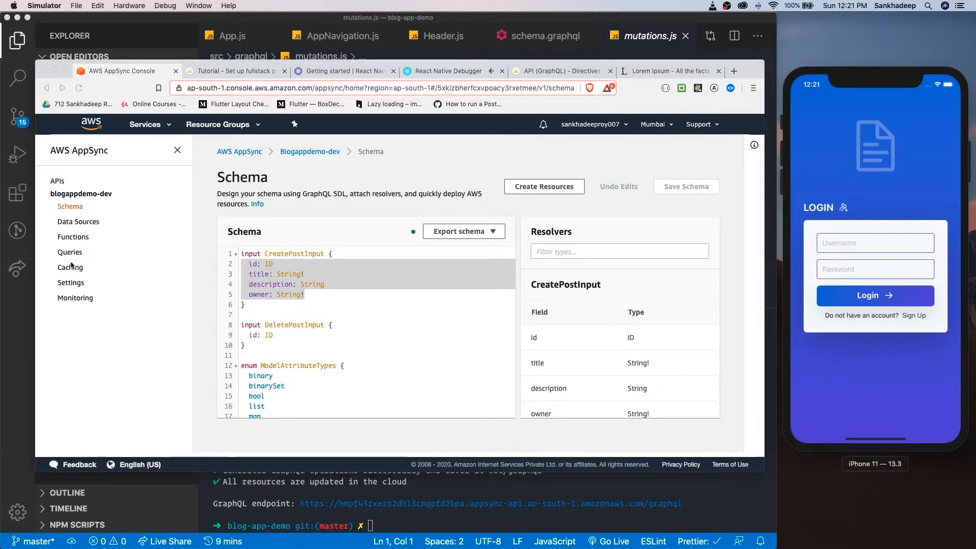
# Go to the Queries page and browse the Query fields in the schema documentation.
pyautogui.click(70, 252)
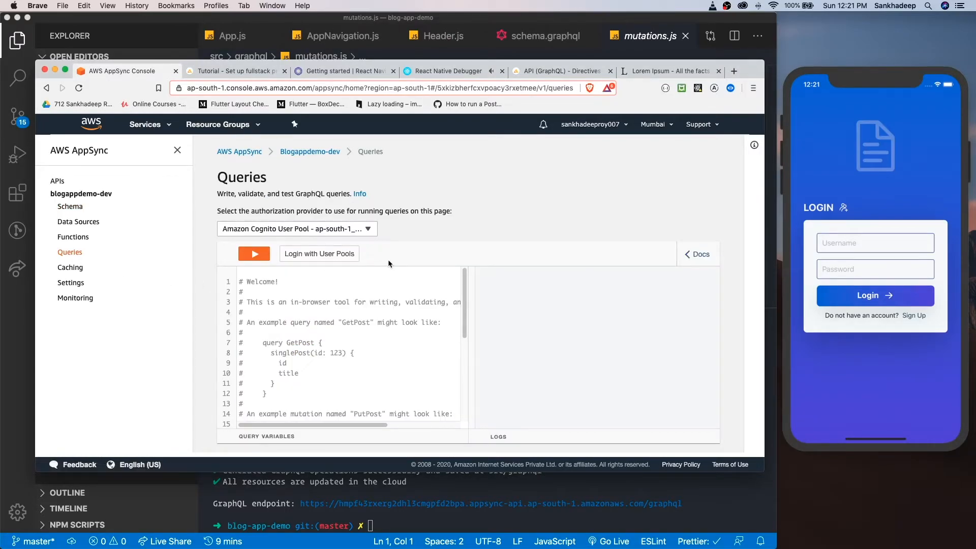
pyautogui.scroll(-3)
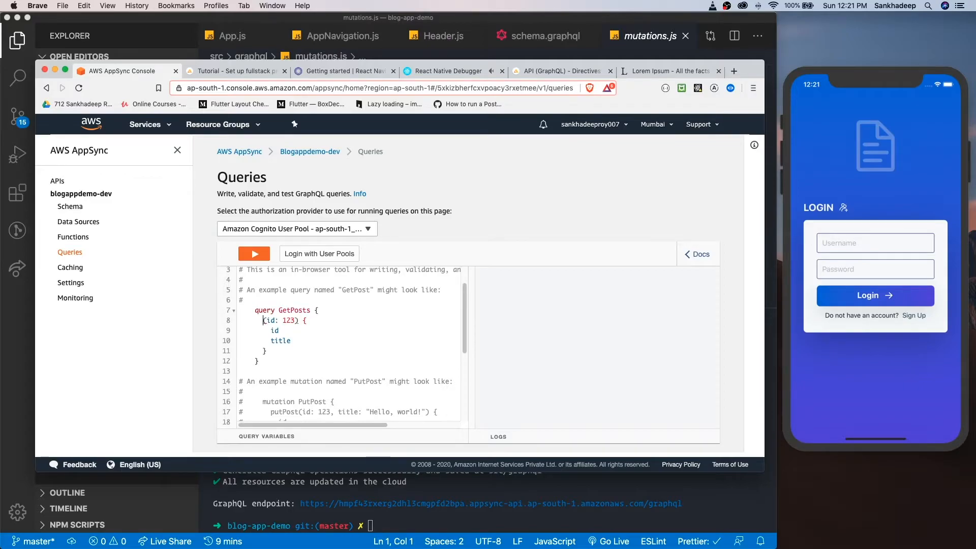
pyautogui.click(697, 253)
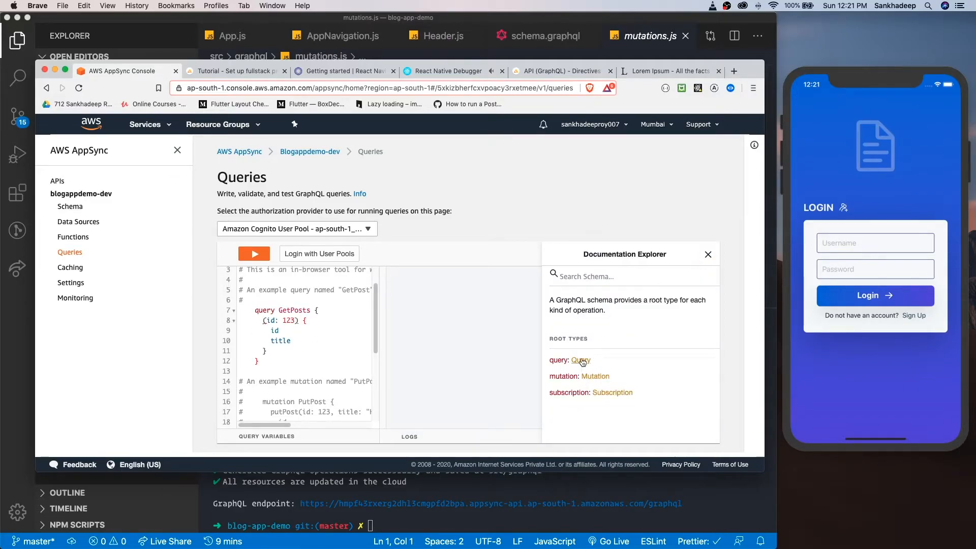
pyautogui.click(582, 360)
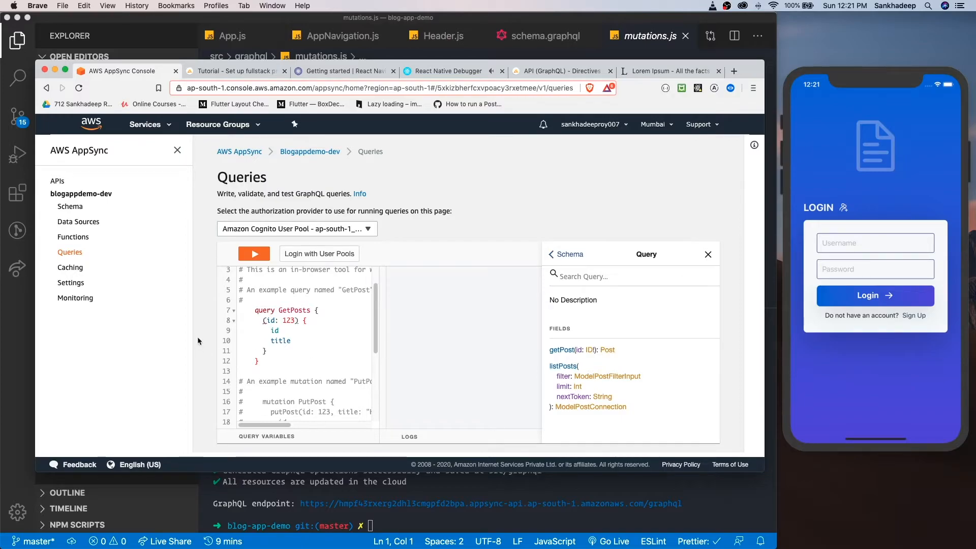
# Edit the example into query GetPosts { listPosts { items { title description id } } }.
pyautogui.write('listPosts {')
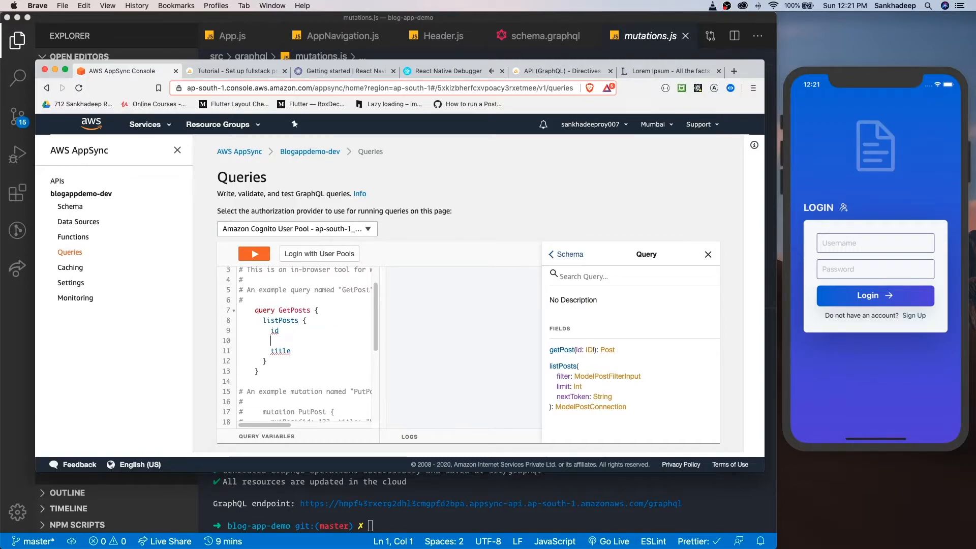
pyautogui.write('de')
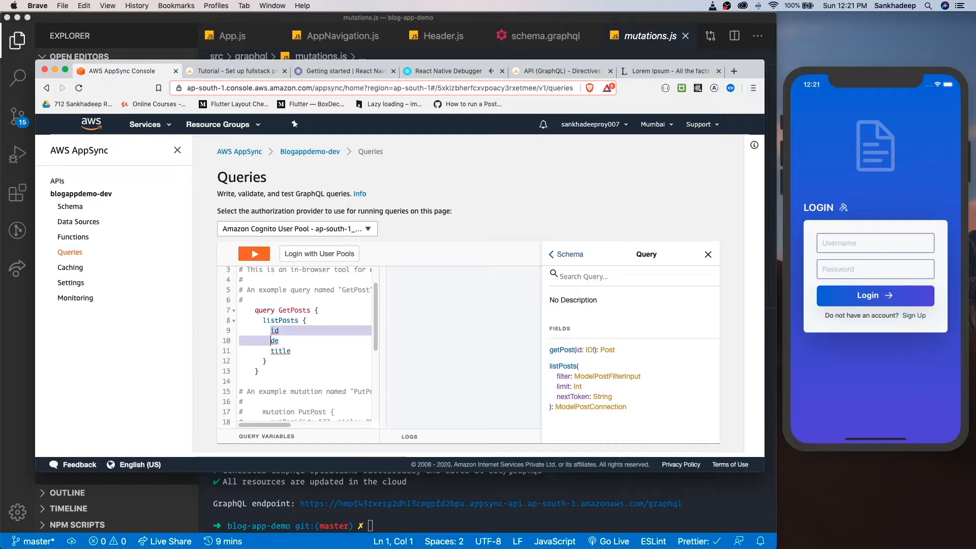
pyautogui.write('items {')
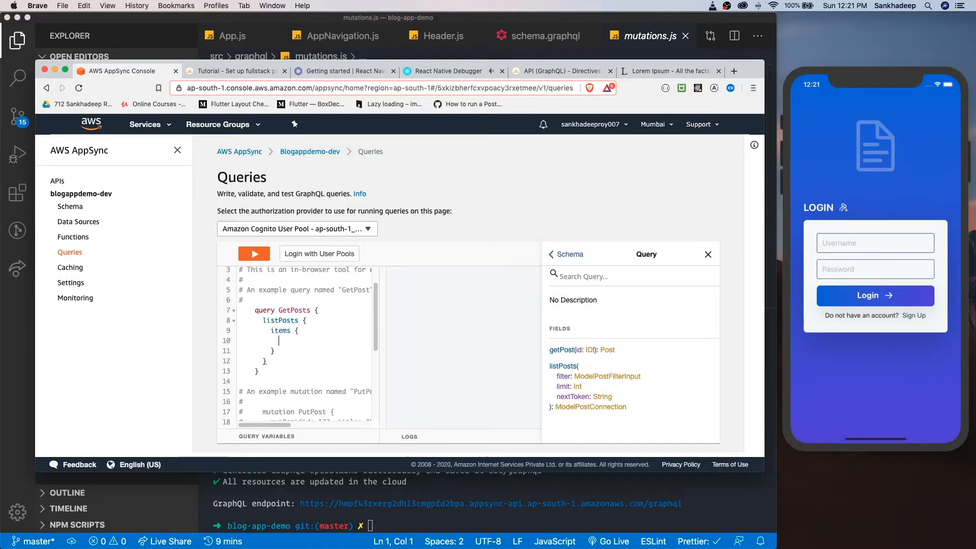
pyautogui.write('title')
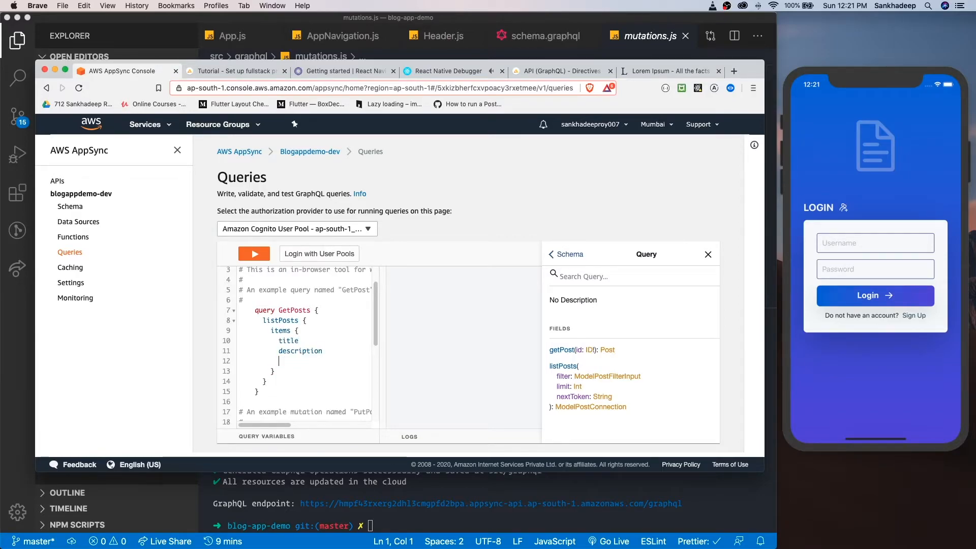
pyautogui.write('id')
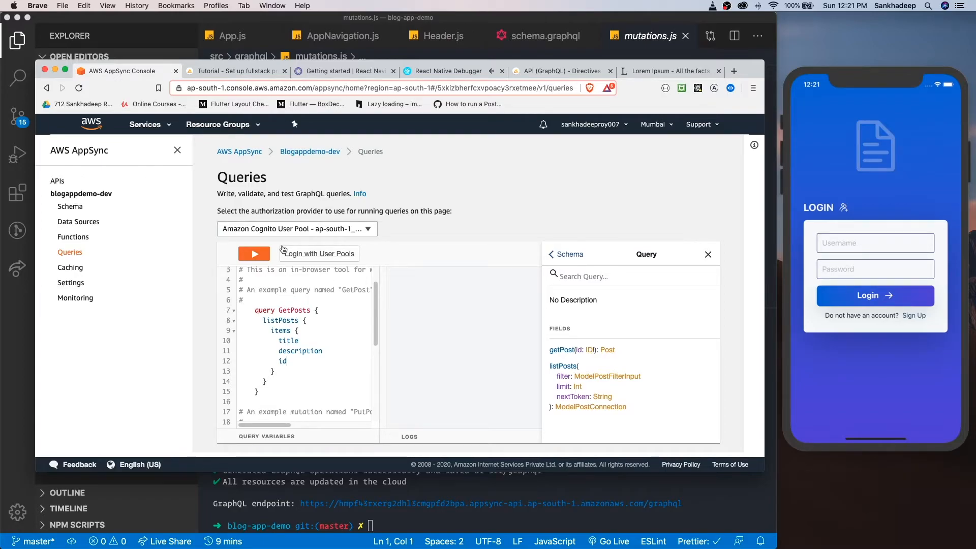
pyautogui.moveTo(711, 258)
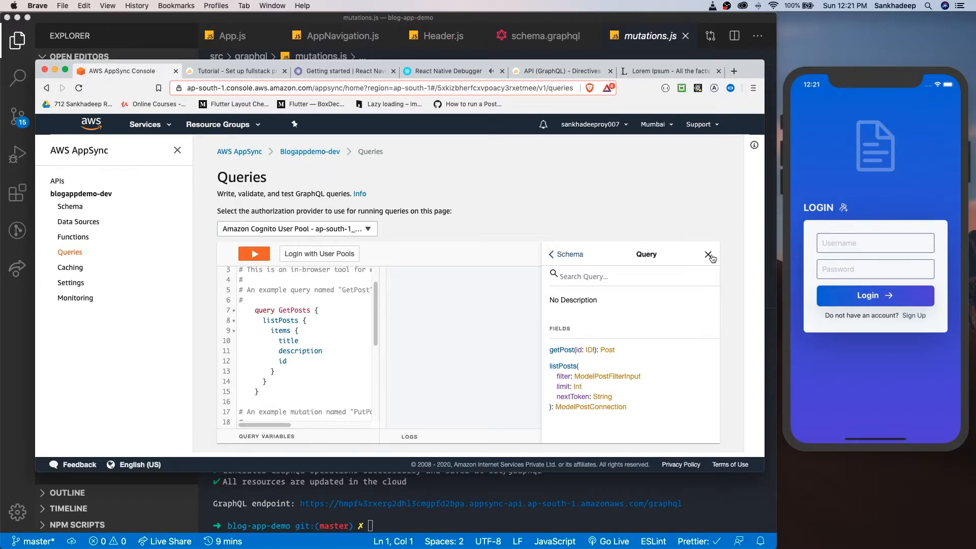
# Run GetPosts, which fails with an UnauthorizedException, then return to the Schema page.
pyautogui.click(707, 255)
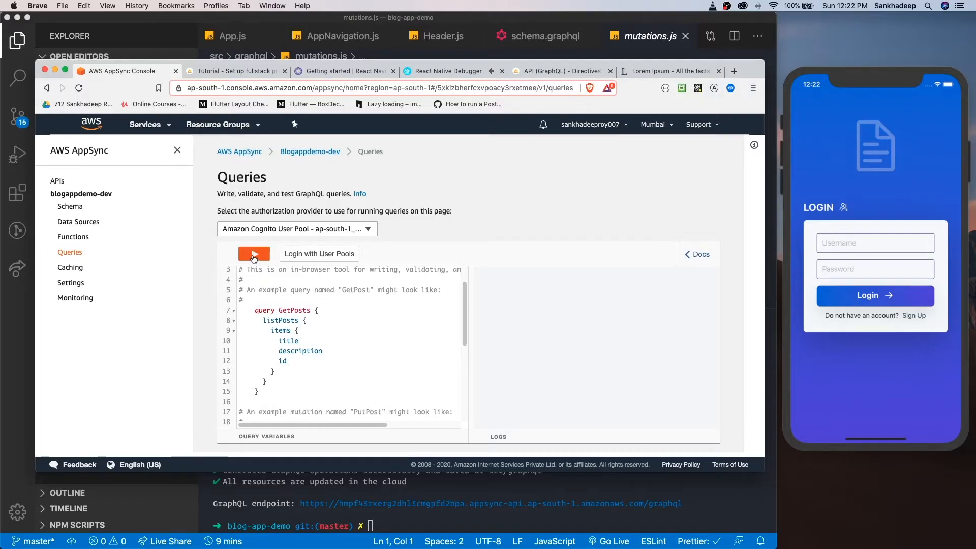
pyautogui.click(253, 253)
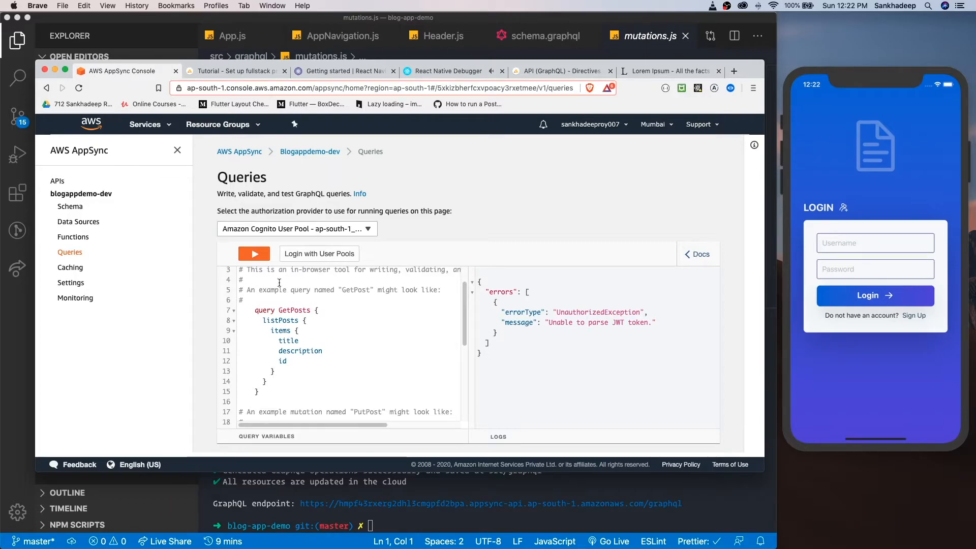
pyautogui.click(70, 206)
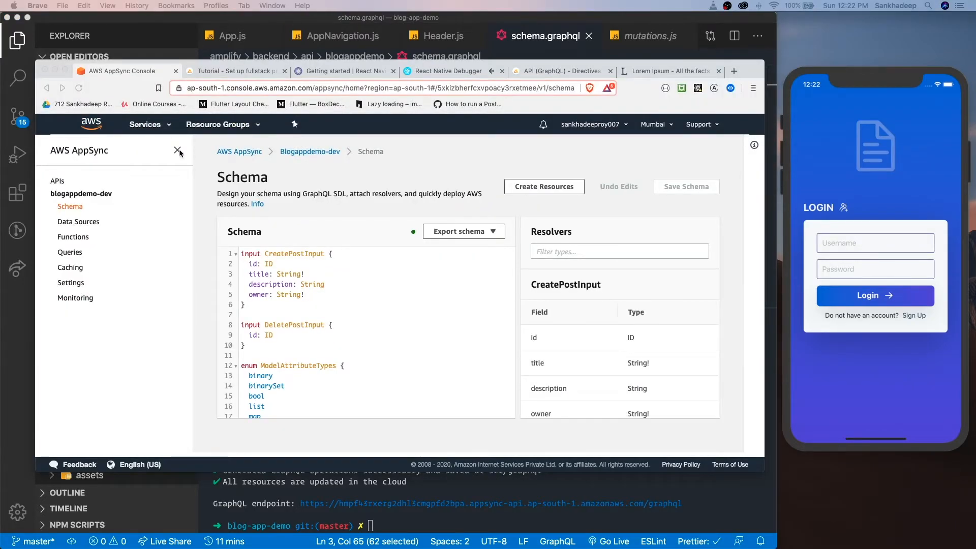
# Navigate to Cognito user pools and open the blogappdemo7559c4e7_userpool_7559c4e7-dev pool.
pyautogui.click(146, 124)
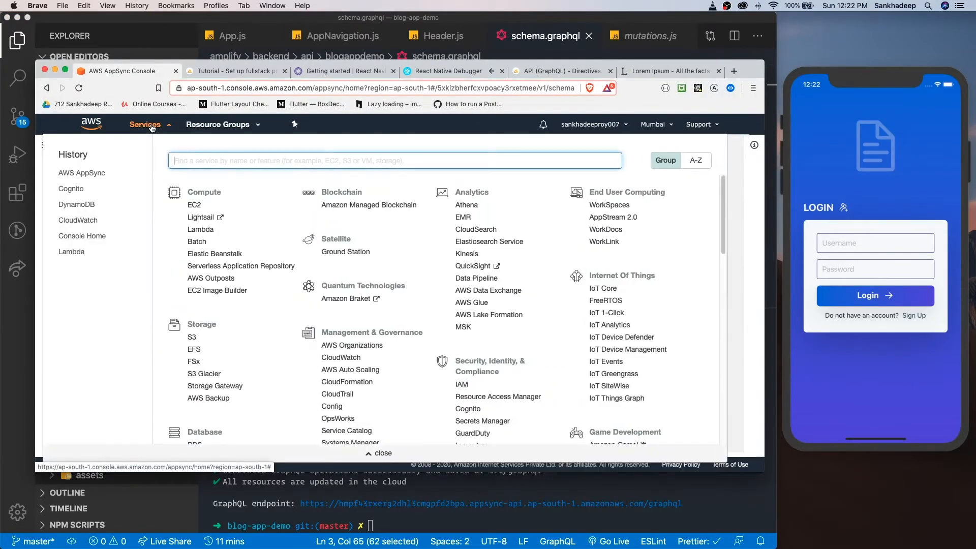
pyautogui.click(71, 189)
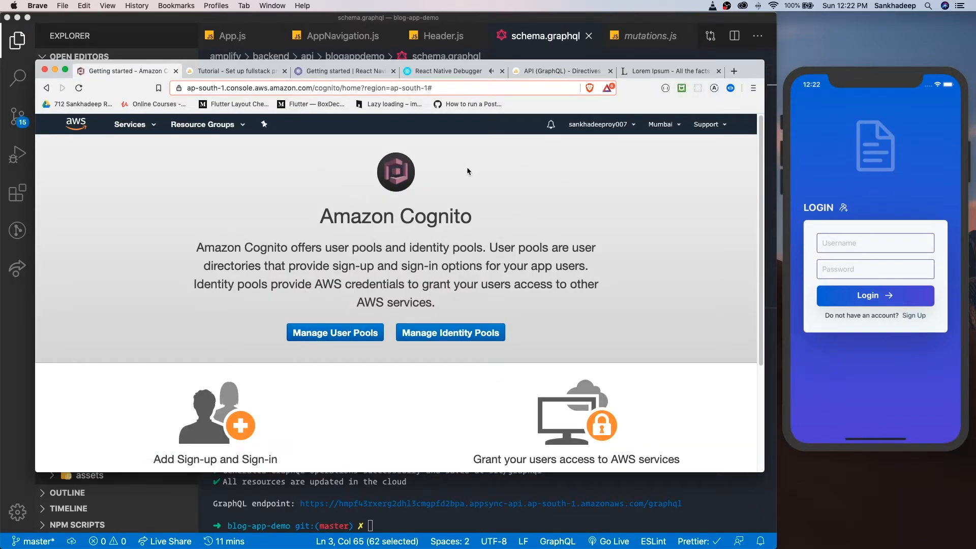
pyautogui.click(334, 331)
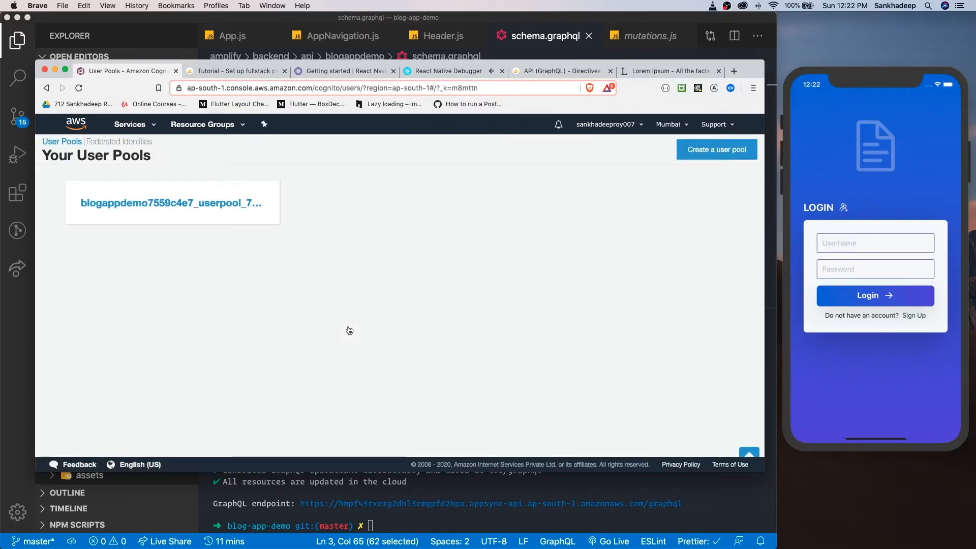
pyautogui.click(172, 203)
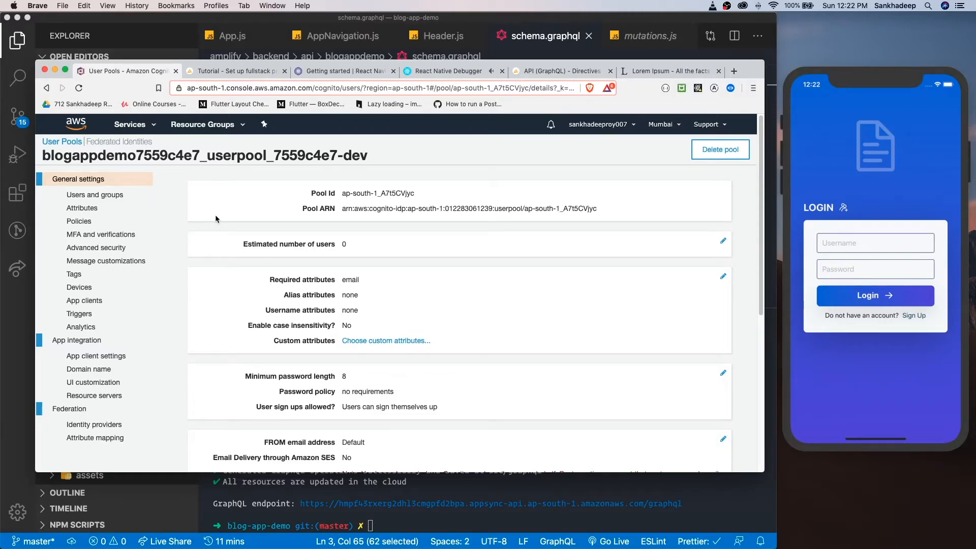
pyautogui.moveTo(94, 195)
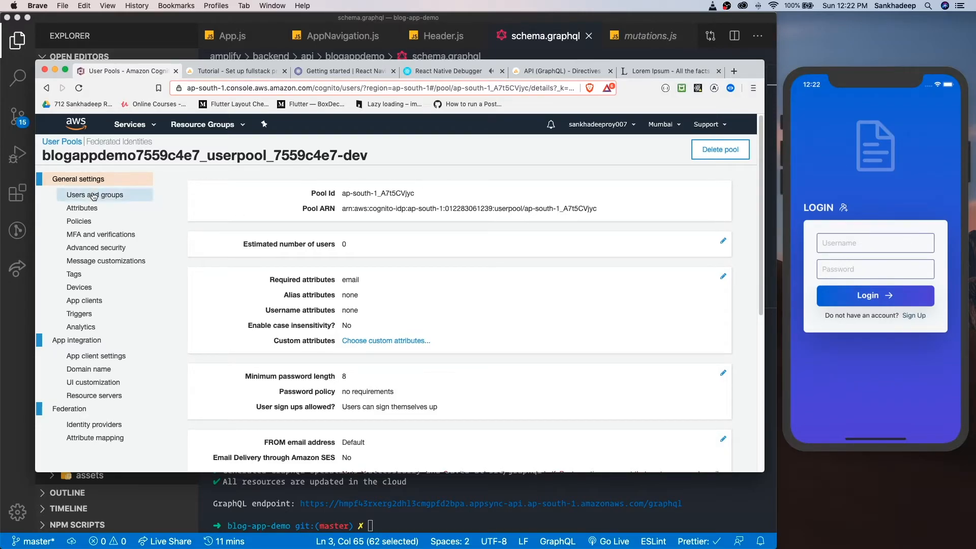
pyautogui.click(94, 195)
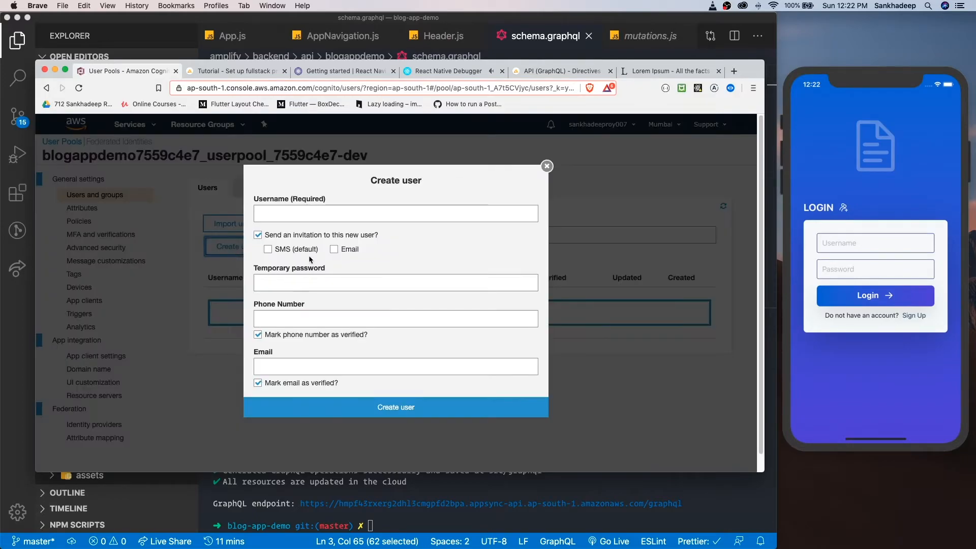
pyautogui.click(395, 212)
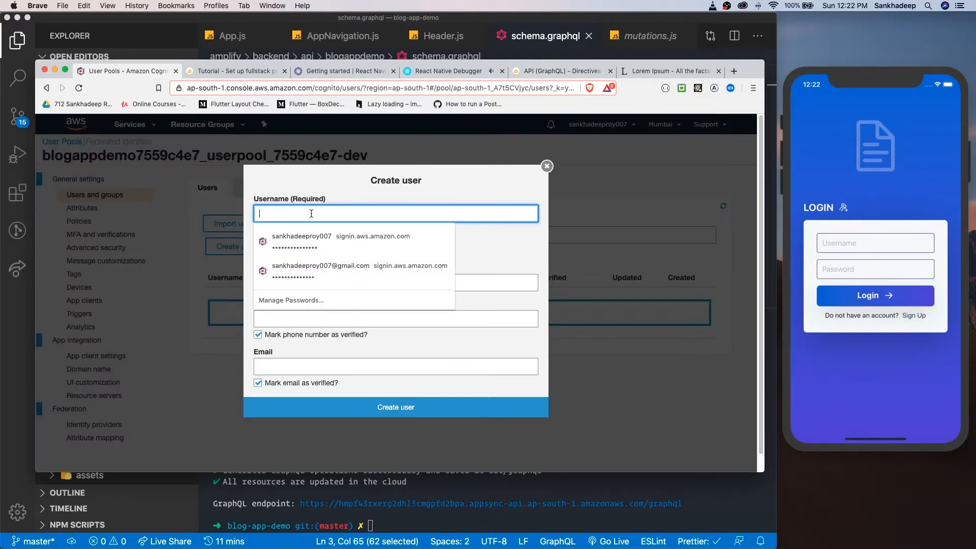
pyautogui.write('newuser')
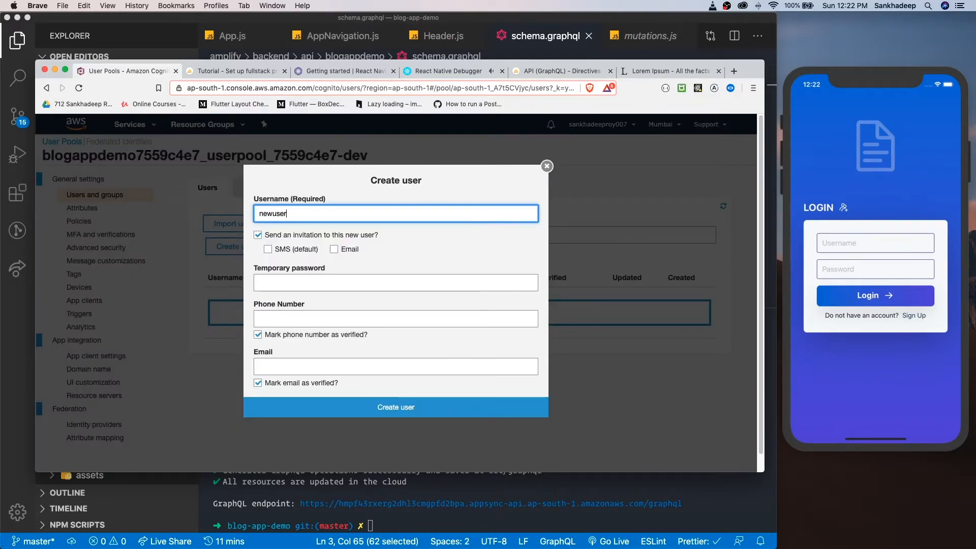
pyautogui.click(257, 235)
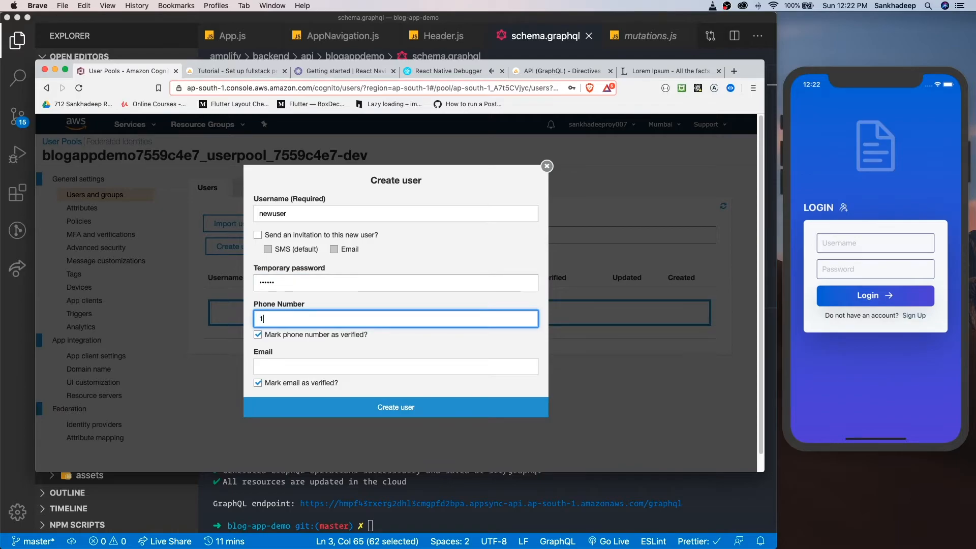
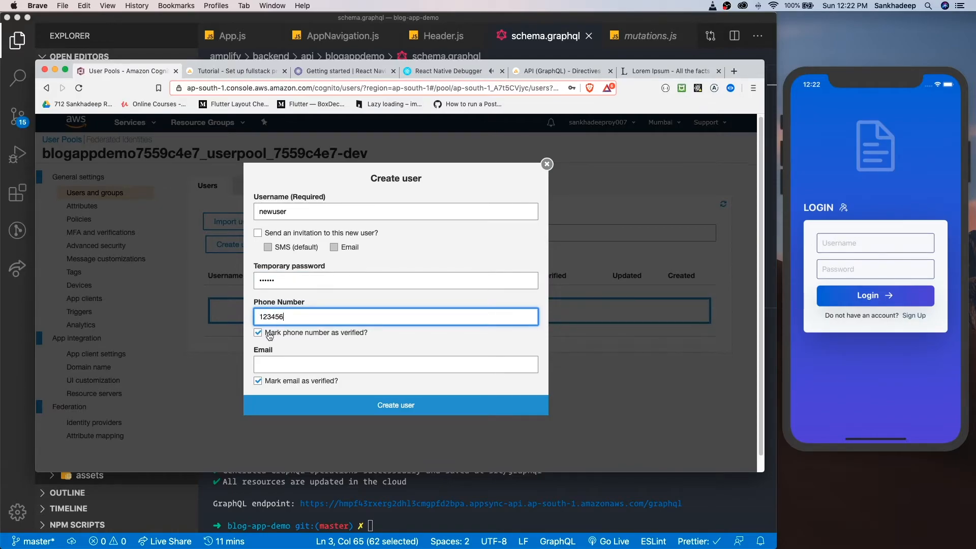
pyautogui.click(257, 332)
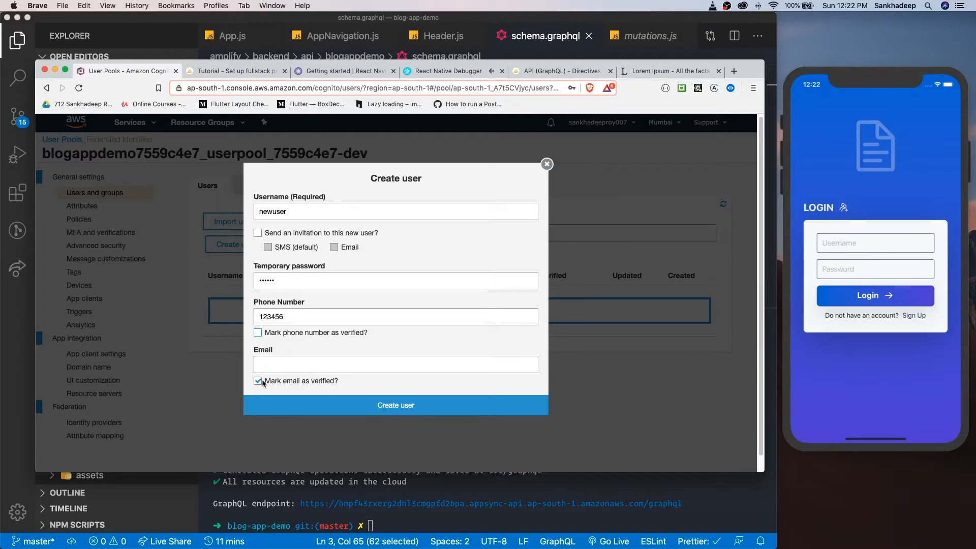
pyautogui.click(257, 380)
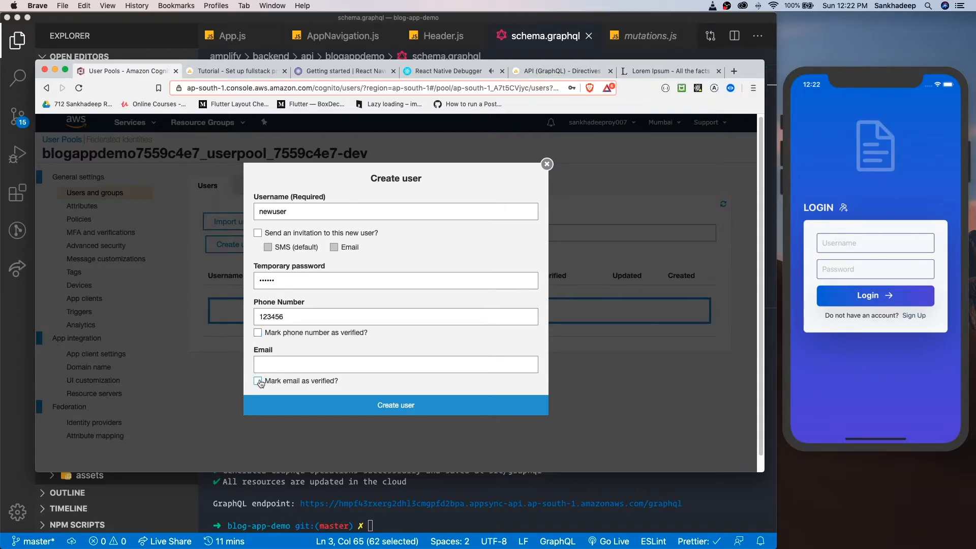
pyautogui.write('te')
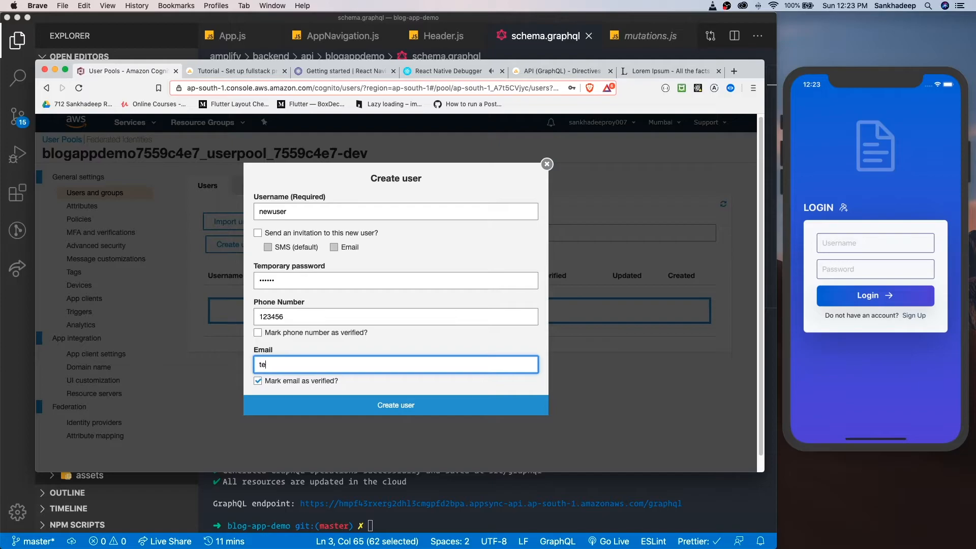
pyautogui.write('st@')
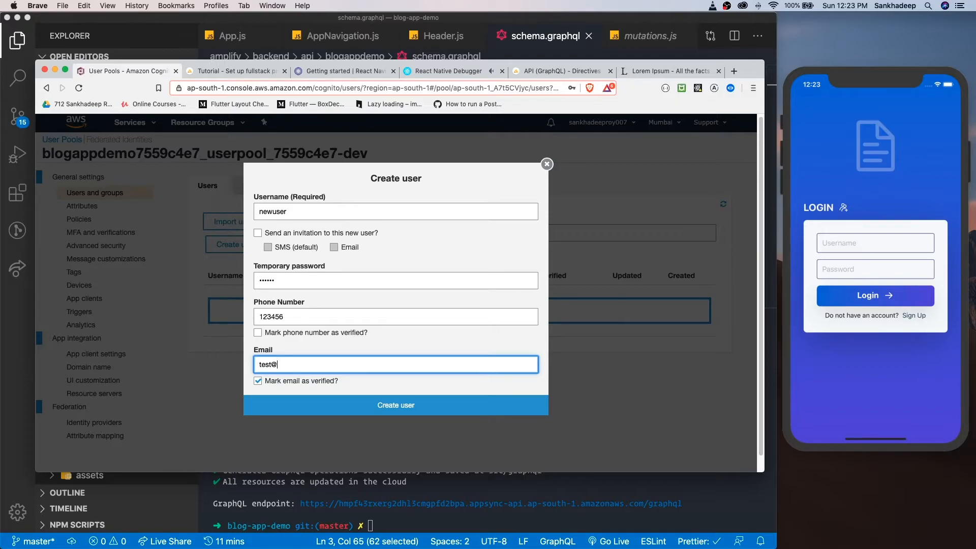
pyautogui.write('test.com')
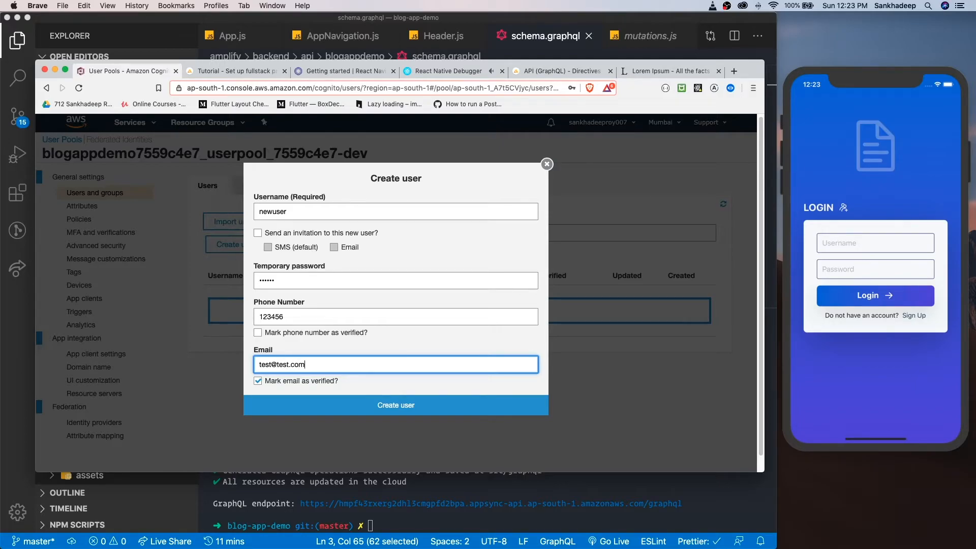
pyautogui.moveTo(323, 349)
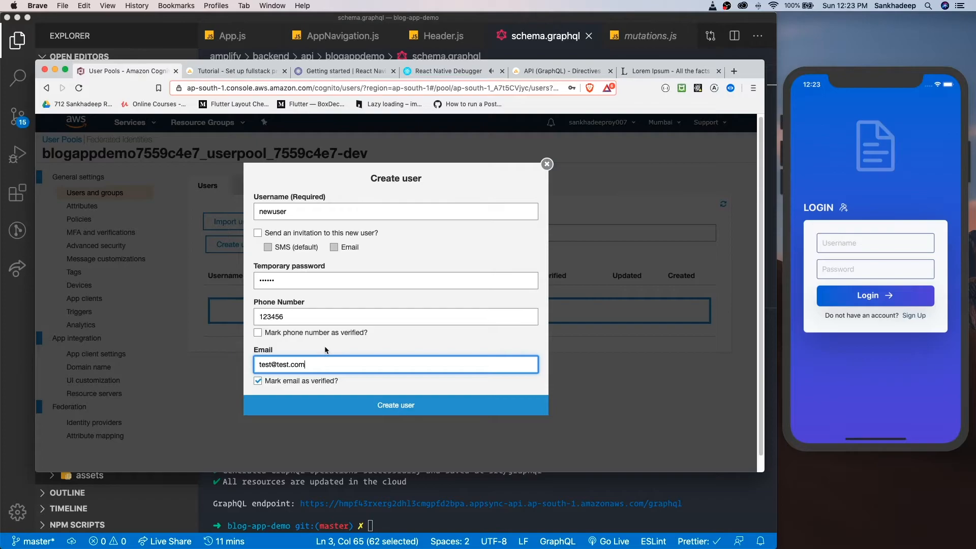
pyautogui.click(395, 316)
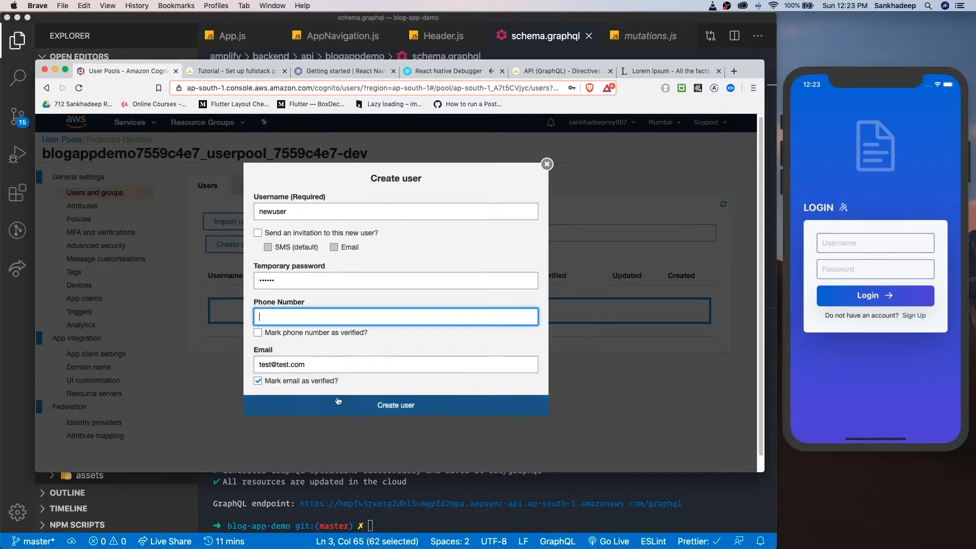
pyautogui.click(395, 404)
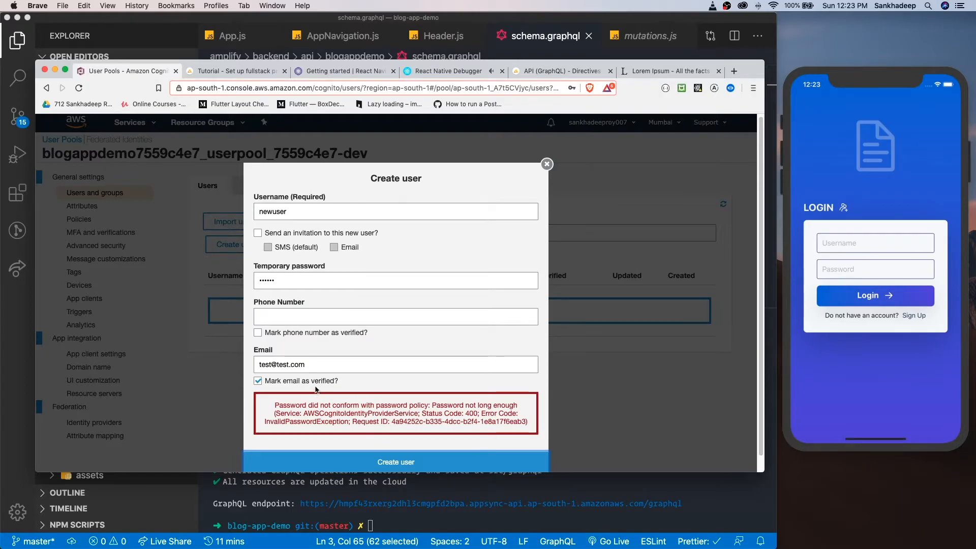
pyautogui.moveTo(498, 404)
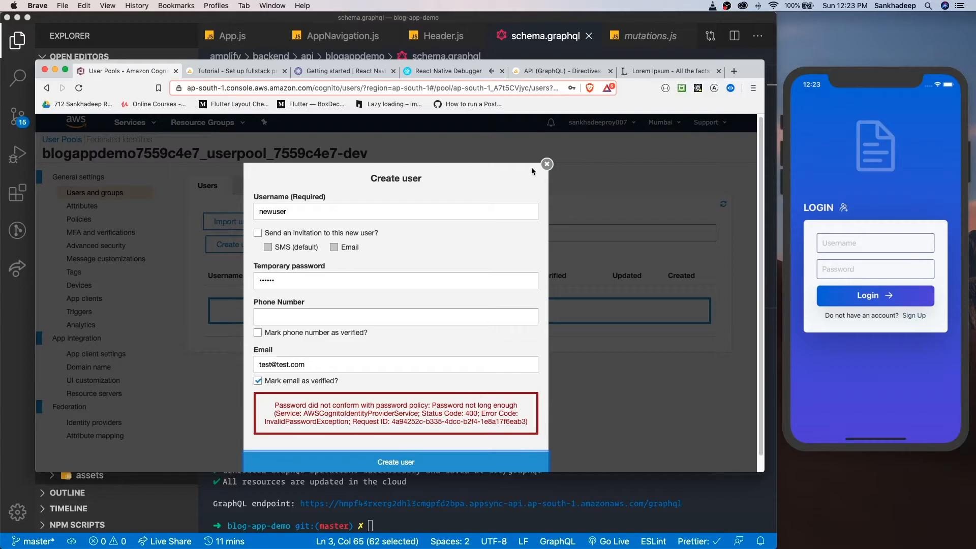
pyautogui.click(547, 164)
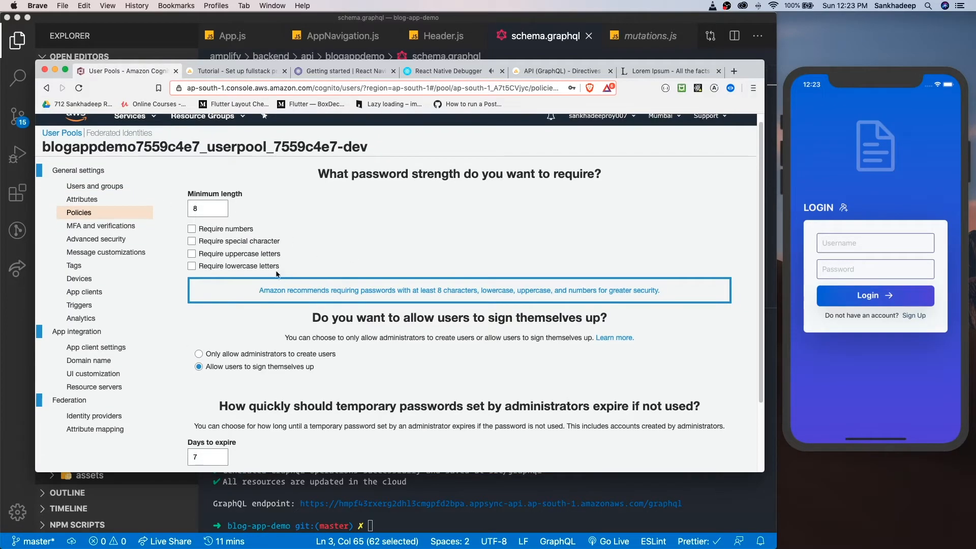
# Set the minimum password length to 6 with no character requirements and save the policy.
pyautogui.click(207, 207)
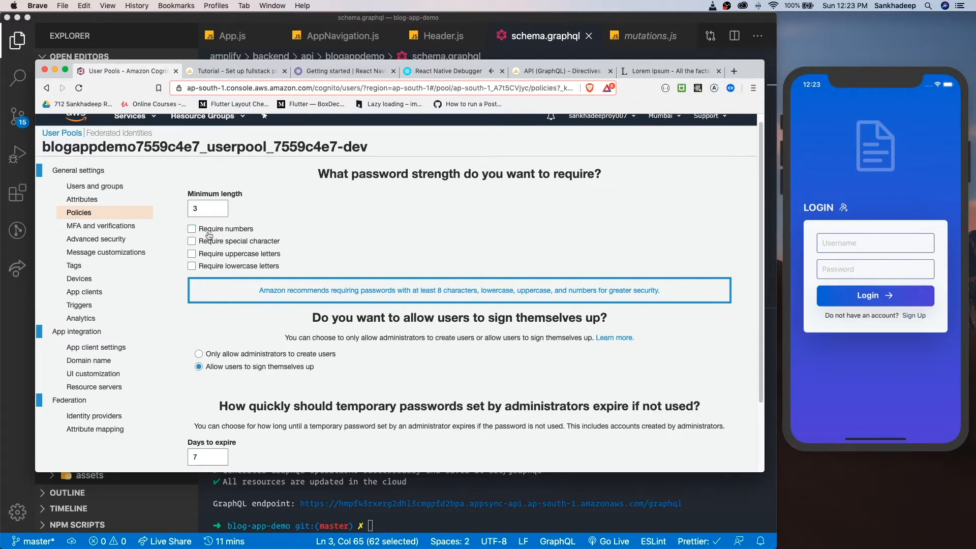
pyautogui.moveTo(250, 245)
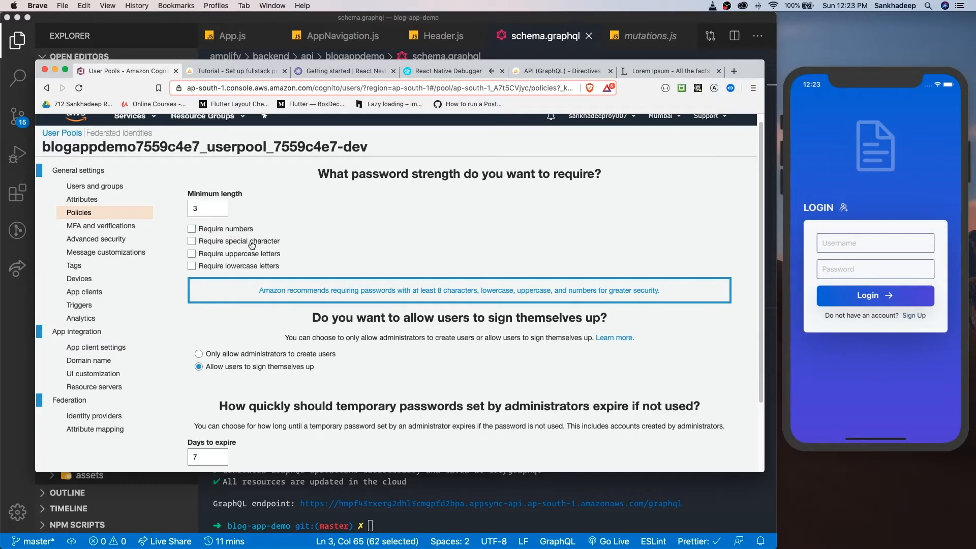
pyautogui.moveTo(280, 264)
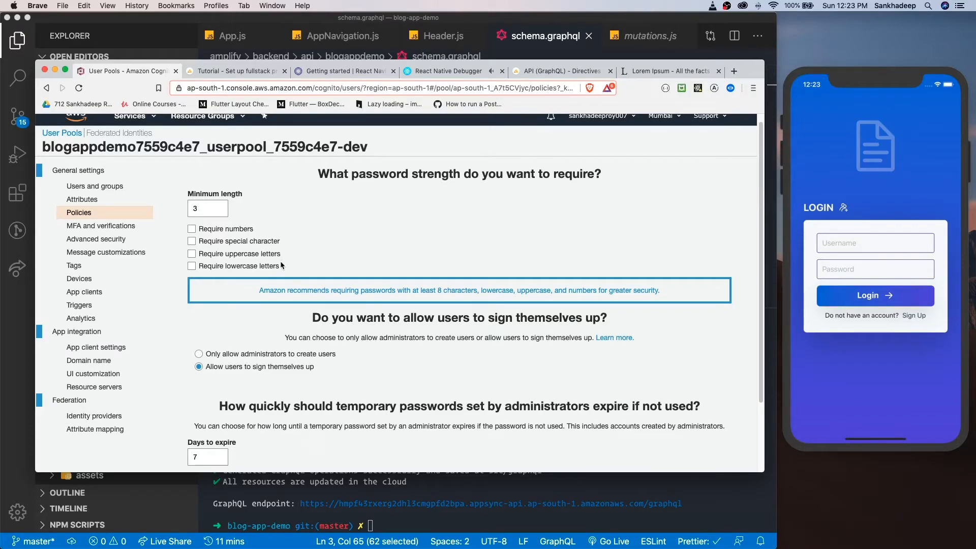
pyautogui.scroll(-3)
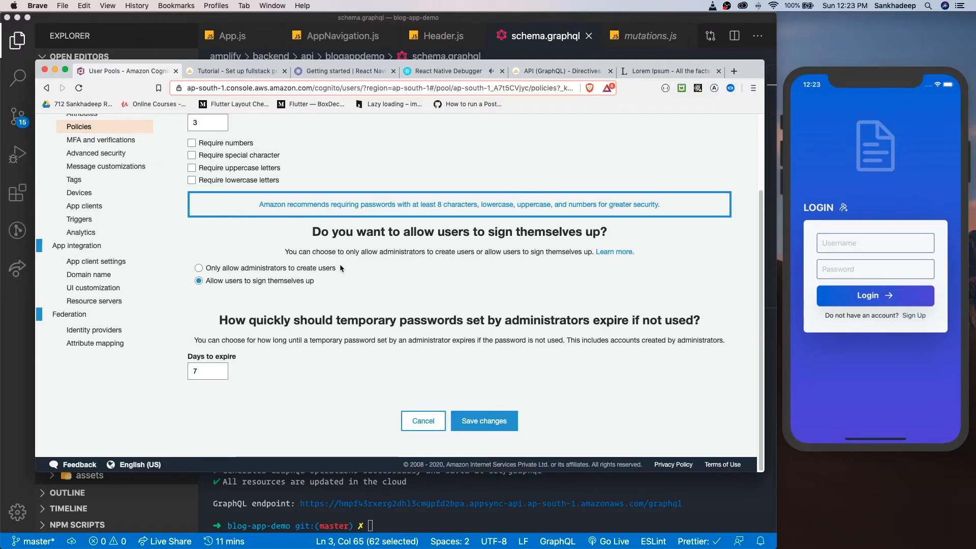
pyautogui.scroll(3)
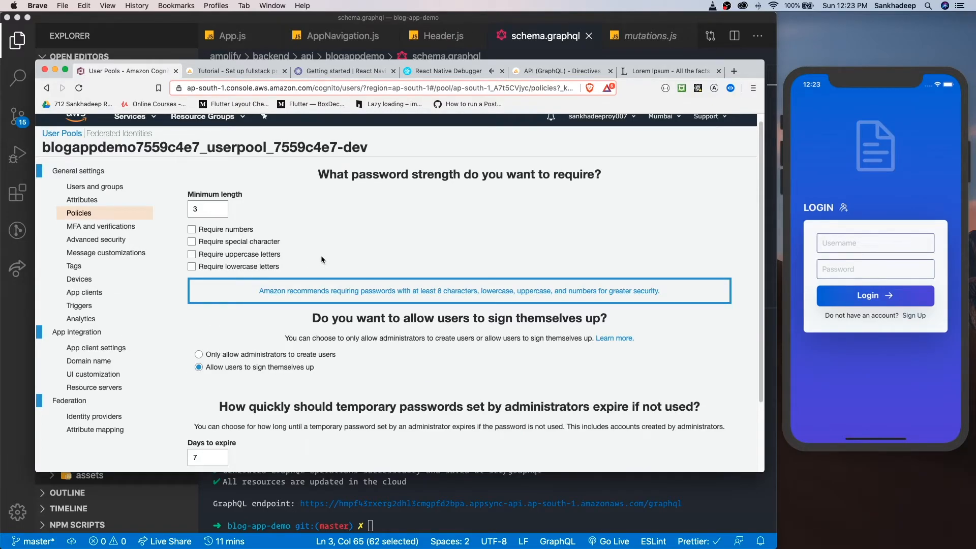
pyautogui.scroll(-3)
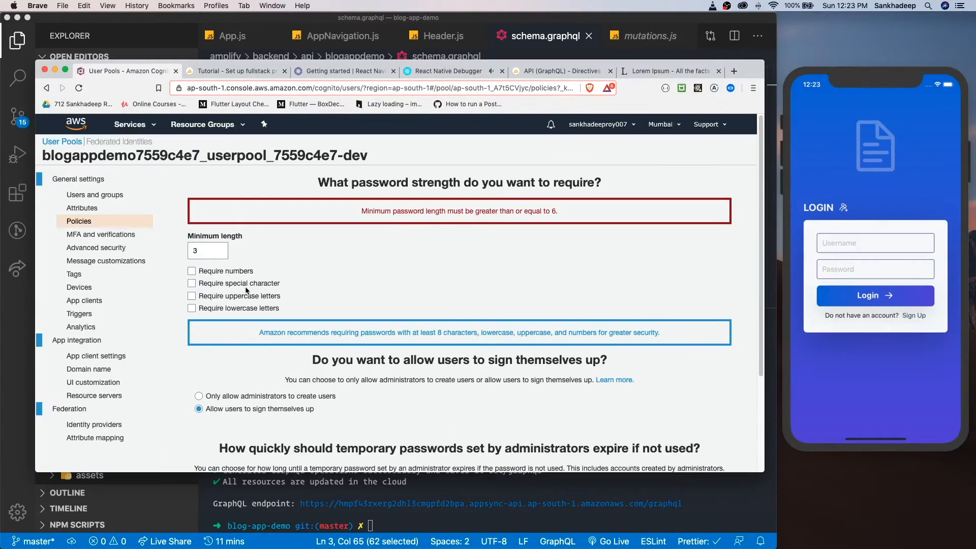
pyautogui.moveTo(384, 234)
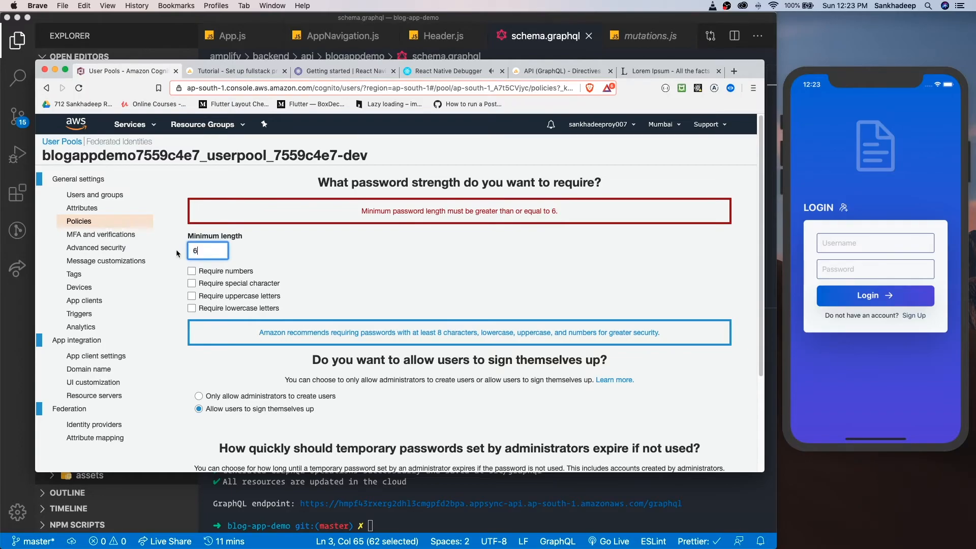
pyautogui.click(78, 179)
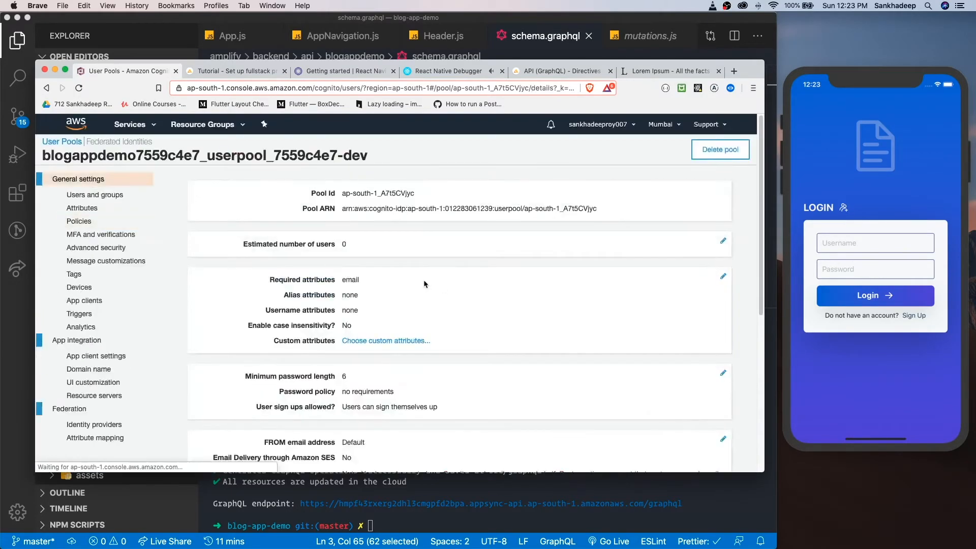
pyautogui.click(94, 195)
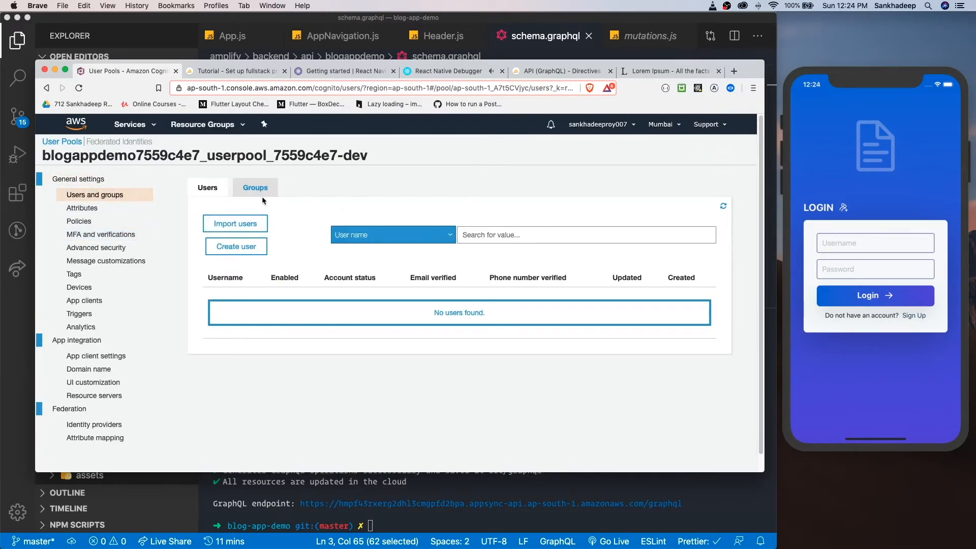
pyautogui.click(236, 246)
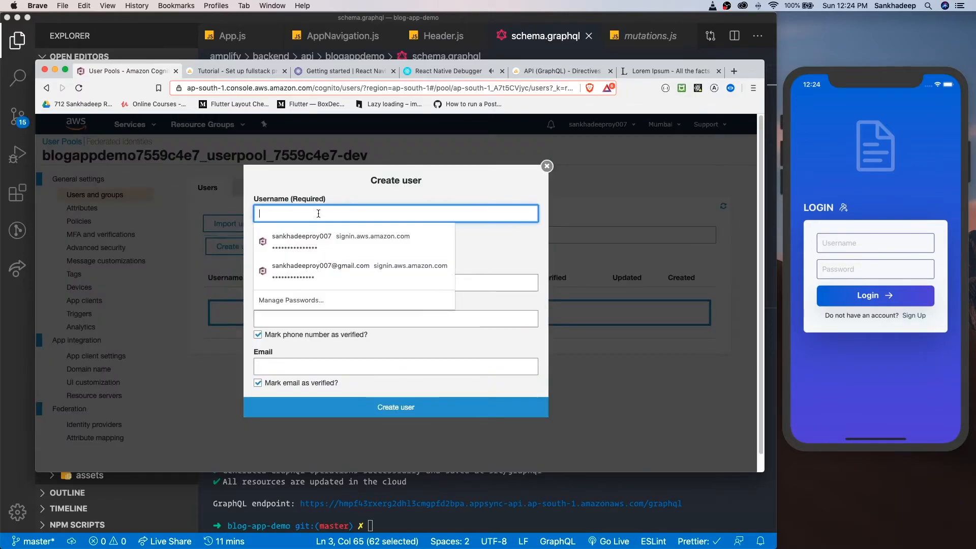
pyautogui.write('testuser')
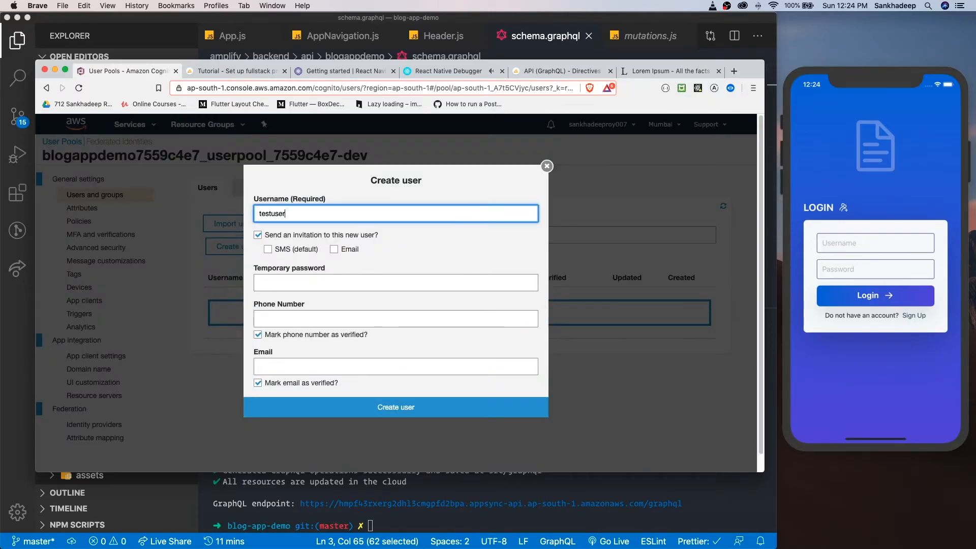
pyautogui.click(395, 282)
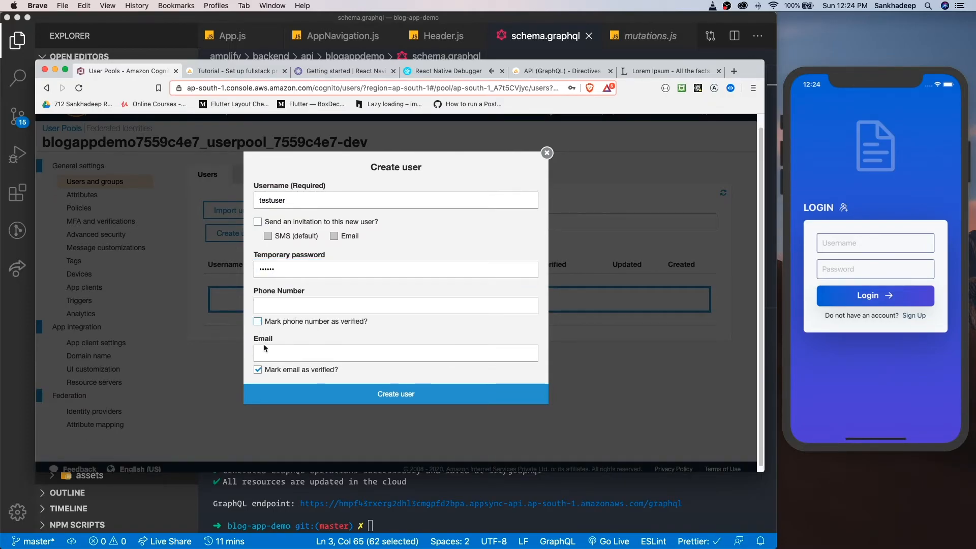
pyautogui.write('test@')
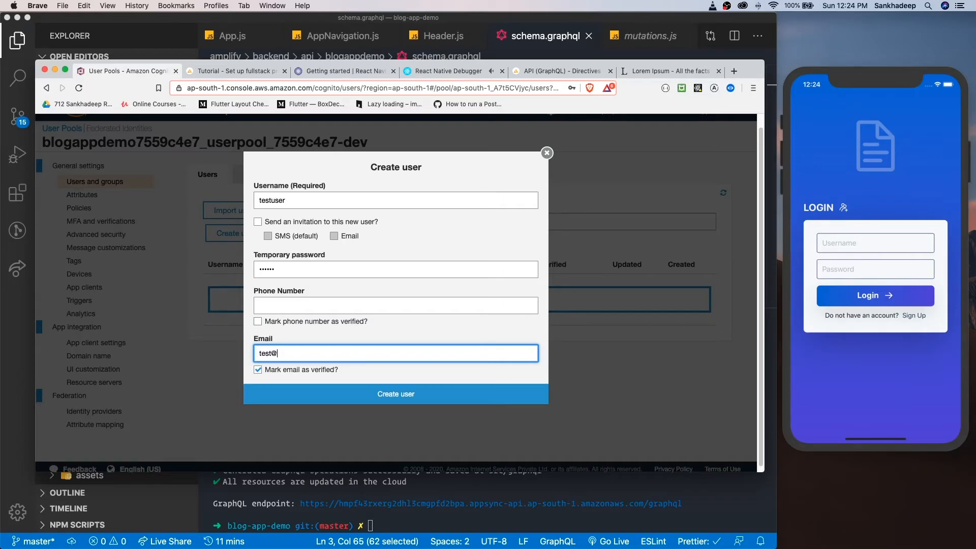
pyautogui.write('test.com')
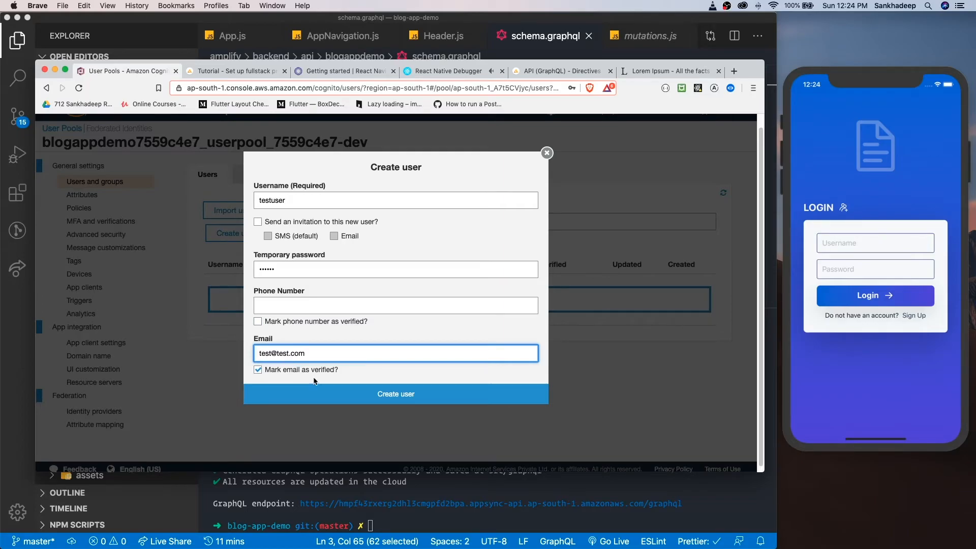
pyautogui.click(395, 393)
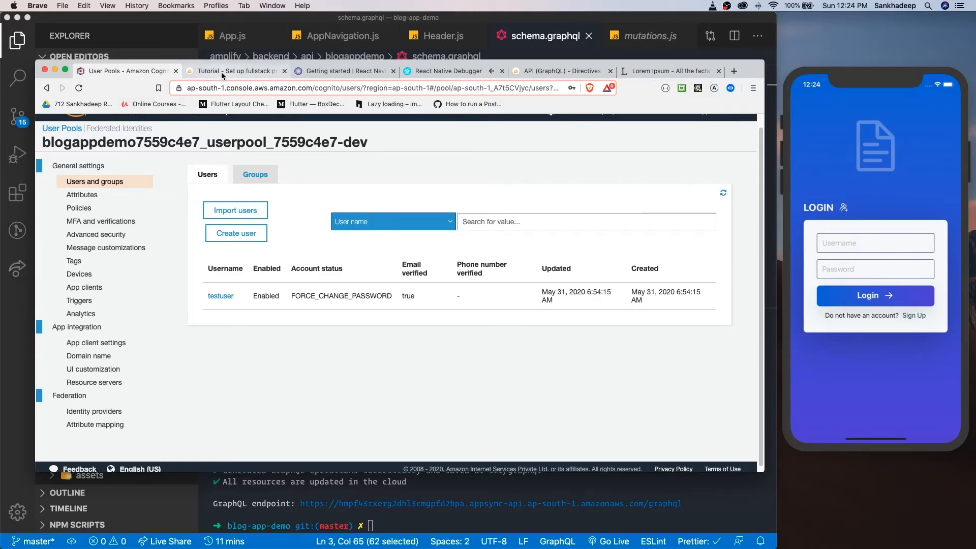
# Switch back to the AppSync blogappdemo-dev API and open its Queries page.
pyautogui.click(131, 124)
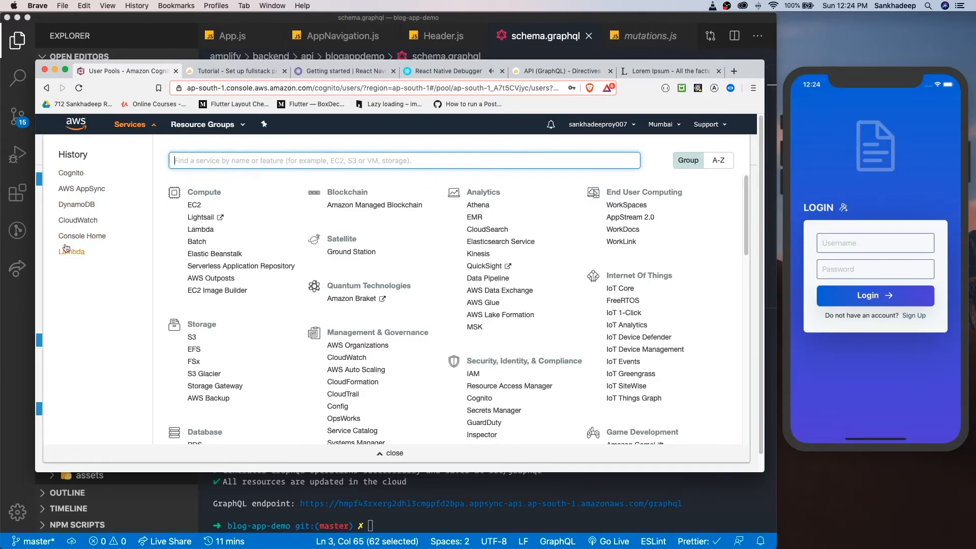
pyautogui.click(81, 189)
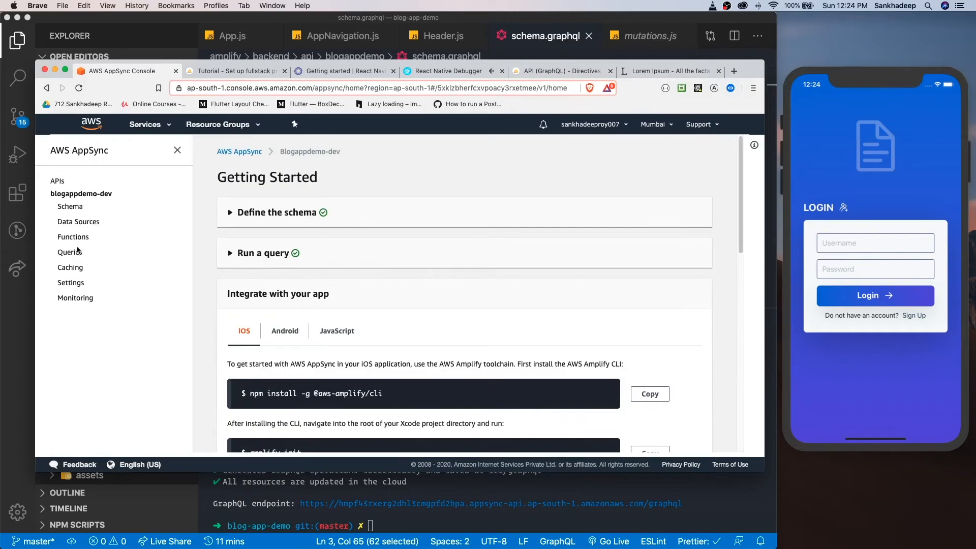
pyautogui.click(70, 252)
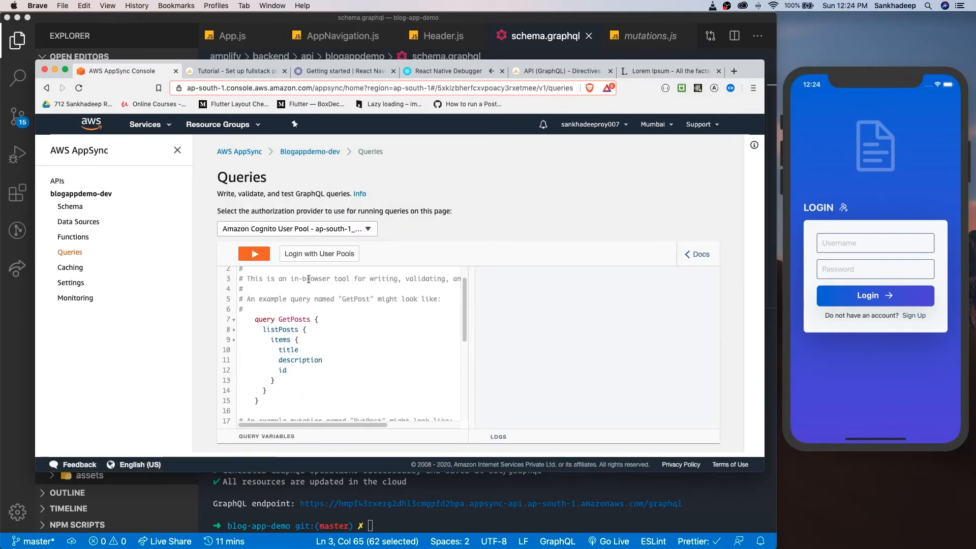
pyautogui.click(318, 253)
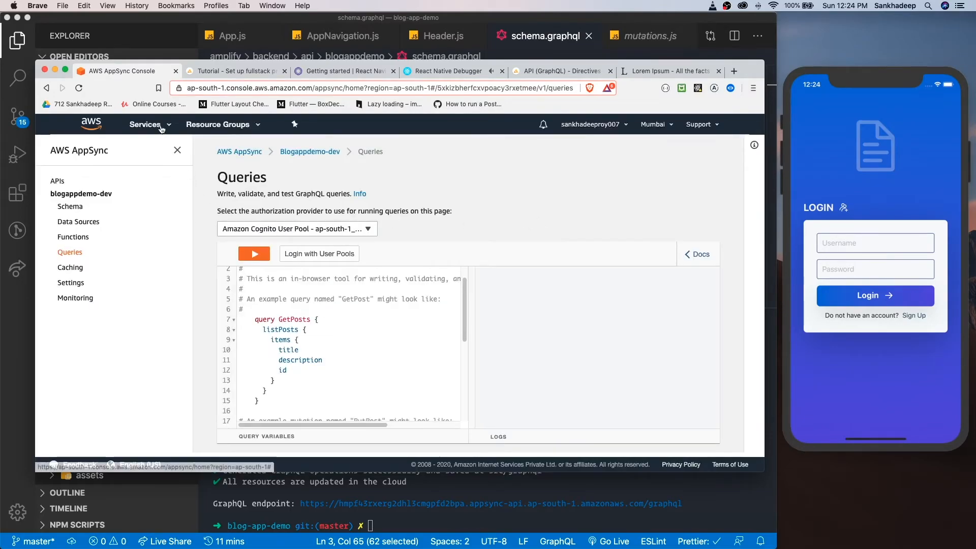
# Look up the clientWeb app client ID in the Cognito user pool's App clients, then return to AppSync.
pyautogui.click(146, 124)
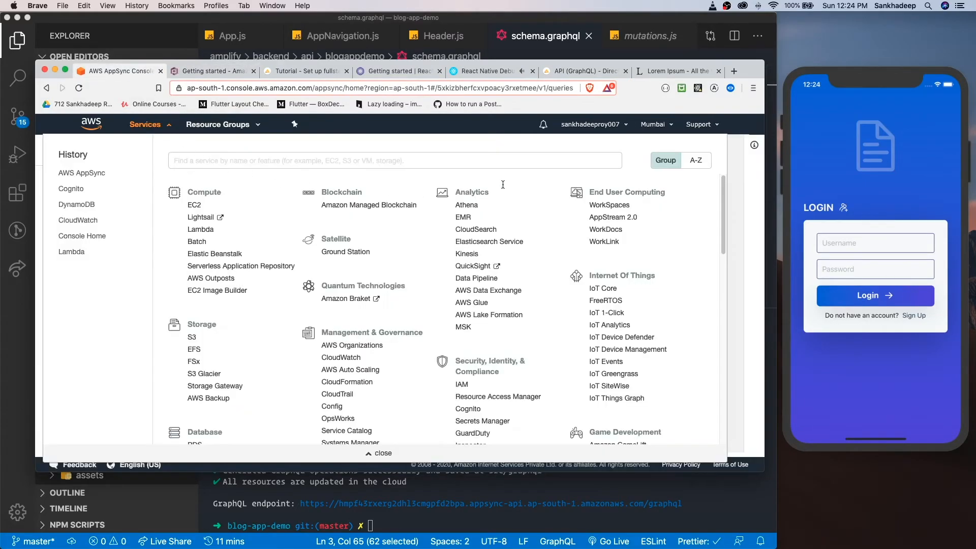
pyautogui.moveTo(95, 154)
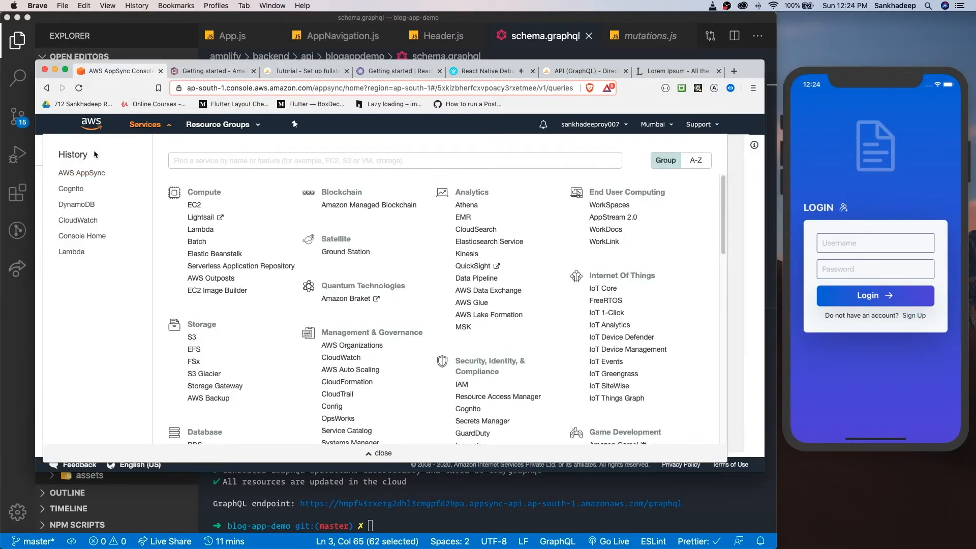
pyautogui.click(82, 173)
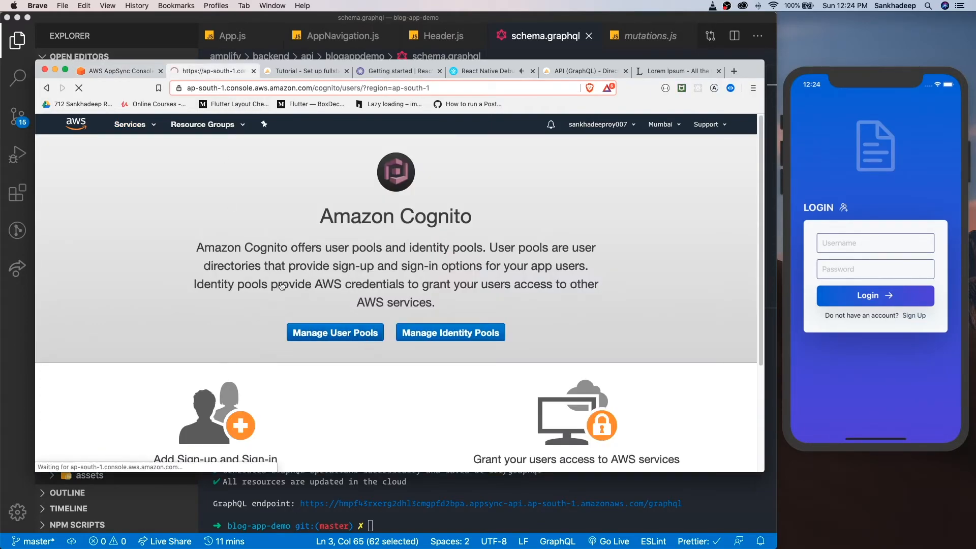
pyautogui.click(335, 332)
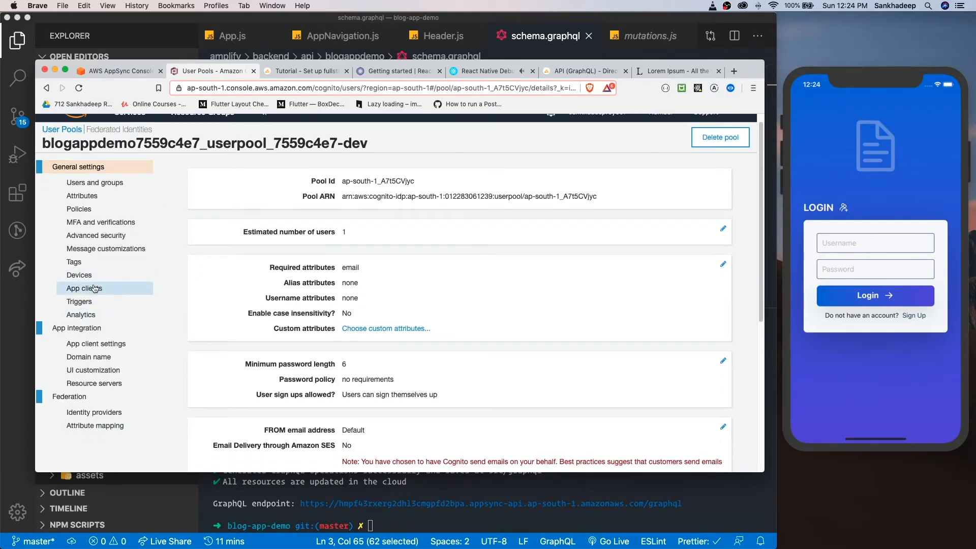
pyautogui.click(84, 287)
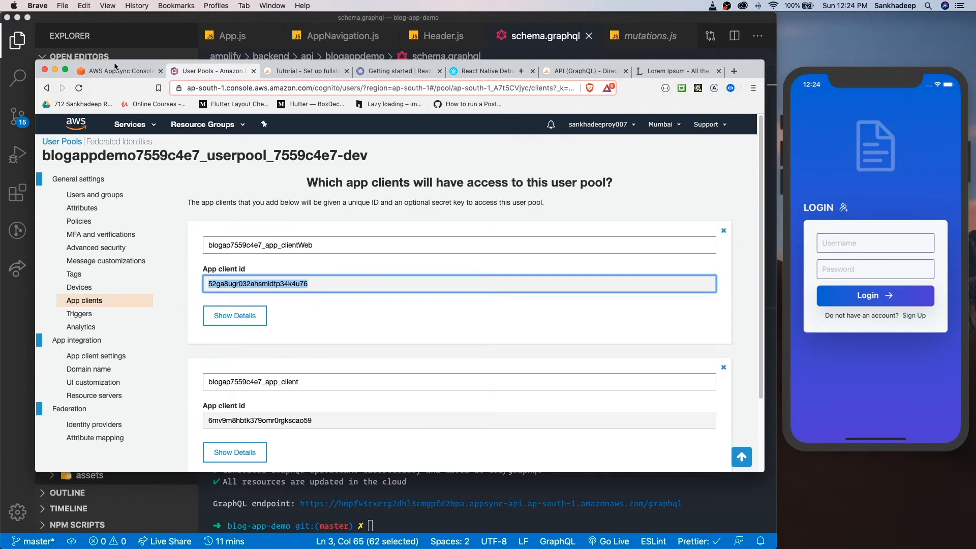
pyautogui.click(115, 70)
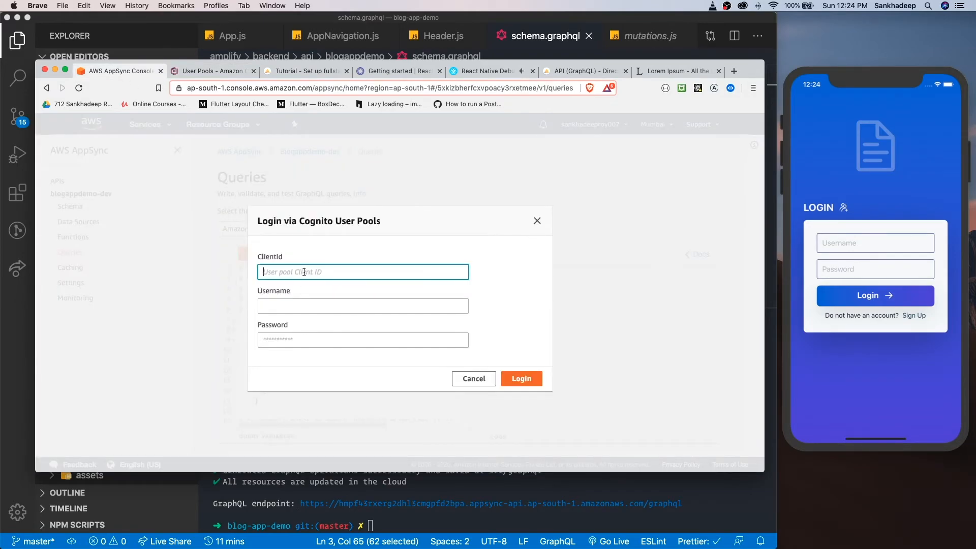
# Log in via Cognito as testuser with client ID 52ga8ugr032ahsmldtp34k4u76, setting a new password.
pyautogui.write('52ga8ugr032ahsmldtp34k4u76')
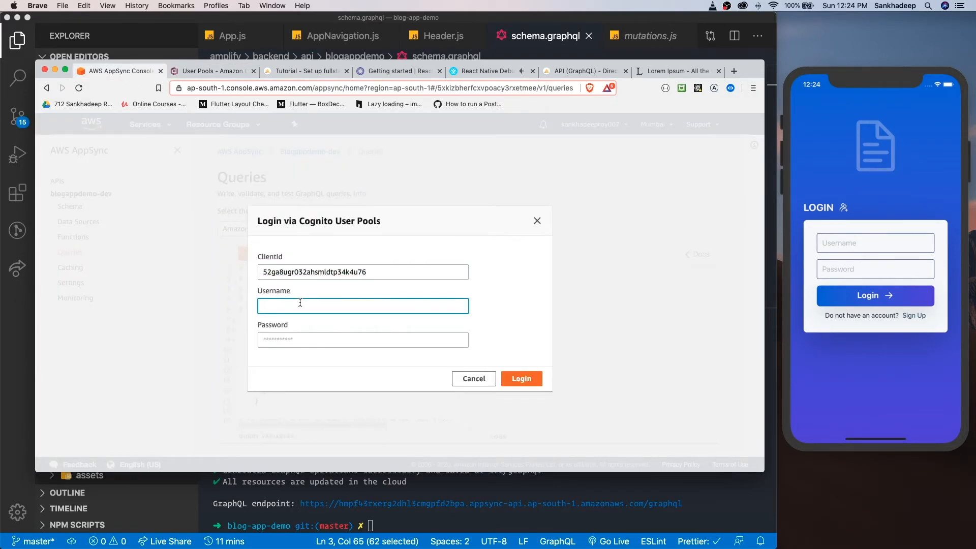
pyautogui.write('testuser')
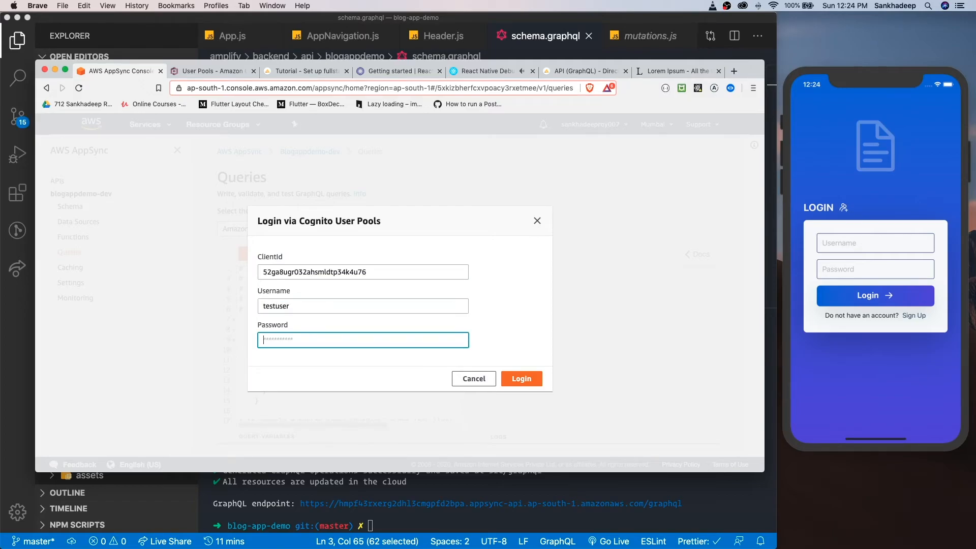
pyautogui.write('password')
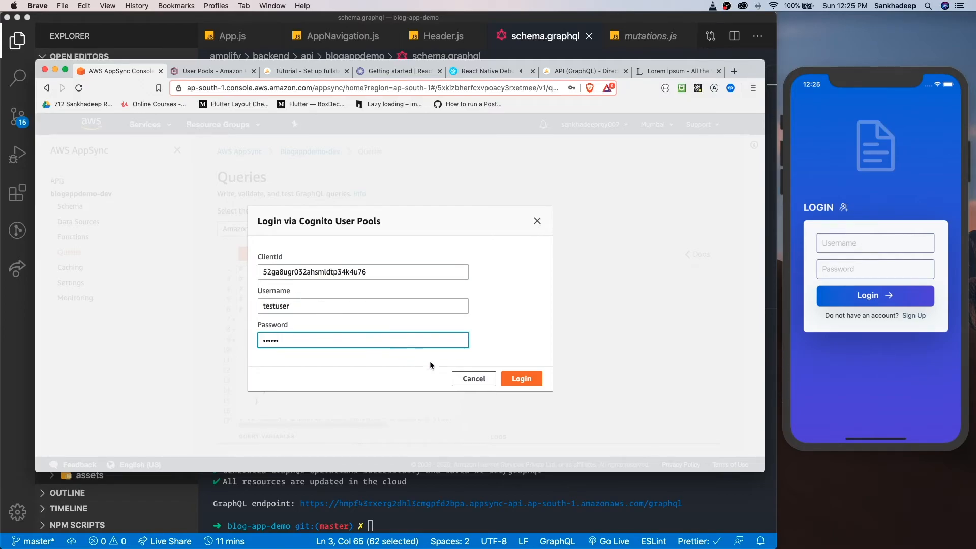
pyautogui.click(521, 378)
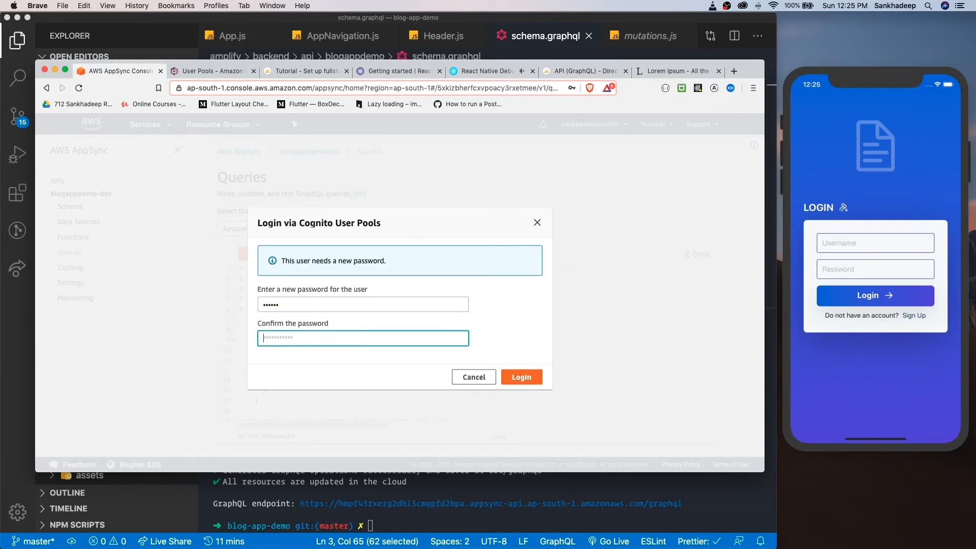
pyautogui.write('••••••')
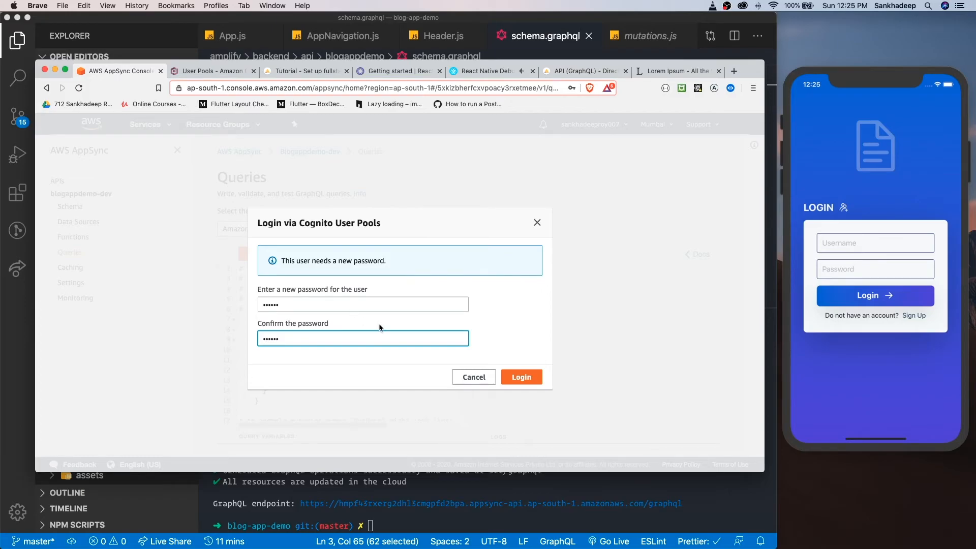
pyautogui.click(521, 376)
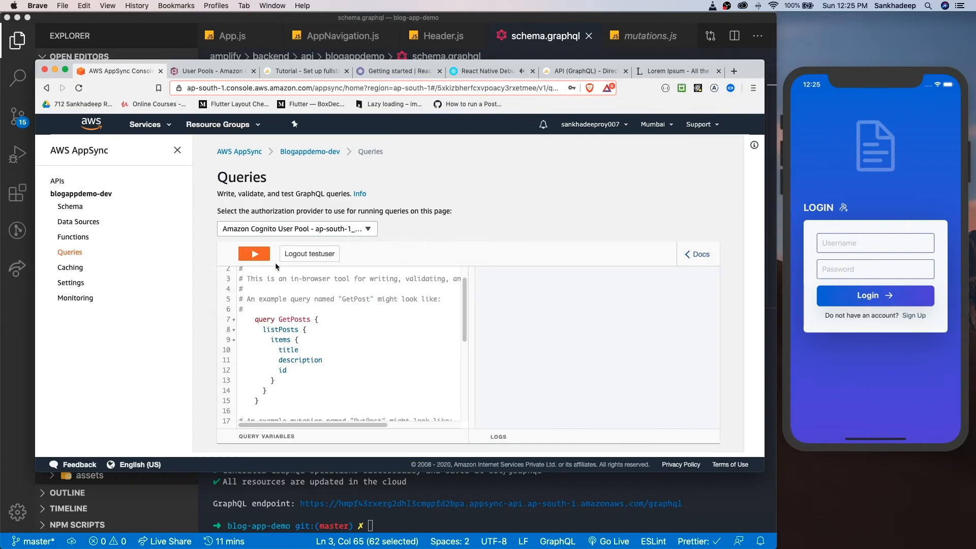
# Run GetPosts, which returns no items, then begin a createPost mutation titled "Nice post".
pyautogui.click(254, 253)
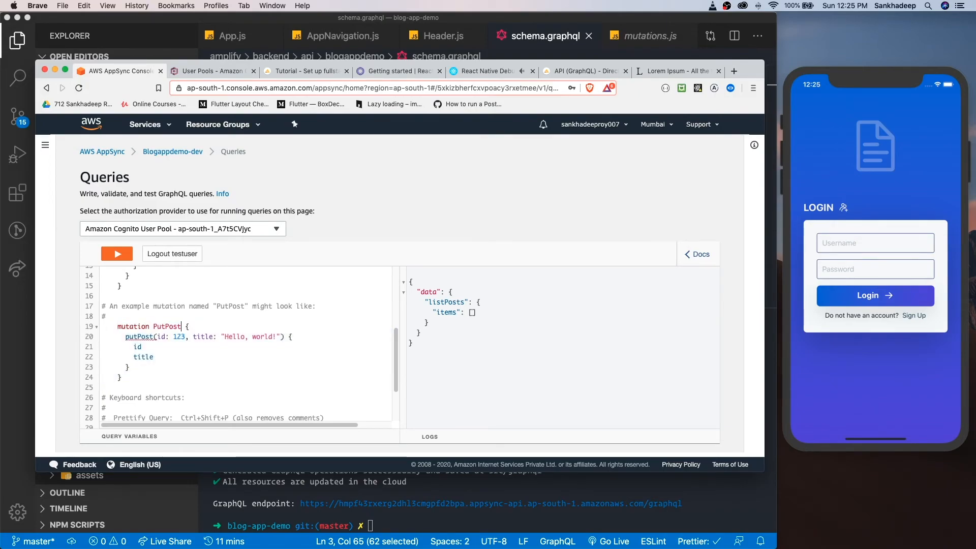
pyautogui.write('create')
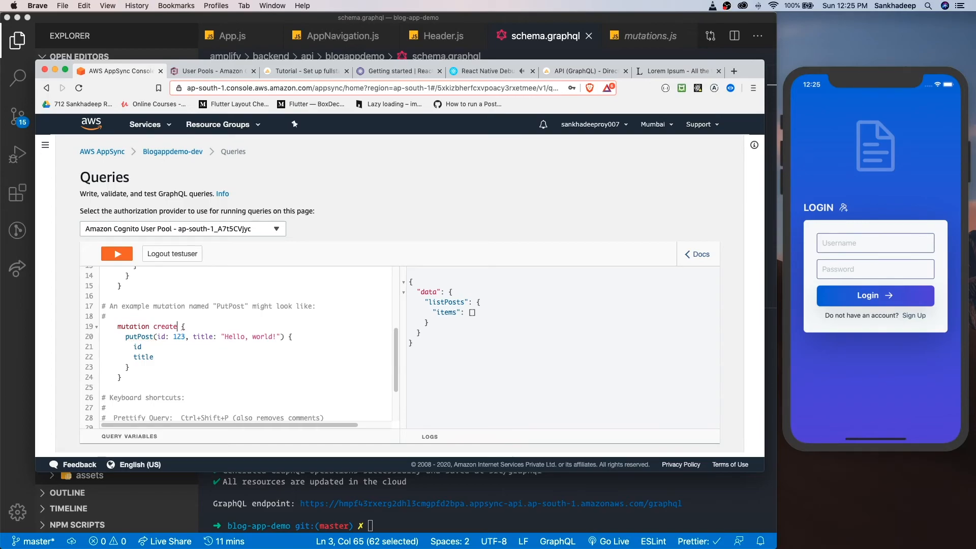
pyautogui.write('Pos')
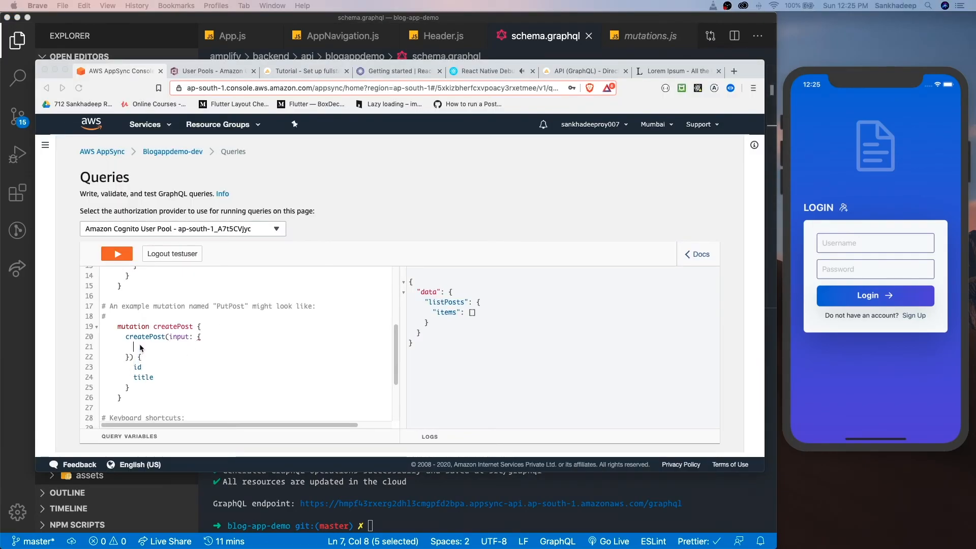
pyautogui.write('title: "Nice')
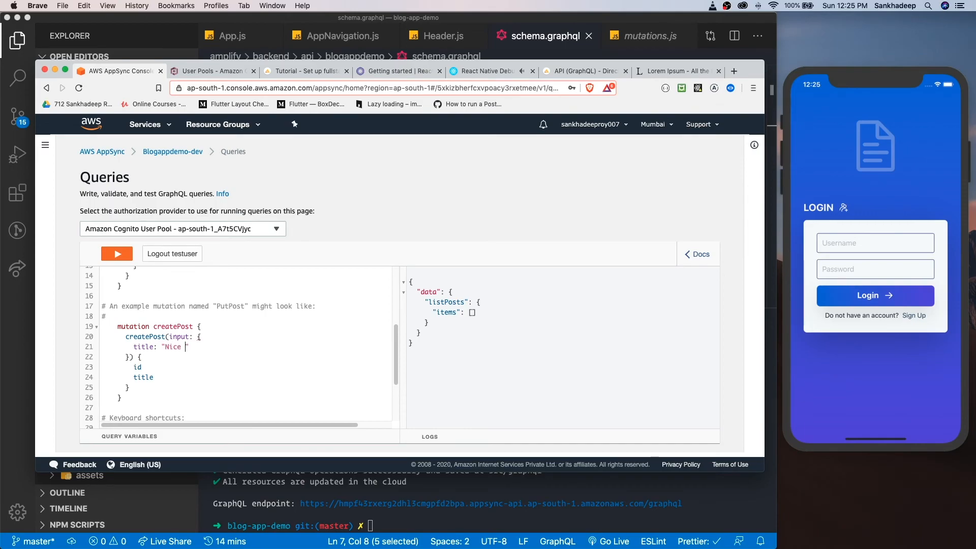
pyautogui.write('post",')
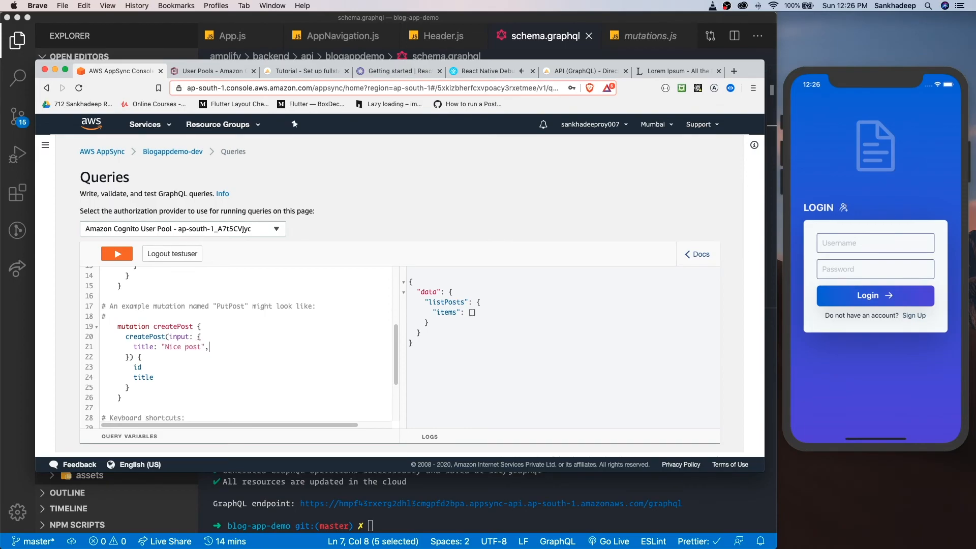
# Add the description and owner testuser to the input and request description among the returned fields.
pyautogui.write('description: "i lik"')
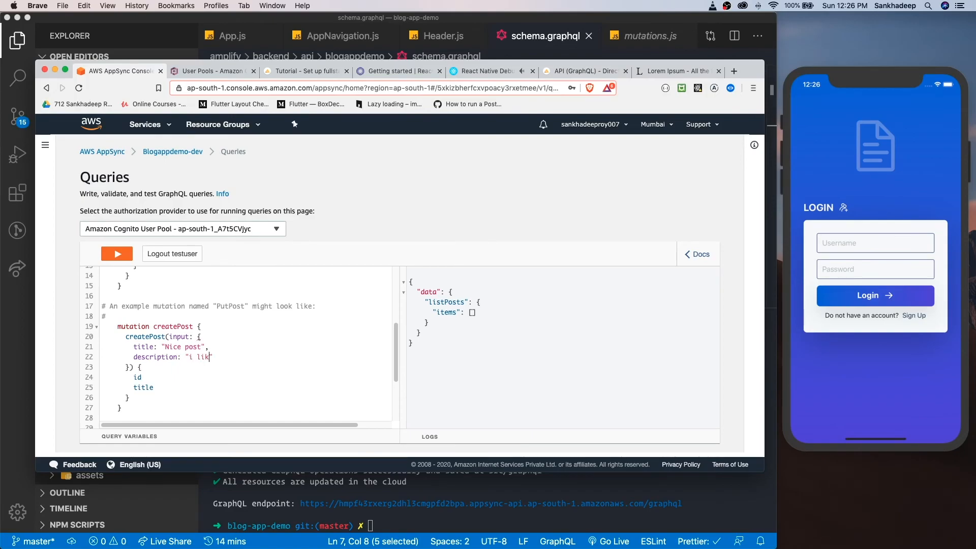
pyautogui.write('e this post')
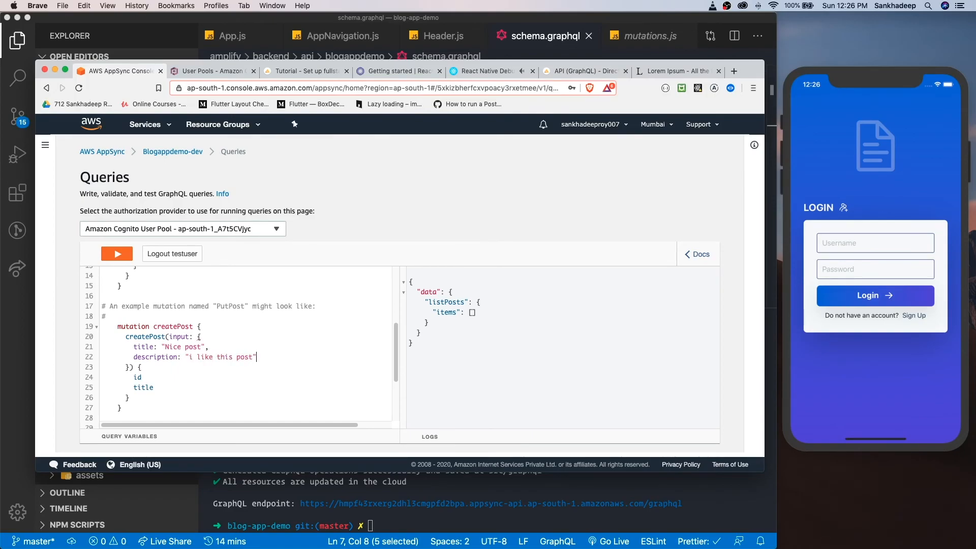
pyautogui.write('owner')
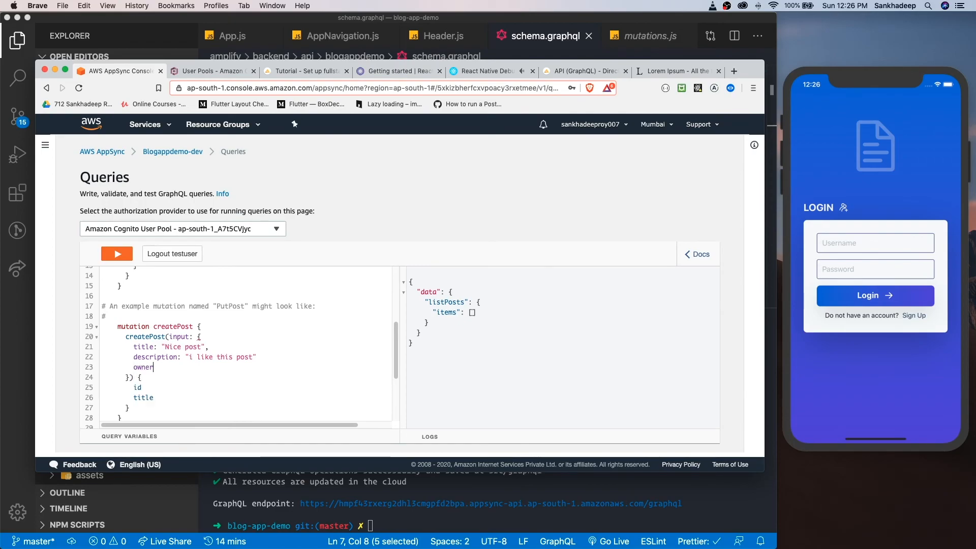
pyautogui.write(': "tes"')
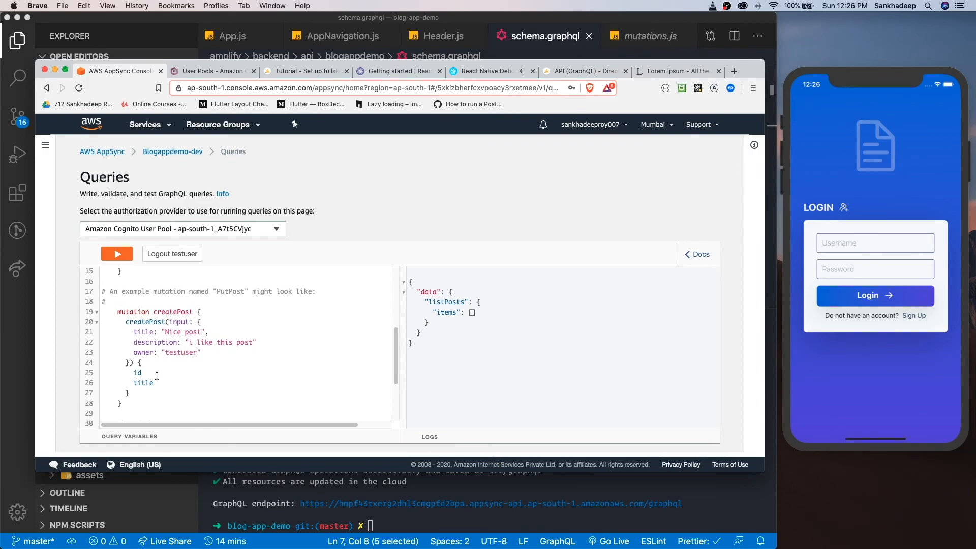
pyautogui.press('enter')
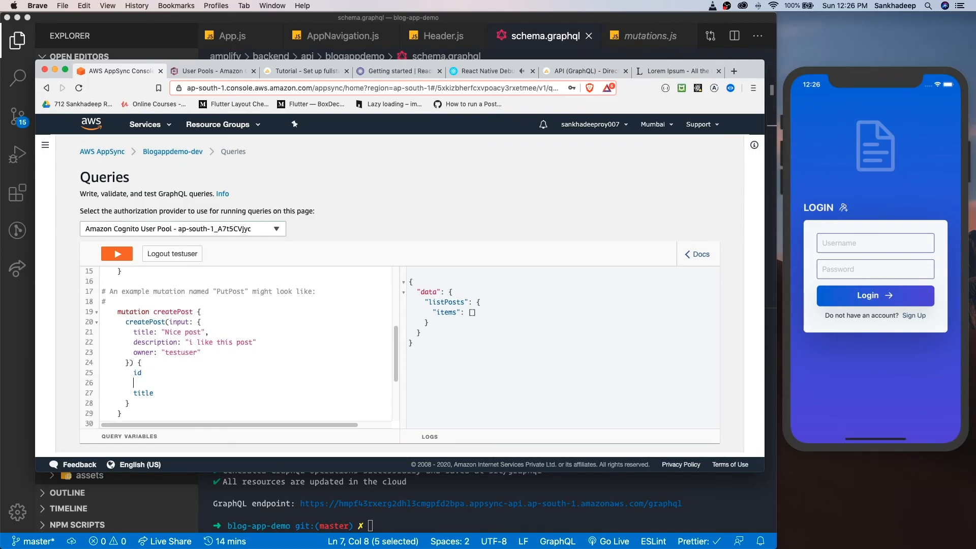
pyautogui.write('description')
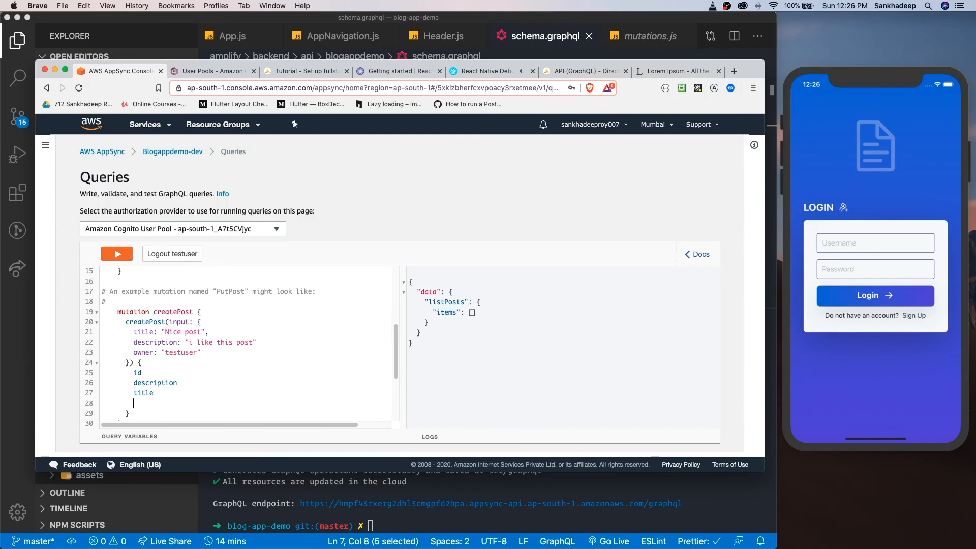
# Run createPost to make the "Nice post" as testuser, then run GetPosts to see it listed.
pyautogui.write('owner')
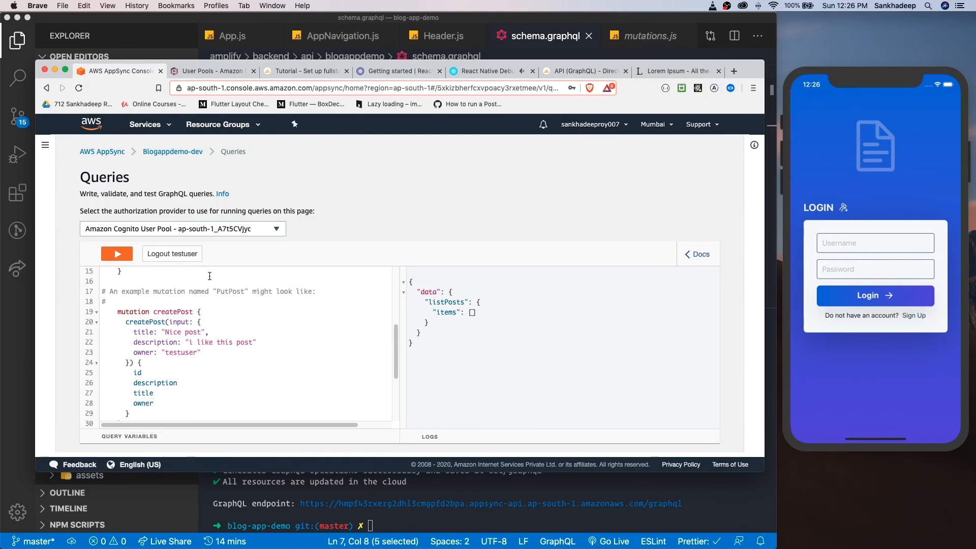
pyautogui.click(116, 253)
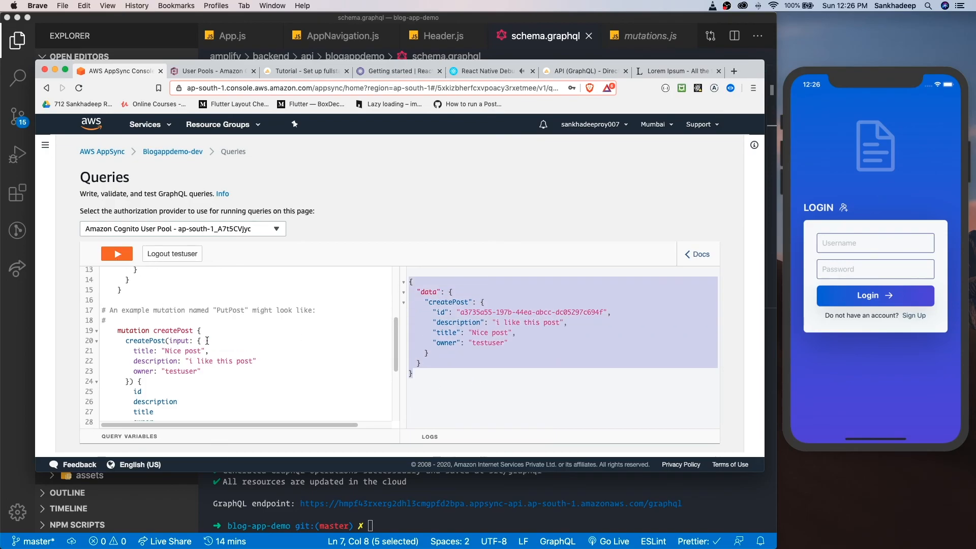
pyautogui.click(116, 253)
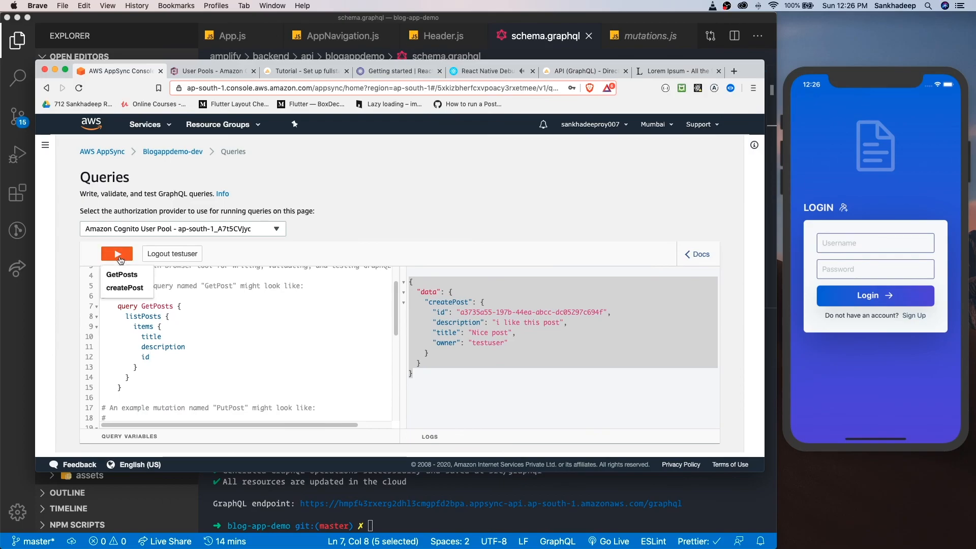
pyautogui.click(116, 253)
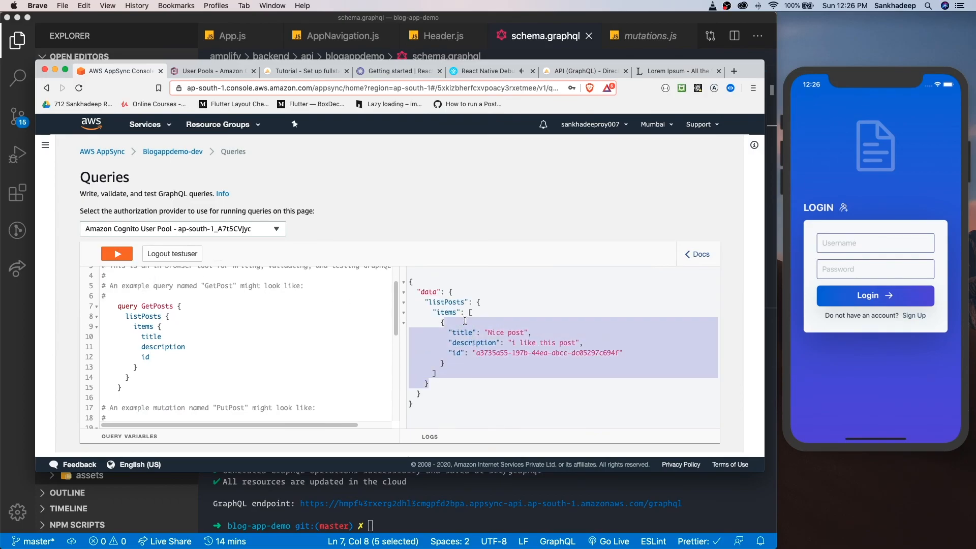